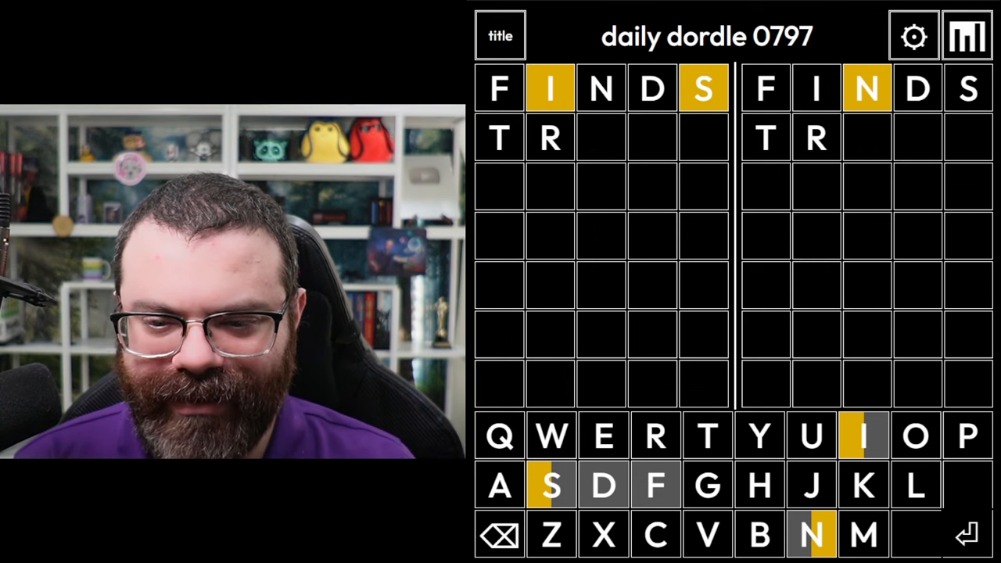
Submit the opening guess FINDS in daily dordle 0797
{"action": "key", "text": "enter"}
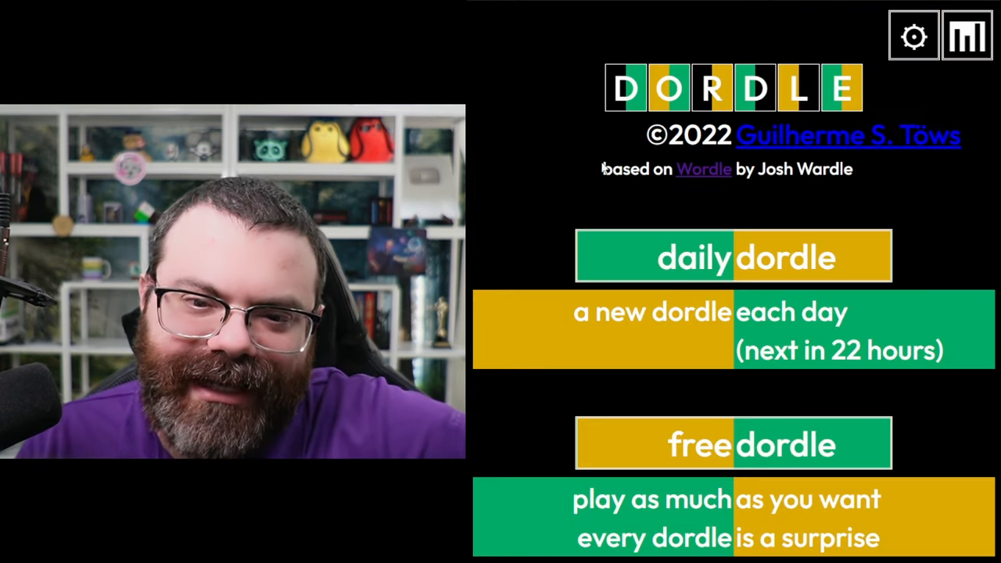
{"action": "left_click", "coordinate": [732, 257]}
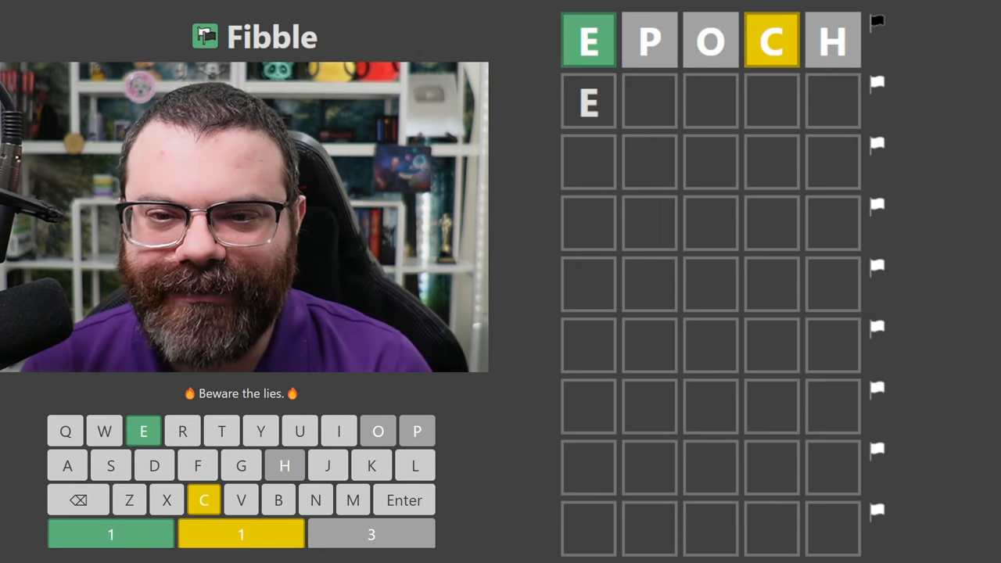
Begin the second Fibble guess after EPOCH using the on-screen keyboard letters
{"action": "left_click", "coordinate": [203, 501]}
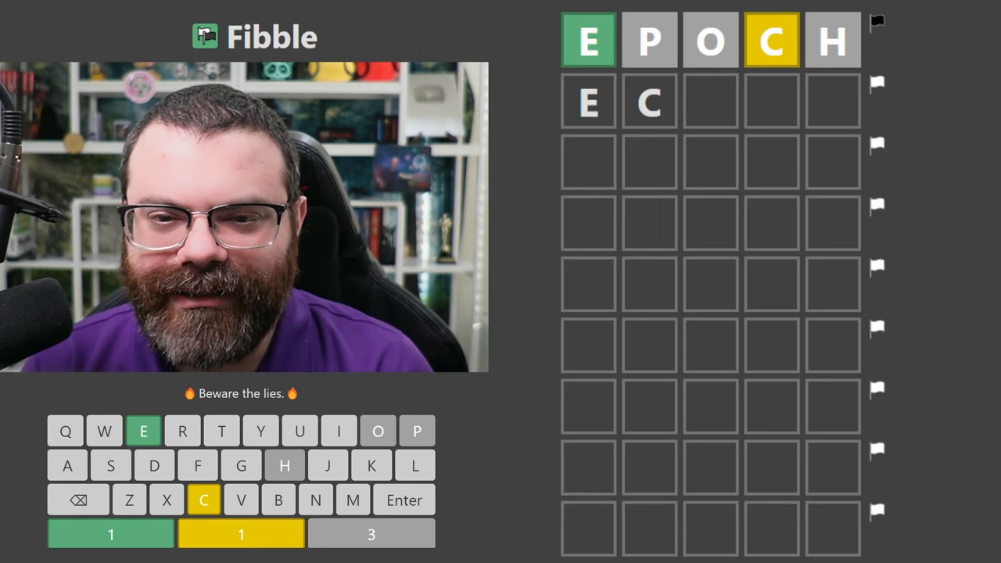
{"action": "left_click", "coordinate": [379, 432]}
{"action": "type", "text": "ARLY"}
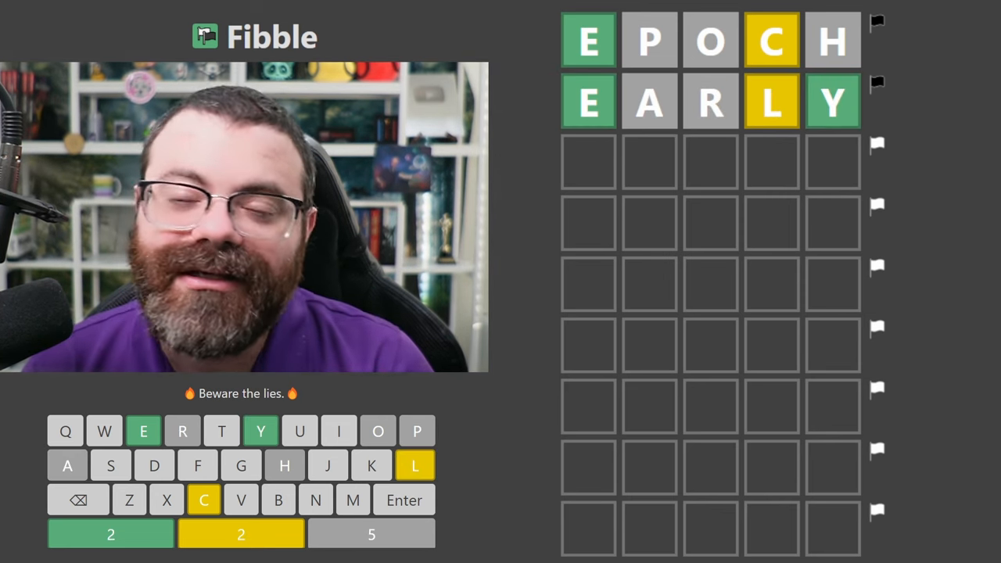
{"action": "mouse_move", "coordinate": [750, 108]}
{"action": "type", "text": "ELEG"}
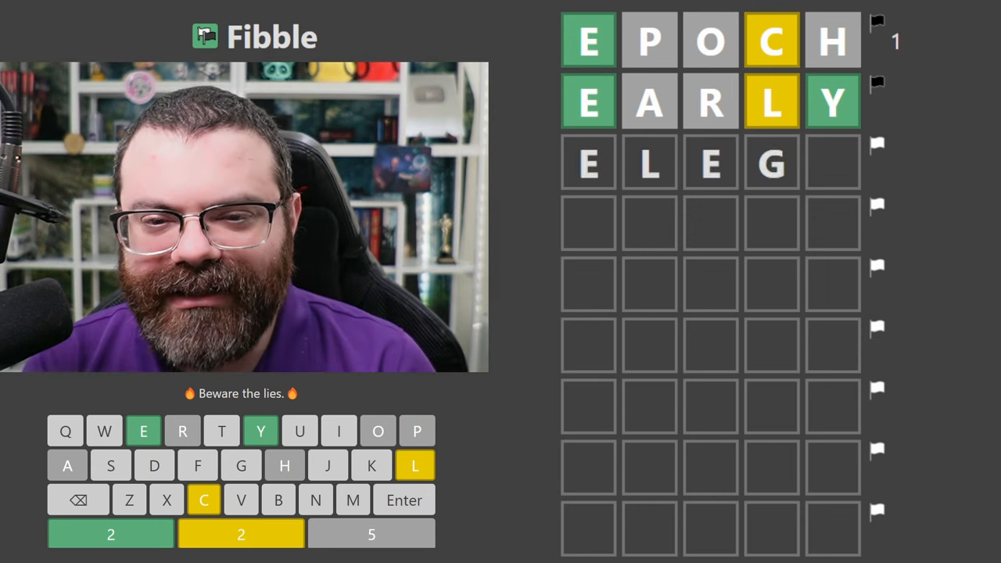
Finish typing EARLY with its final Y as Fibble's second guess
{"action": "type", "text": "Y"}
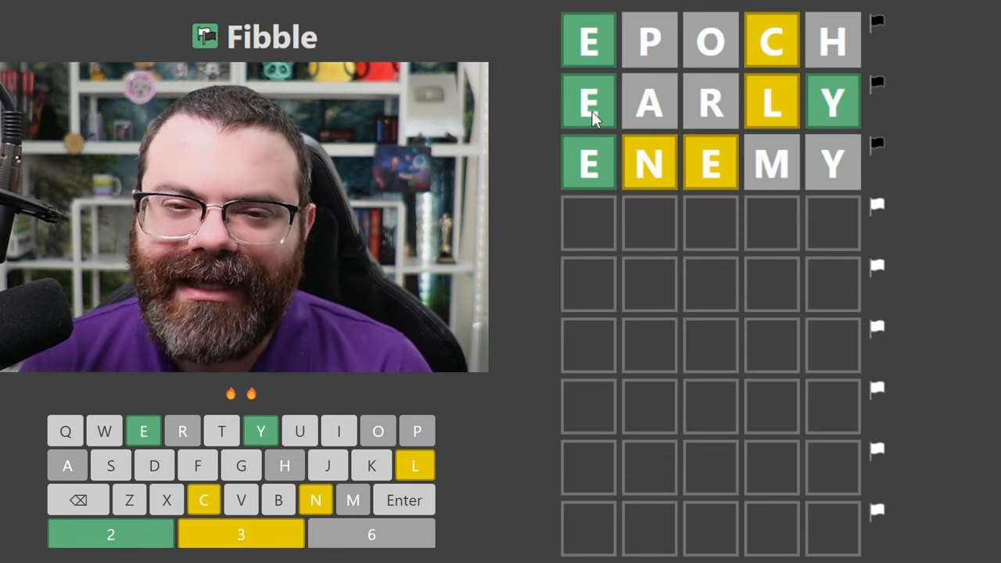
{"action": "mouse_move", "coordinate": [587, 172]}
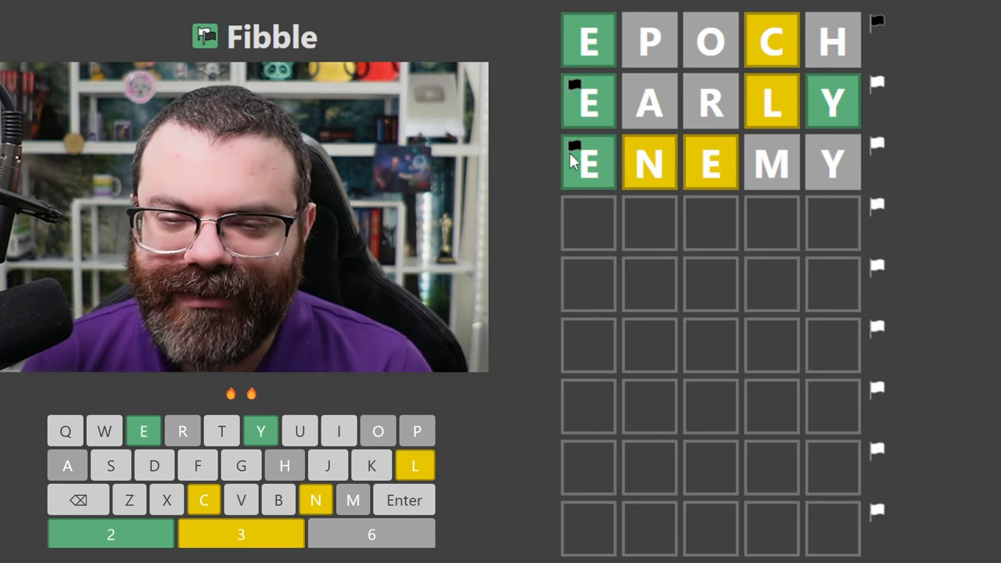
{"action": "mouse_move", "coordinate": [853, 109]}
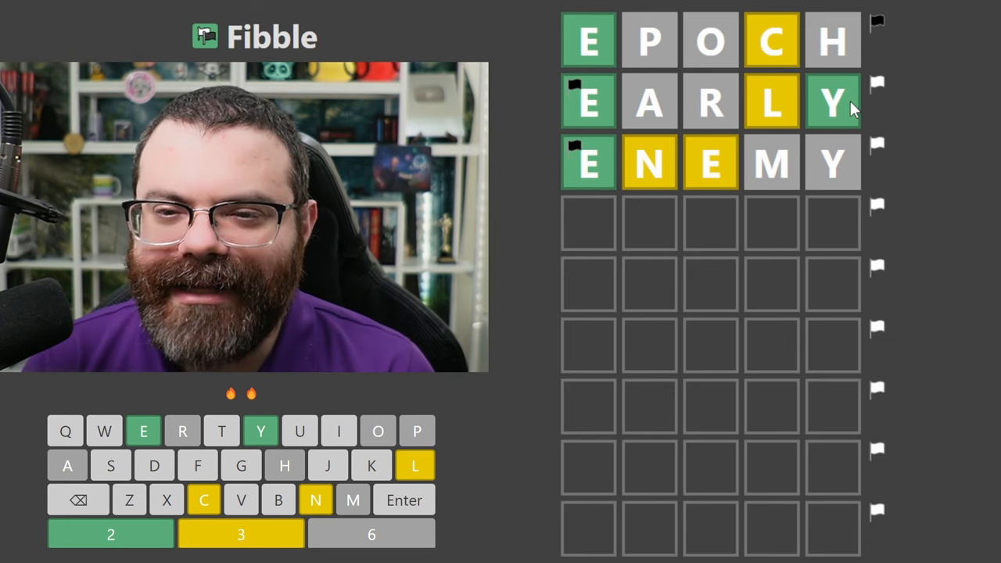
{"action": "mouse_move", "coordinate": [842, 128]}
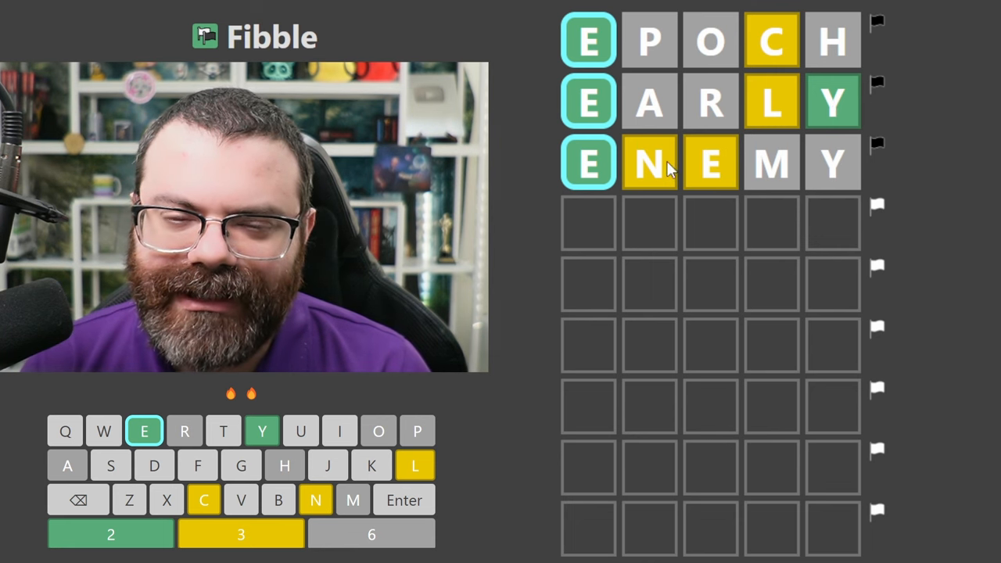
{"action": "mouse_move", "coordinate": [670, 171]}
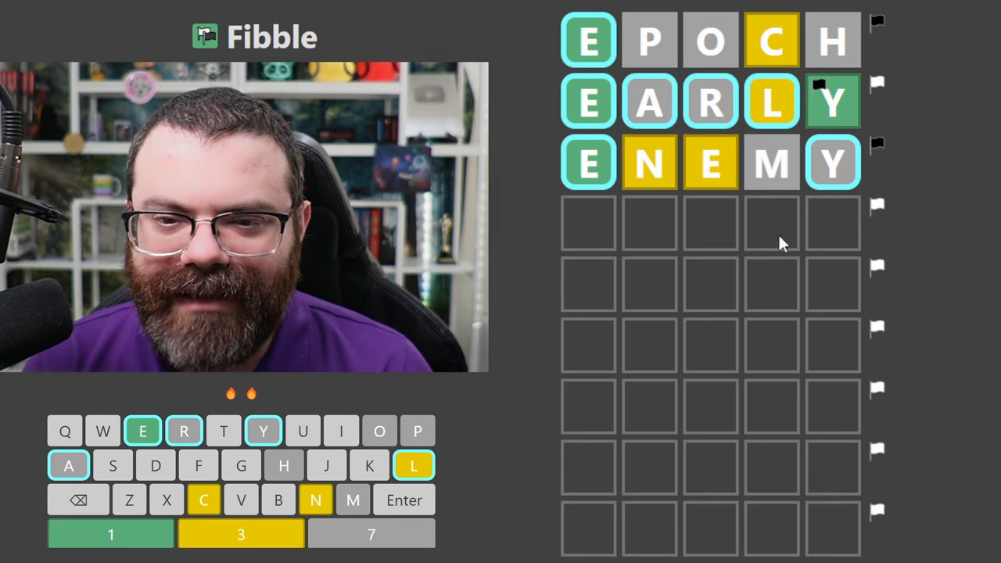
{"action": "mouse_move", "coordinate": [911, 247]}
{"action": "type", "text": "ELFIN"}
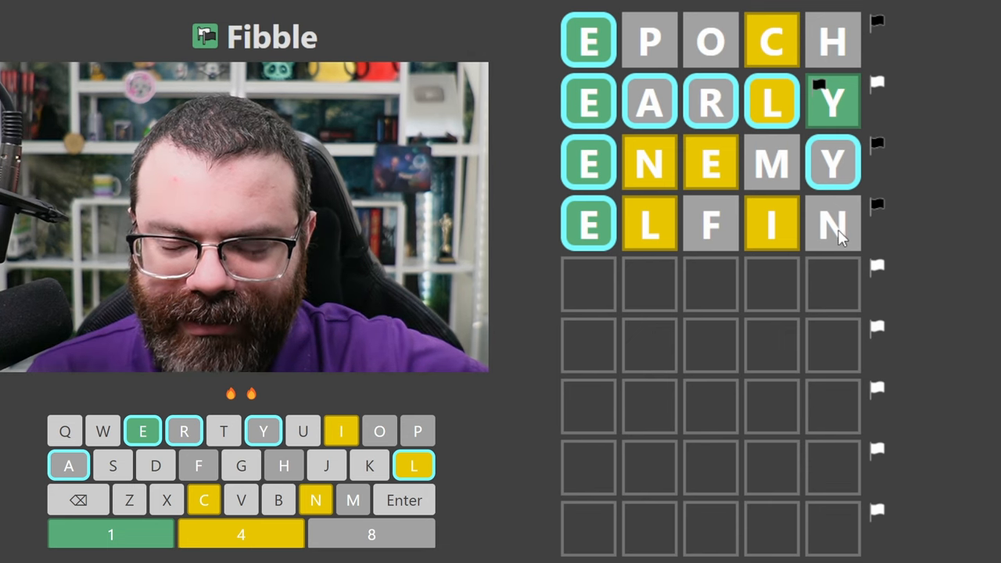
{"action": "mouse_move", "coordinate": [765, 247]}
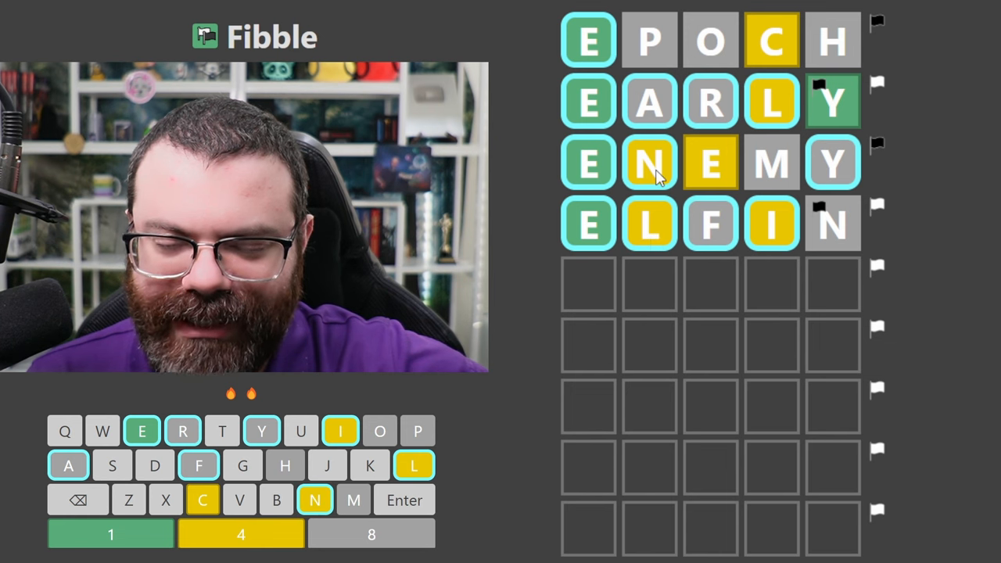
{"action": "mouse_move", "coordinate": [728, 172]}
{"action": "type", "text": "E"}
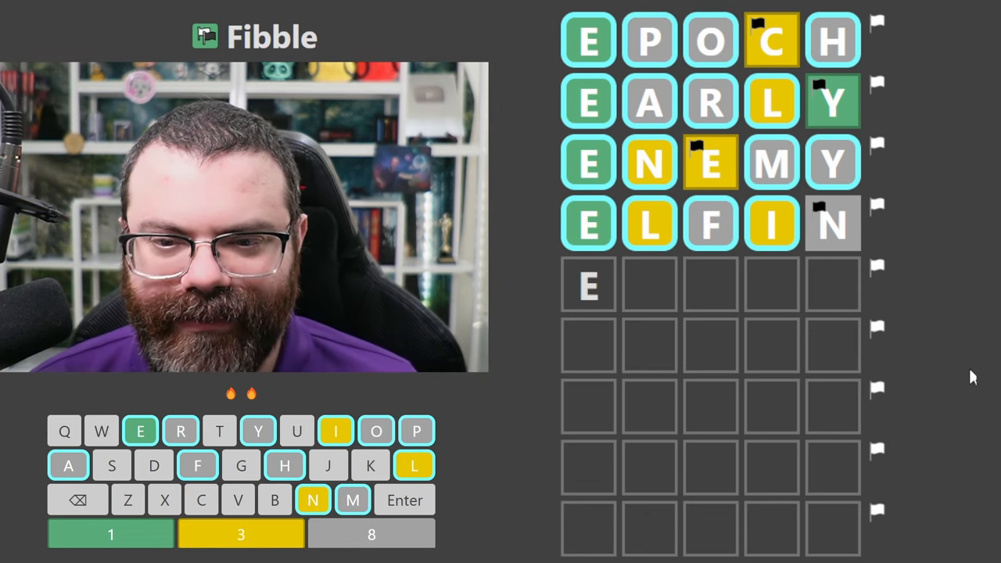
Add note markers on tiles in earlier Fibble rows after the ELFIN guess
{"action": "type", "text": "XX"}
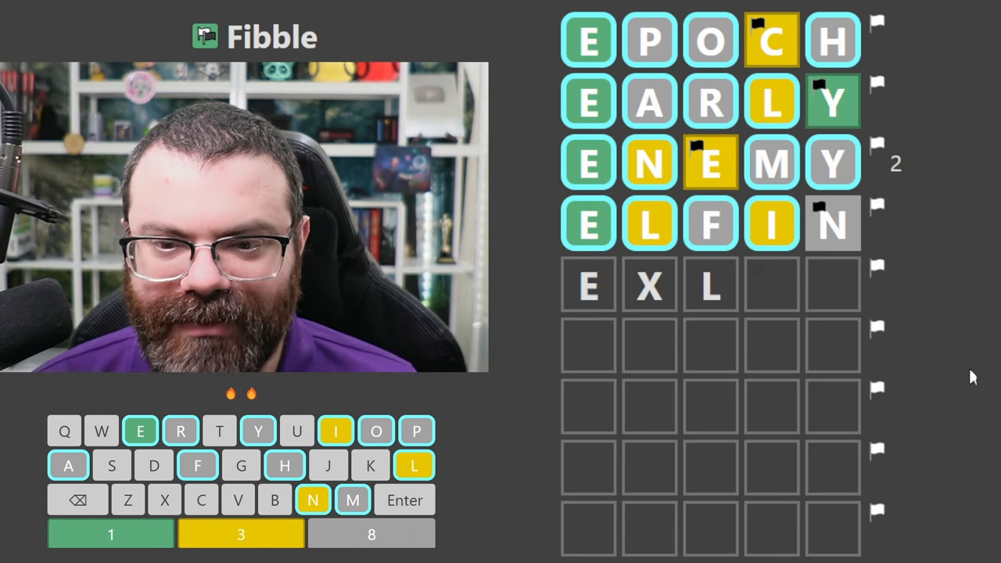
{"action": "type", "text": "NX"}
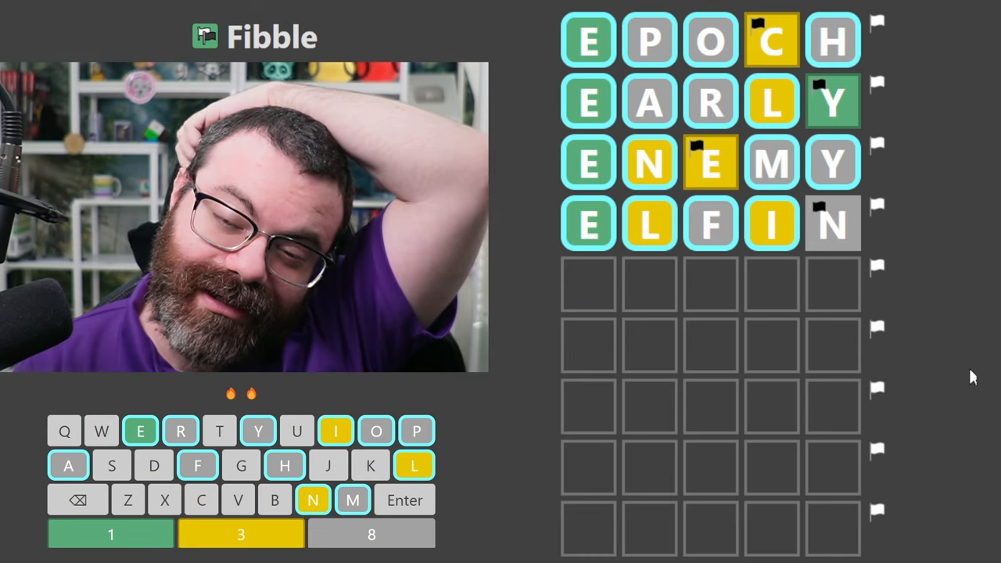
{"action": "mouse_move", "coordinate": [893, 354]}
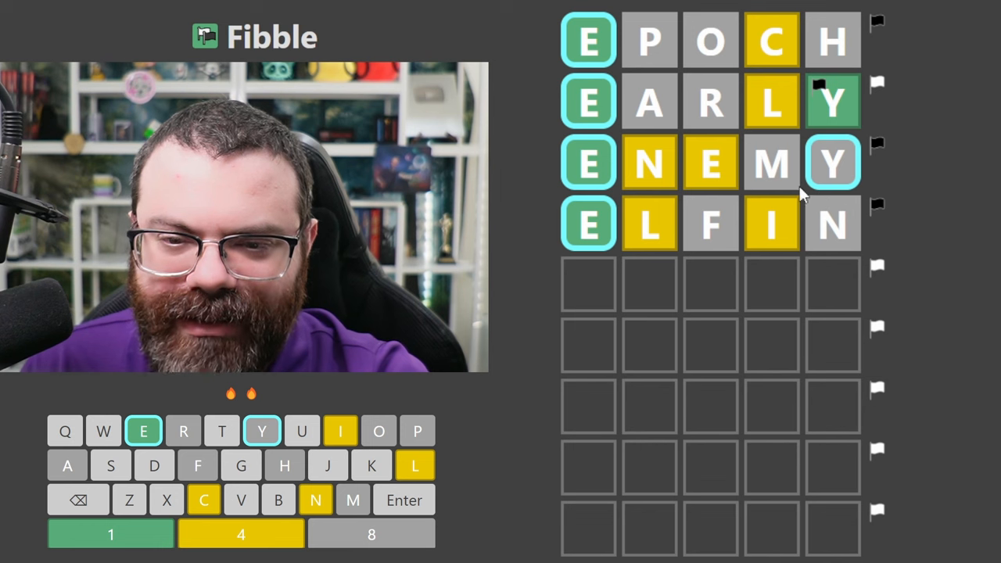
{"action": "mouse_move", "coordinate": [848, 222]}
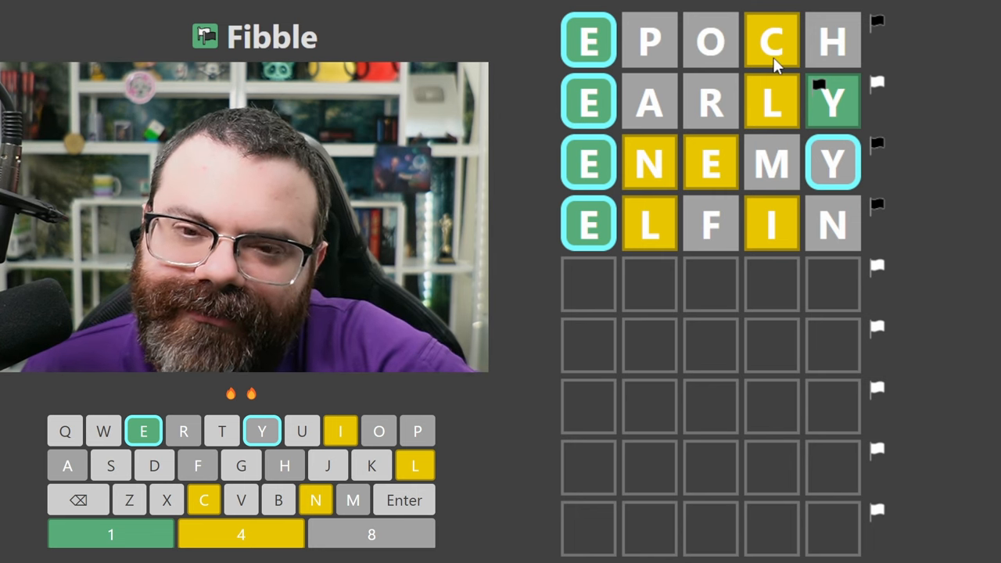
{"action": "mouse_move", "coordinate": [973, 148]}
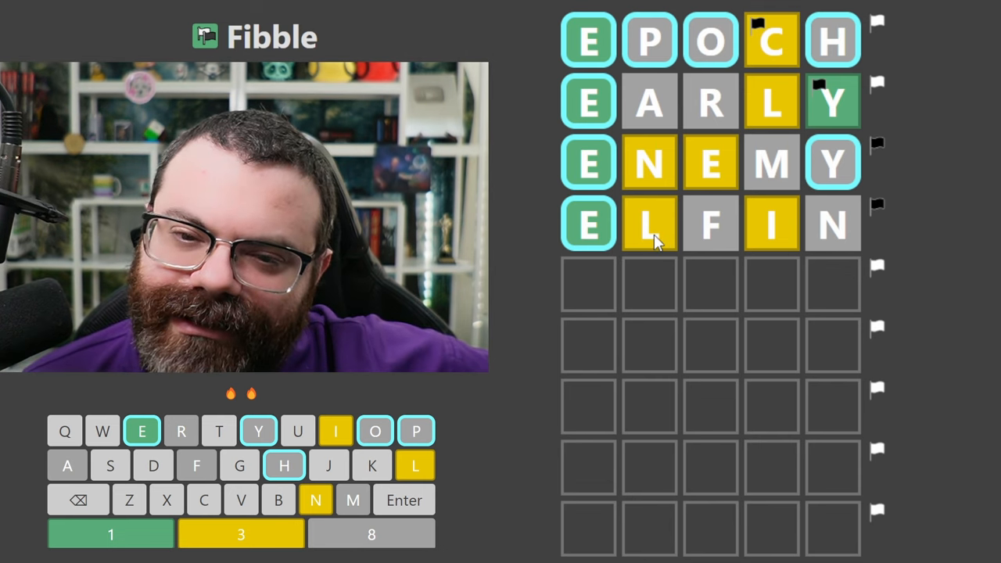
{"action": "mouse_move", "coordinate": [767, 235]}
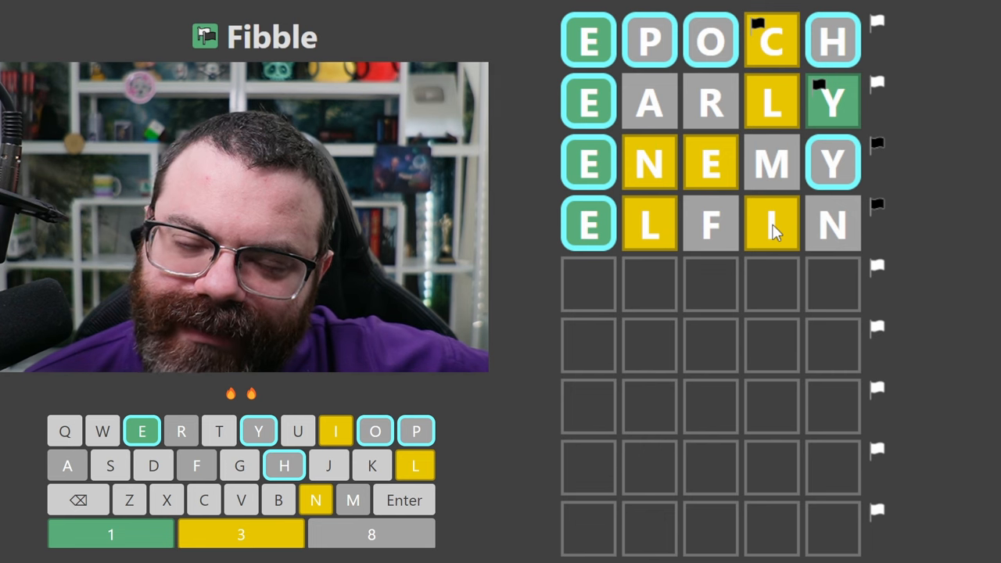
{"action": "mouse_move", "coordinate": [676, 172]}
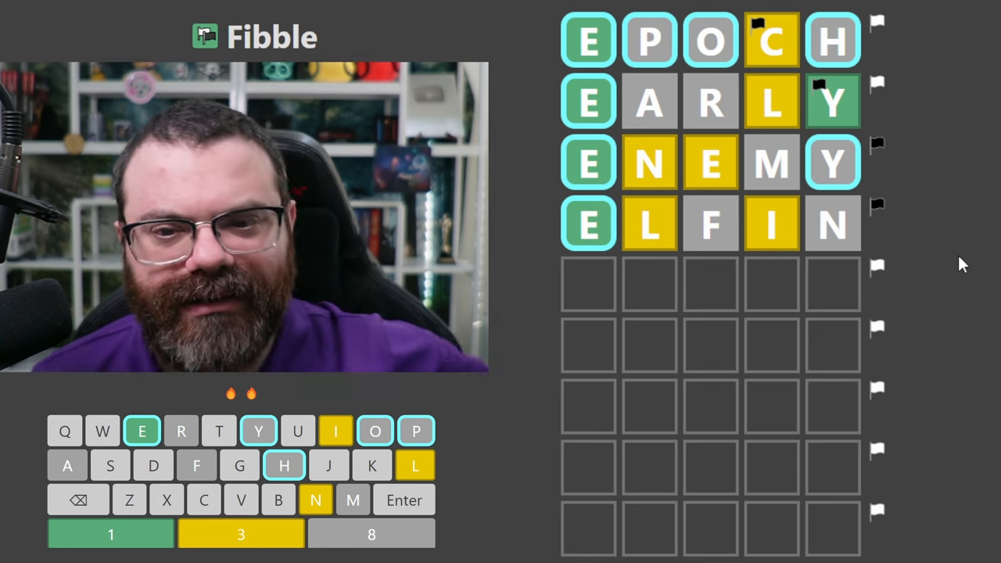
Mark another tile on the Fibble board before leaving for Betweenle
{"action": "left_click", "coordinate": [141, 432]}
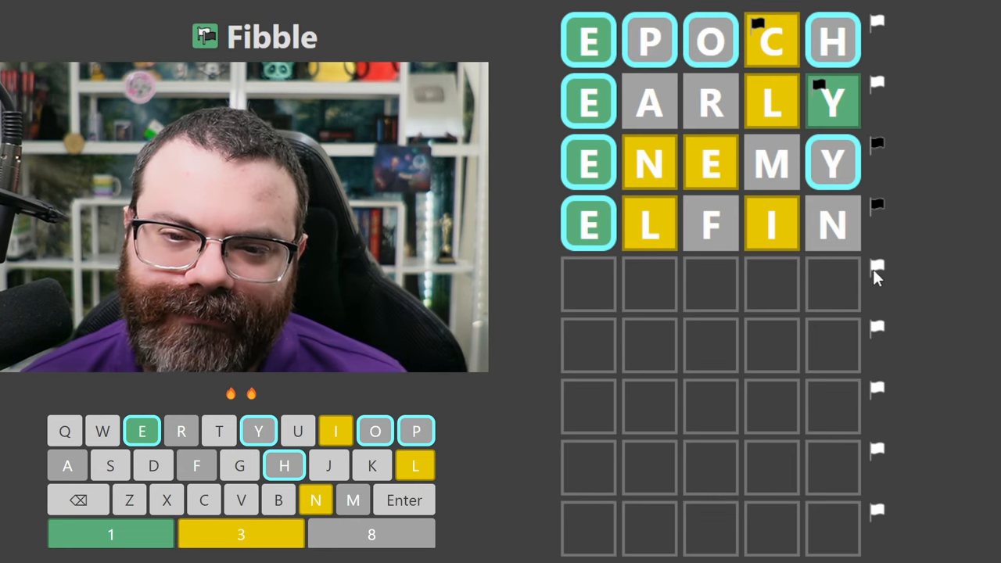
{"action": "mouse_move", "coordinate": [864, 278]}
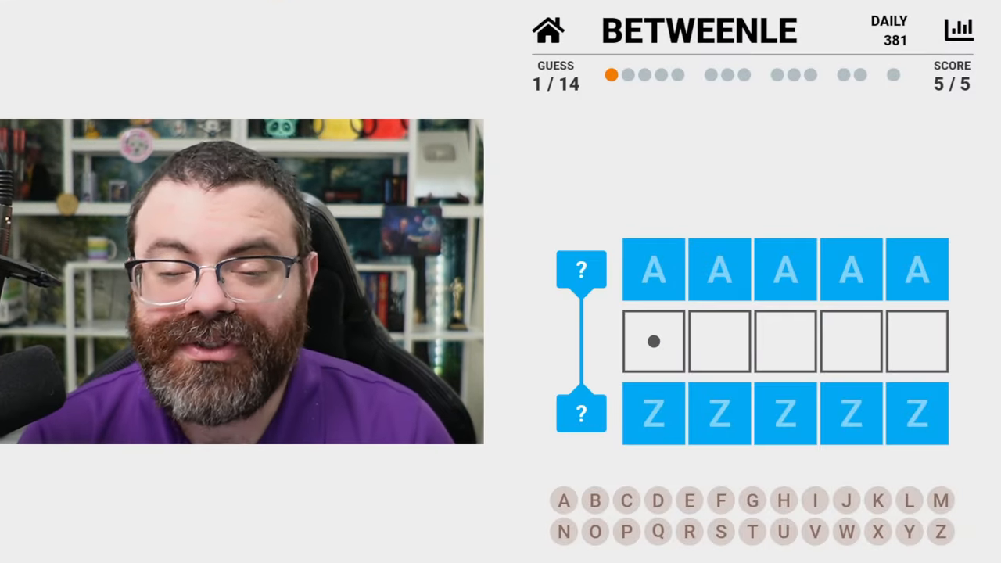
Guess MOUSE in Betweenle and begin the next guess with S
{"action": "type", "text": "MOUSE"}
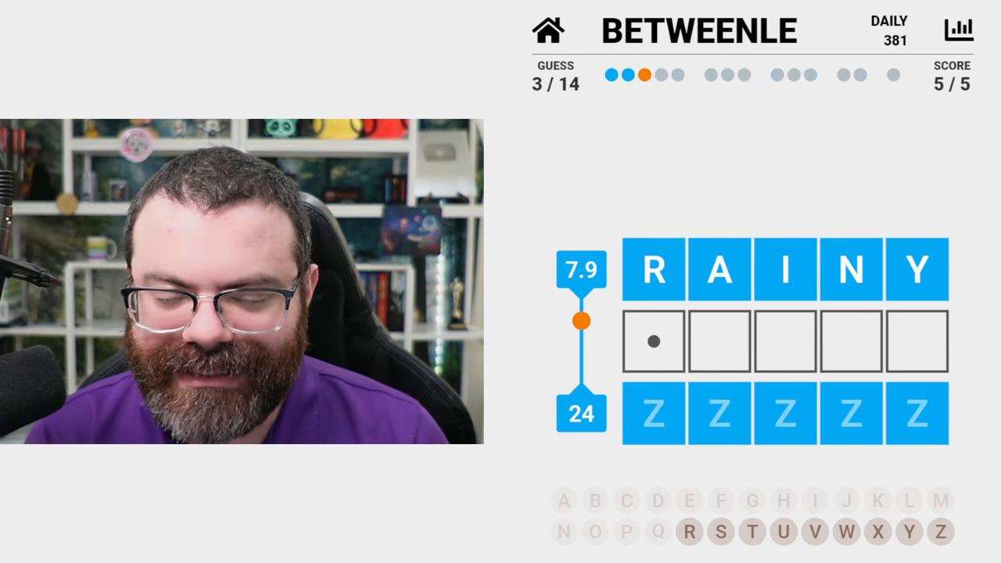
{"action": "type", "text": "SE"}
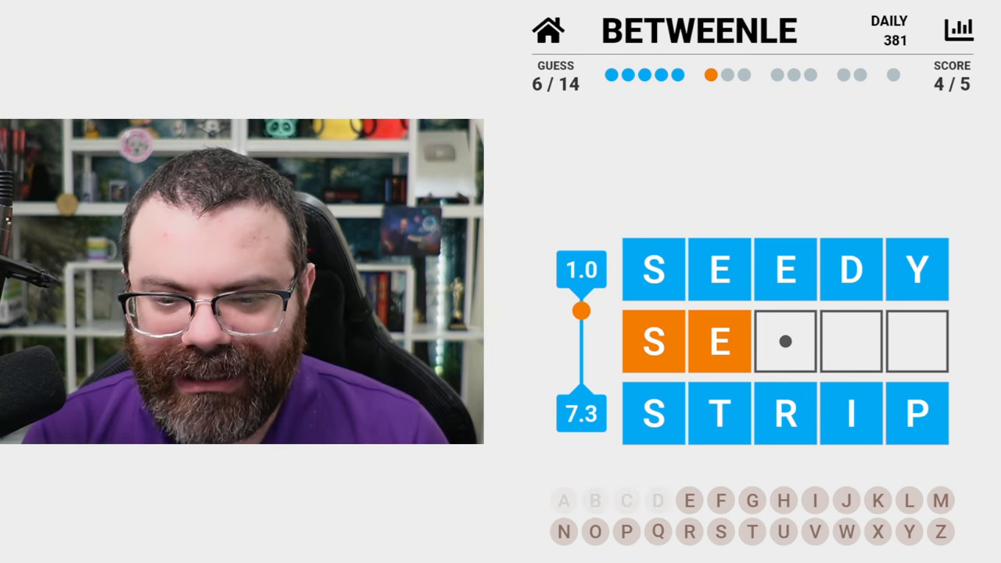
Submit SEWER, then enter letters A and V toward the SHAME–SHAVE bounds
{"action": "type", "text": "WER"}
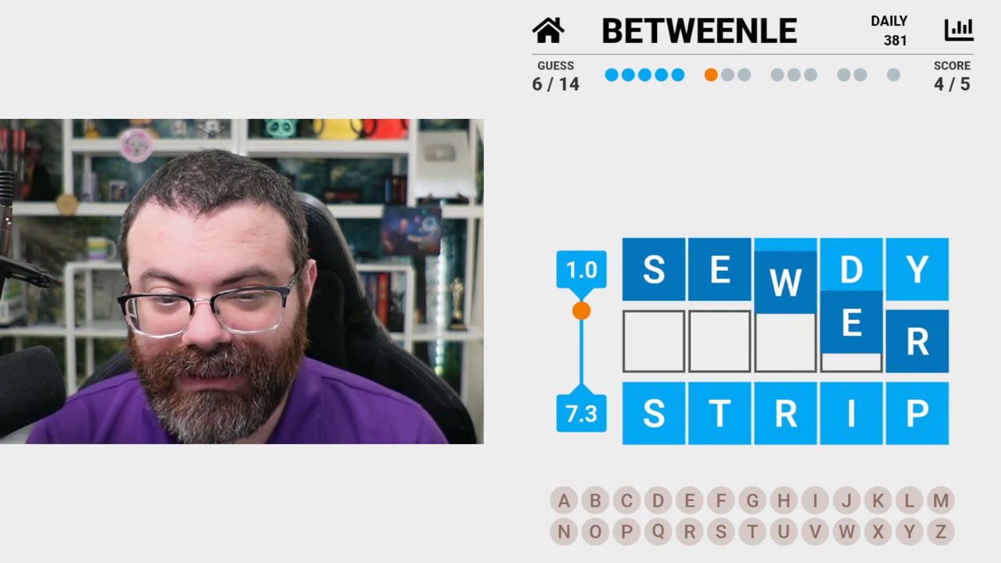
{"action": "key", "text": "Enter"}
{"action": "type", "text": "SH"}
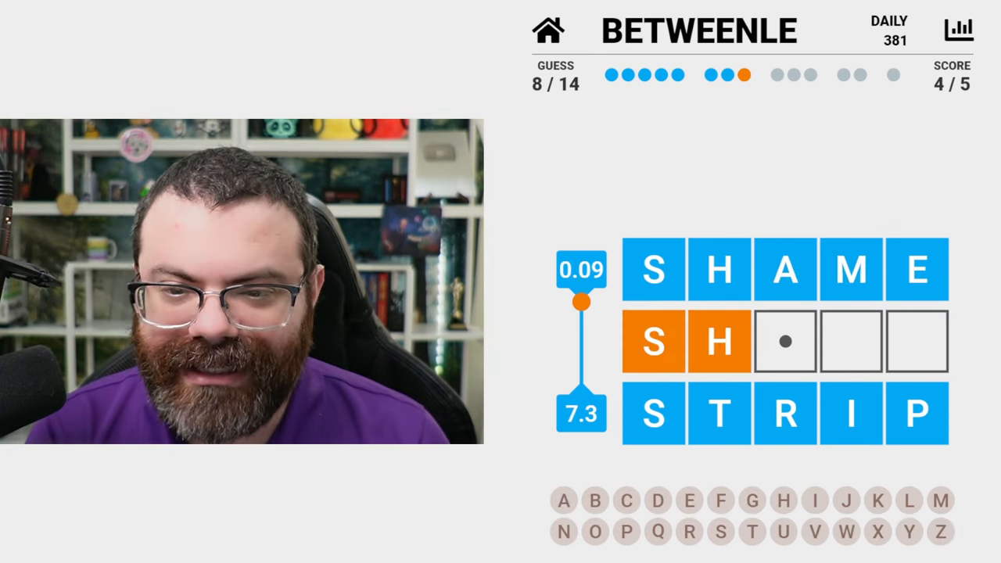
{"action": "type", "text": "A"}
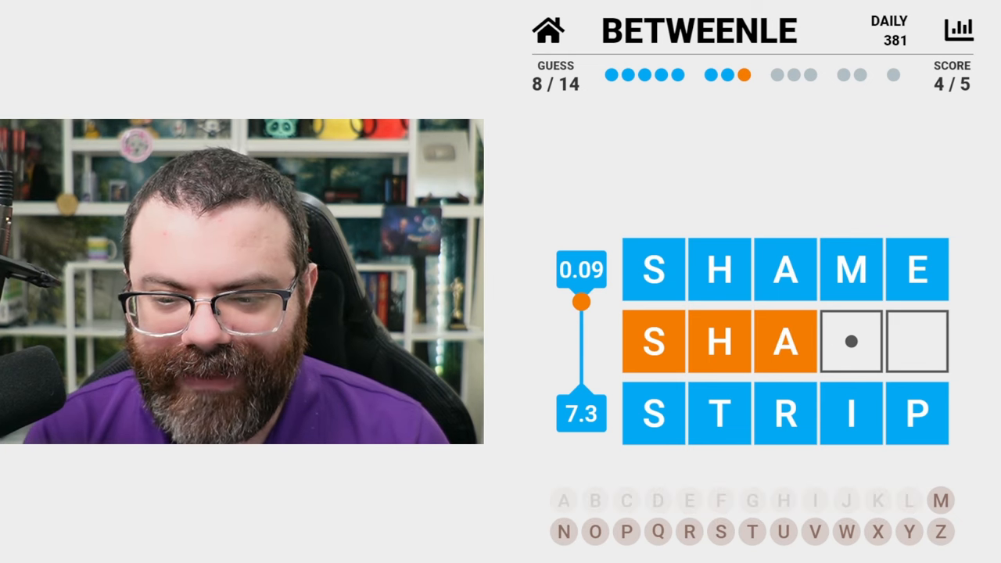
{"action": "type", "text": "VE"}
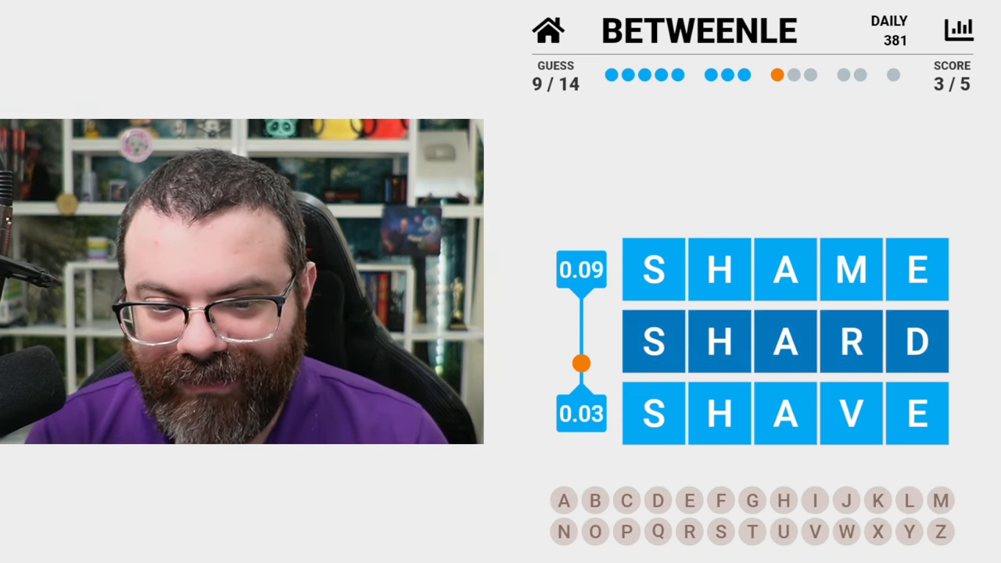
Submit SHASH to tighten the range and begin a new word with T
{"action": "left_click", "coordinate": [563, 500]}
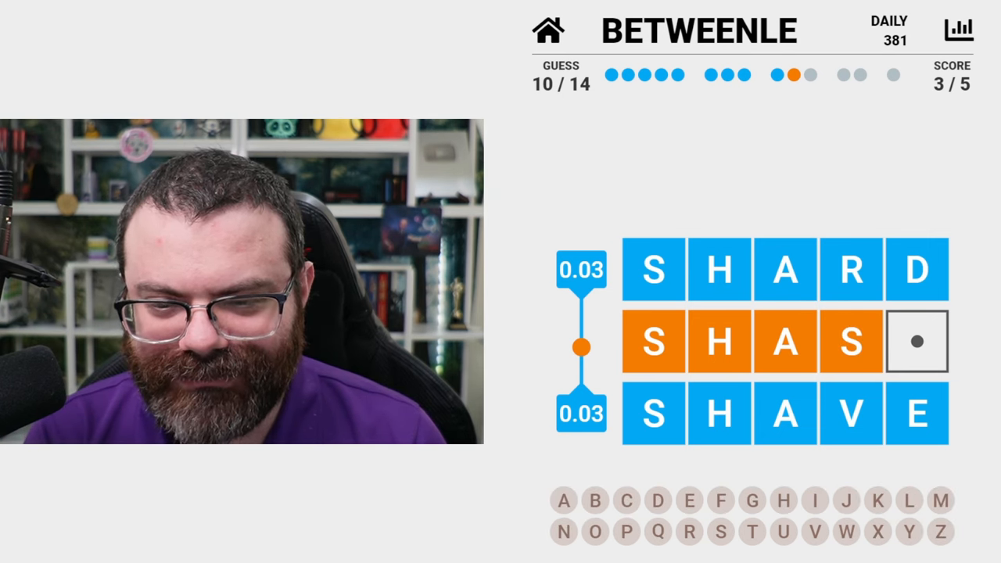
{"action": "type", "text": "T"}
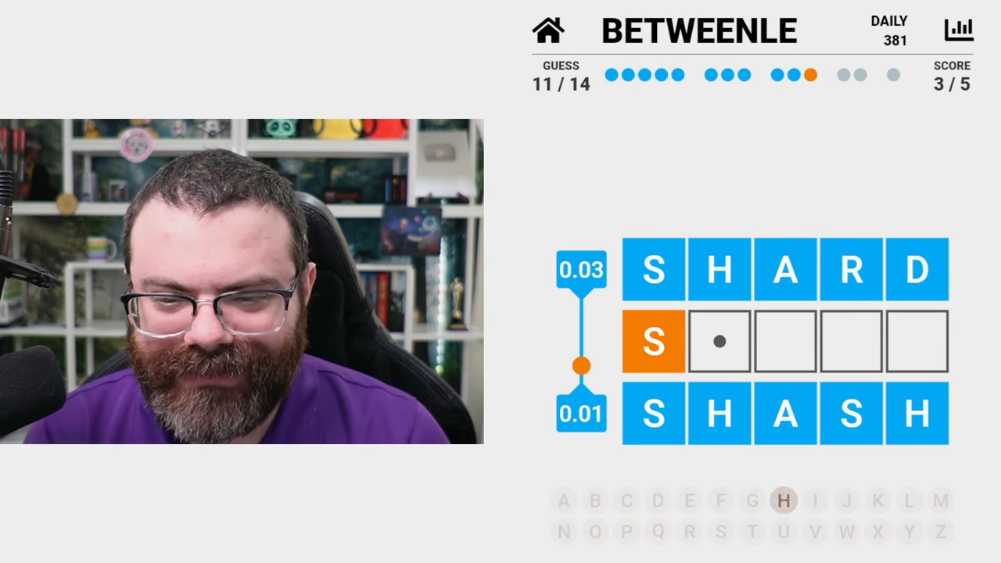
Solve Betweenle with SHARP and close the win statistics summary
{"action": "type", "text": "HAR"}
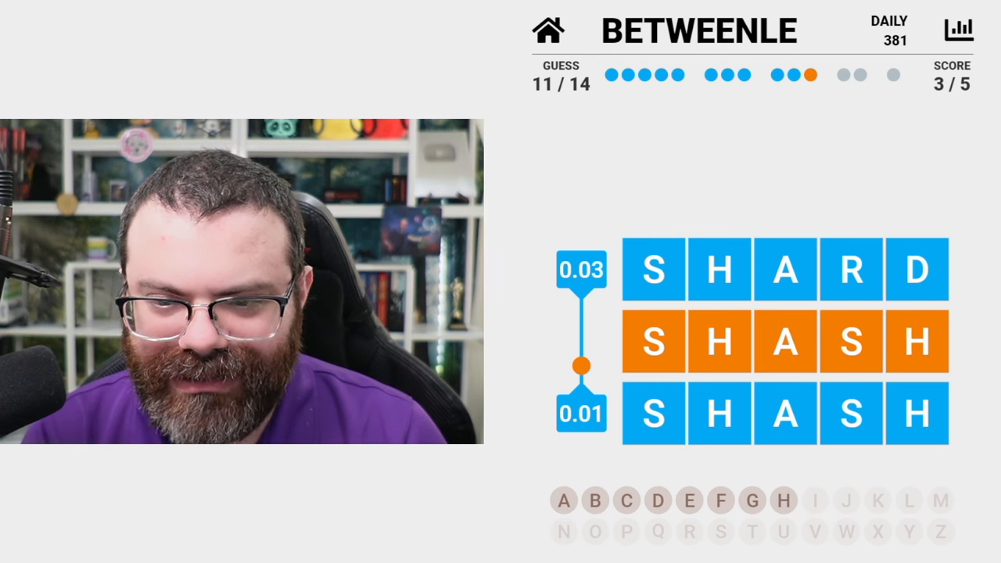
{"action": "key", "text": "Backspace"}
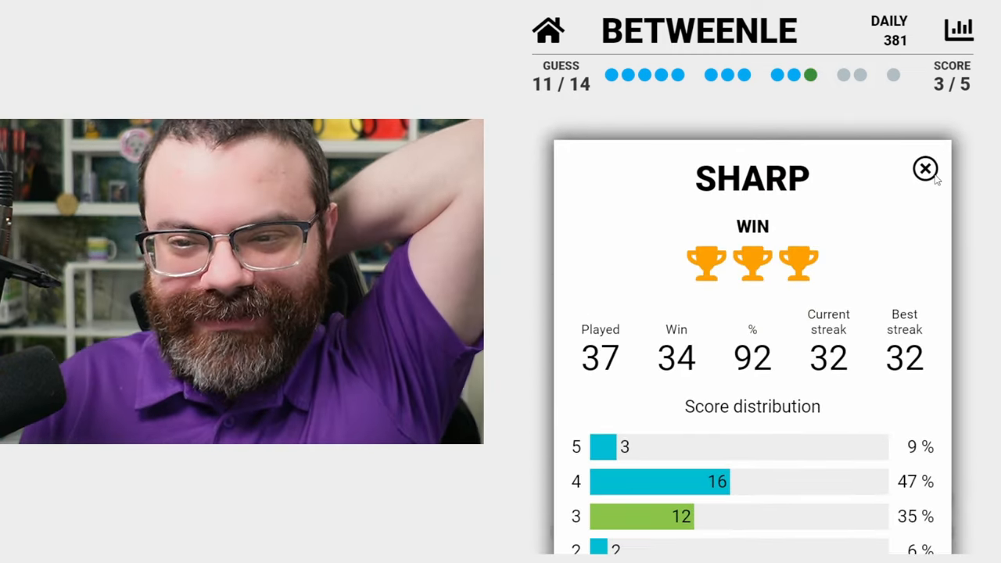
{"action": "left_click", "coordinate": [927, 169]}
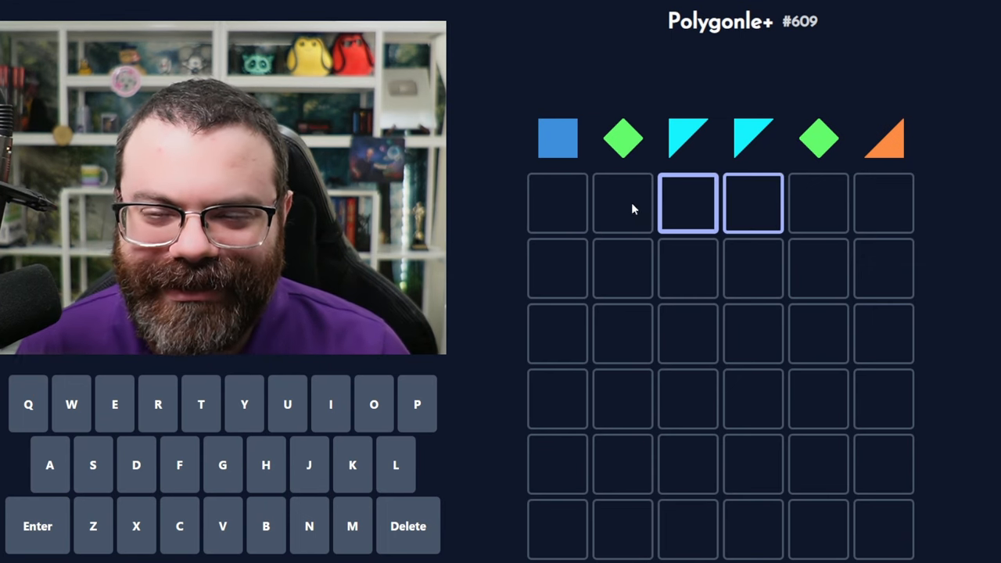
Enter letters E and L into the Polygonle+ #609 grid to finish the puzzle
{"action": "left_click", "coordinate": [622, 203]}
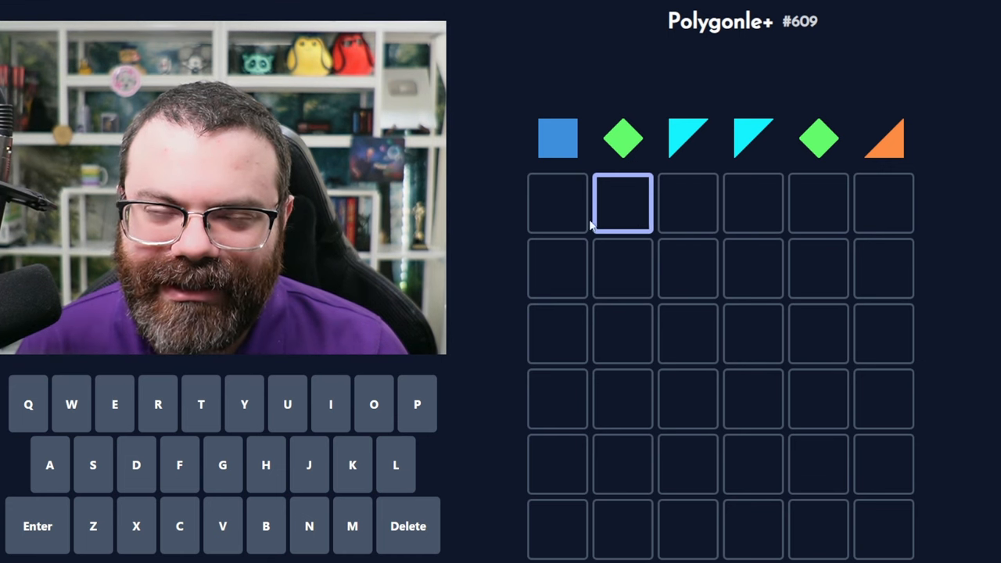
{"action": "mouse_move", "coordinate": [651, 217]}
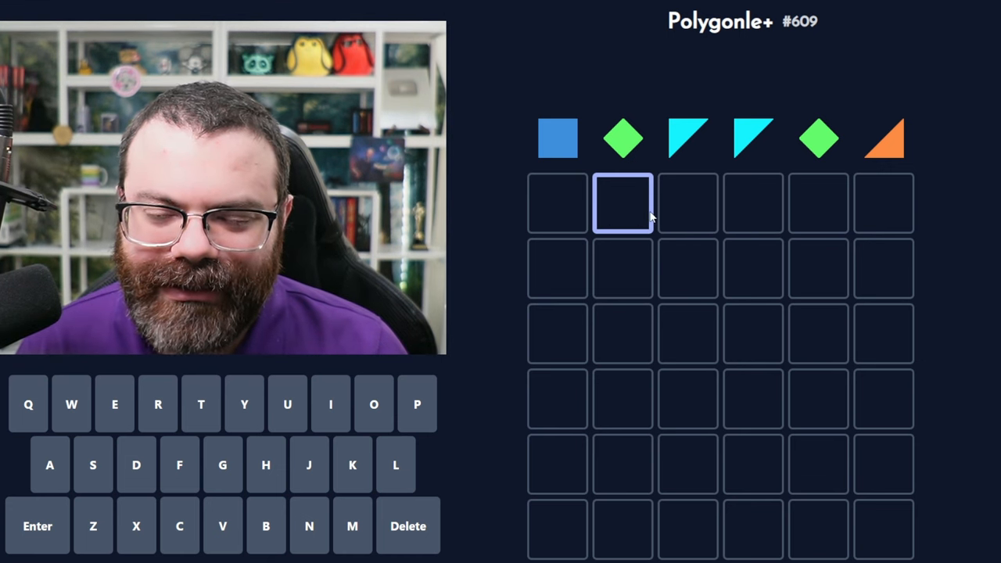
{"action": "type", "text": "EE"}
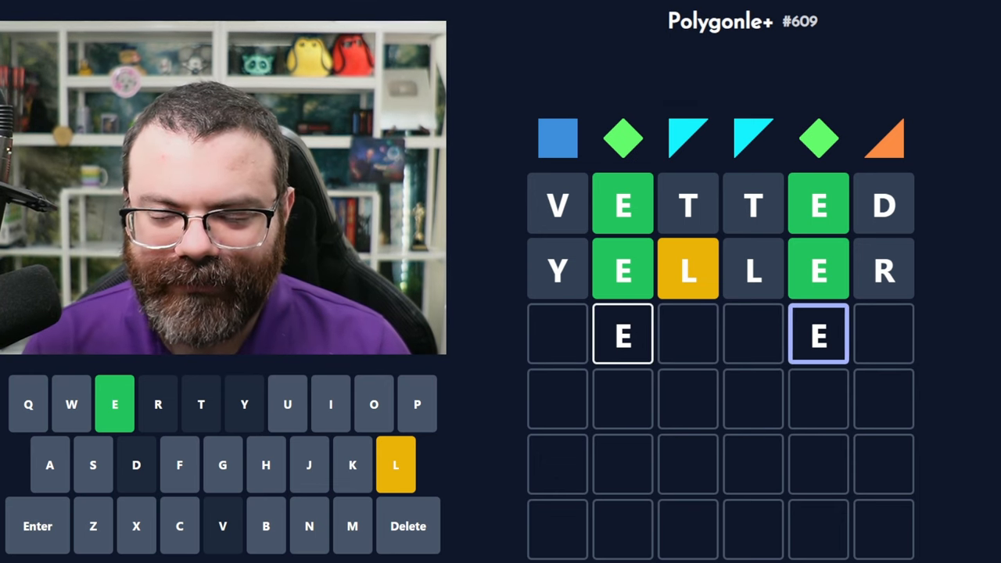
{"action": "type", "text": "L"}
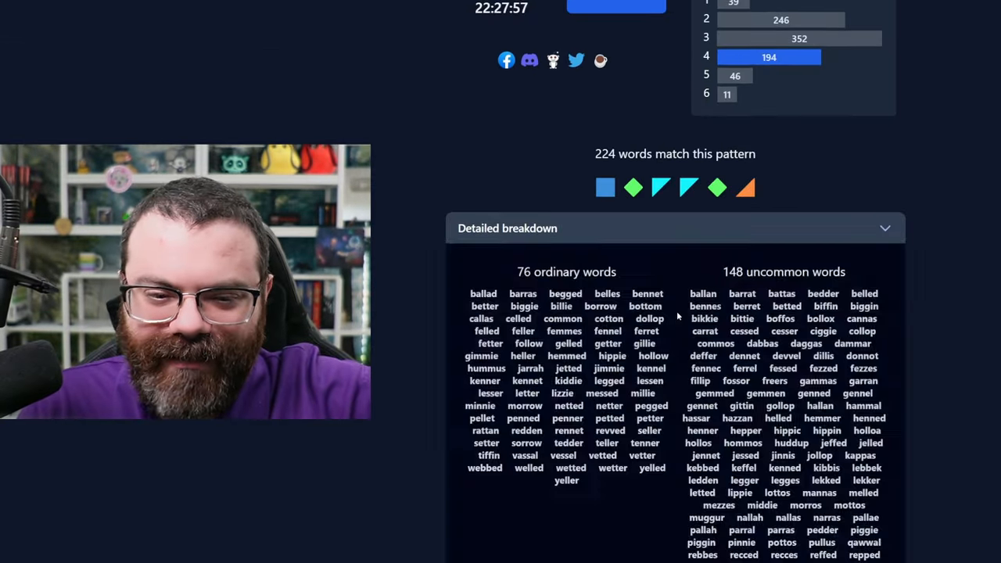
Scroll the results page through the 224 matching words down to the jarrah definition
{"action": "scroll", "scroll_direction": "down", "scroll_amount": 3}
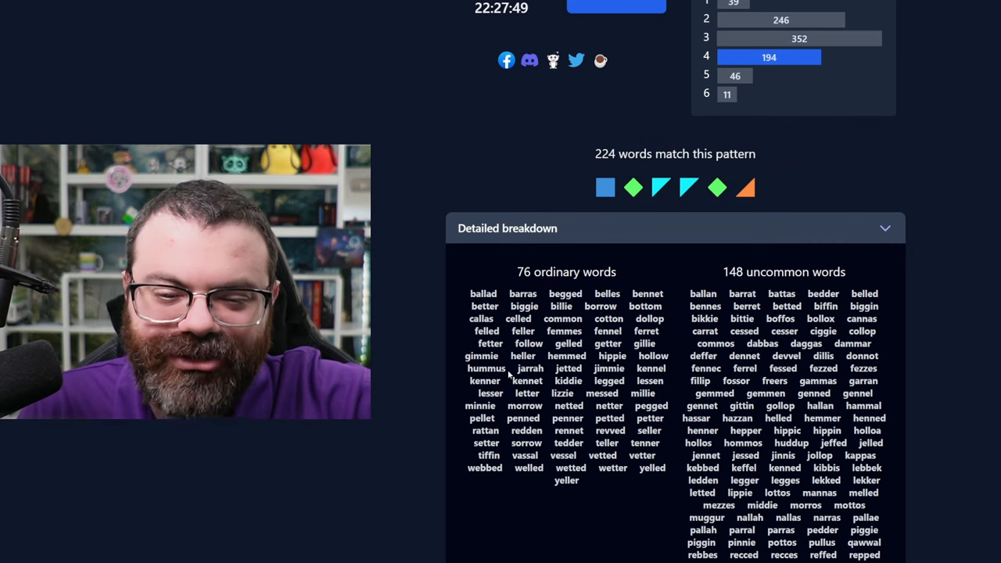
{"action": "scroll", "scroll_direction": "down", "scroll_amount": 3}
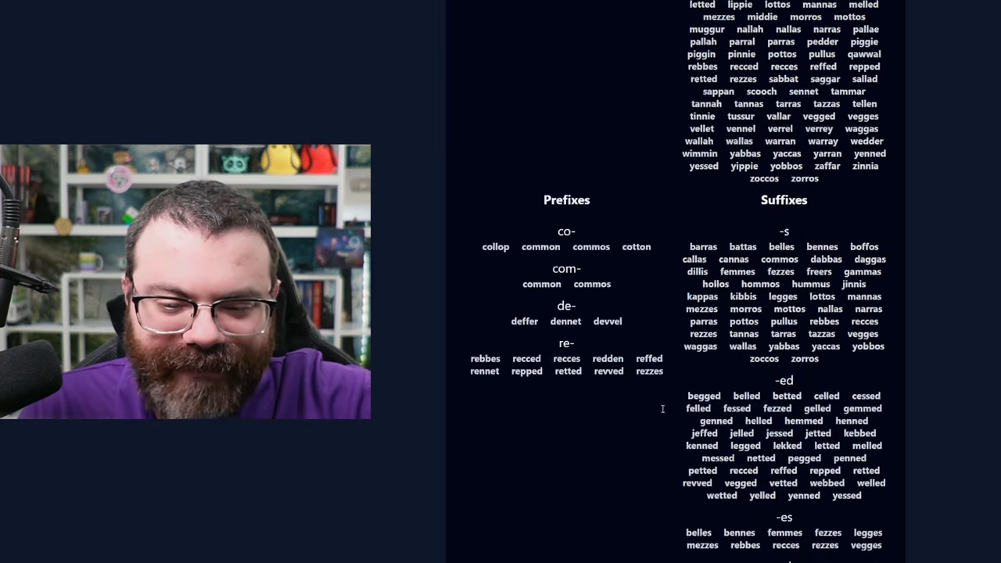
{"action": "scroll", "scroll_direction": "down", "scroll_amount": 3}
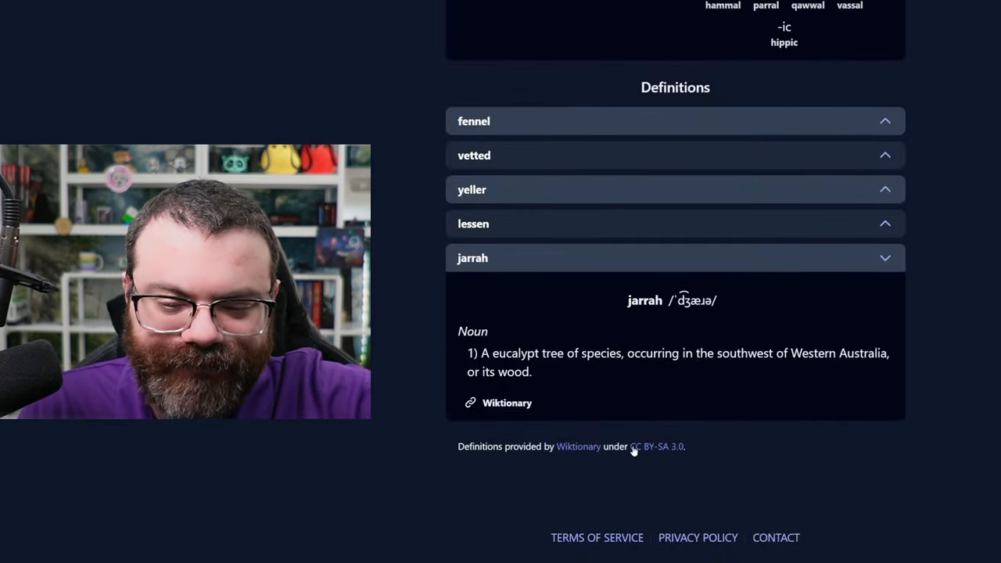
{"action": "mouse_move", "coordinate": [638, 379]}
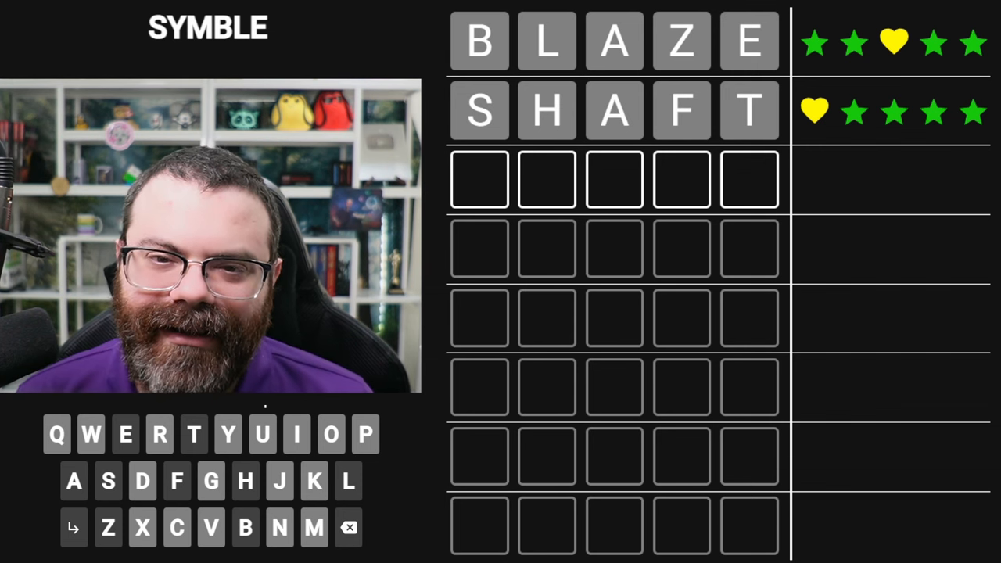
Guess BLAZE and SHAFT on the Symble board
{"action": "type", "text": "XXE"}
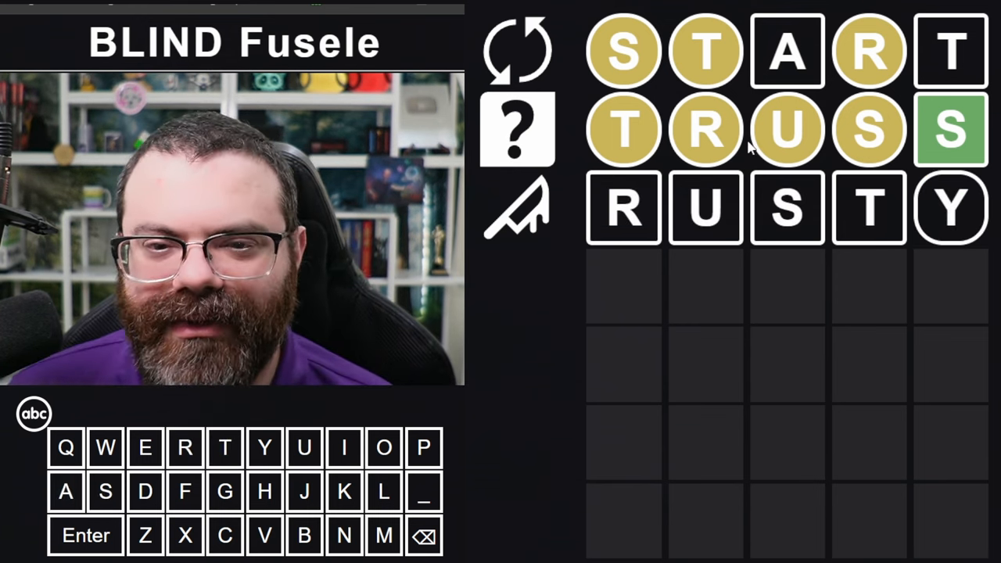
{"action": "mouse_move", "coordinate": [634, 142]}
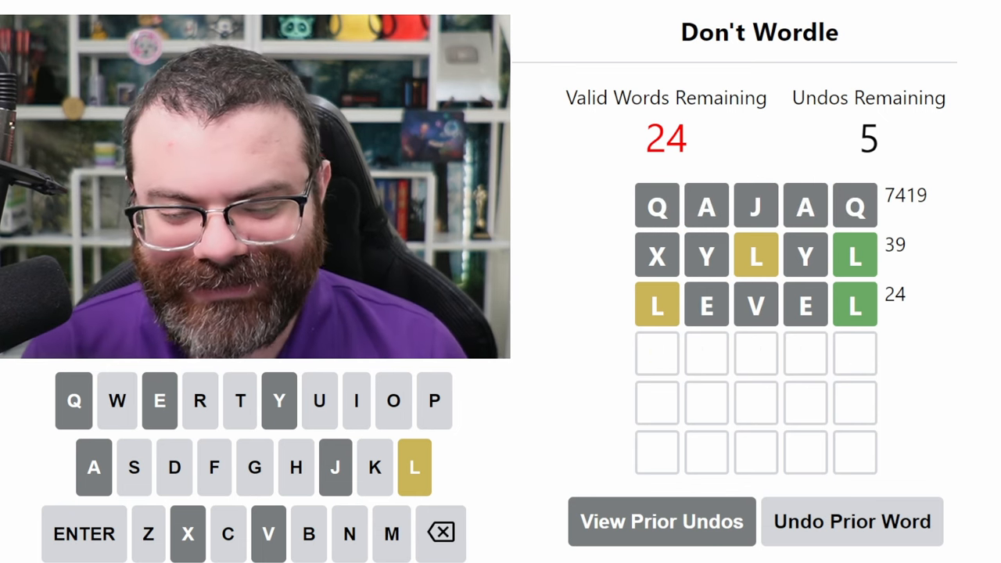
{"action": "type", "text": "GRILL"}
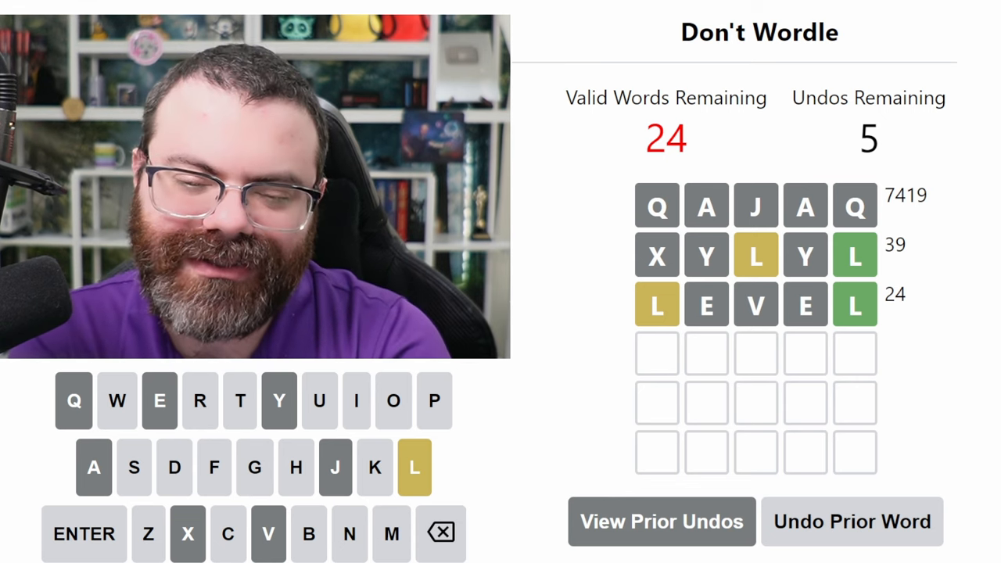
{"action": "type", "text": "RILL"}
{"action": "type", "text": "S"}
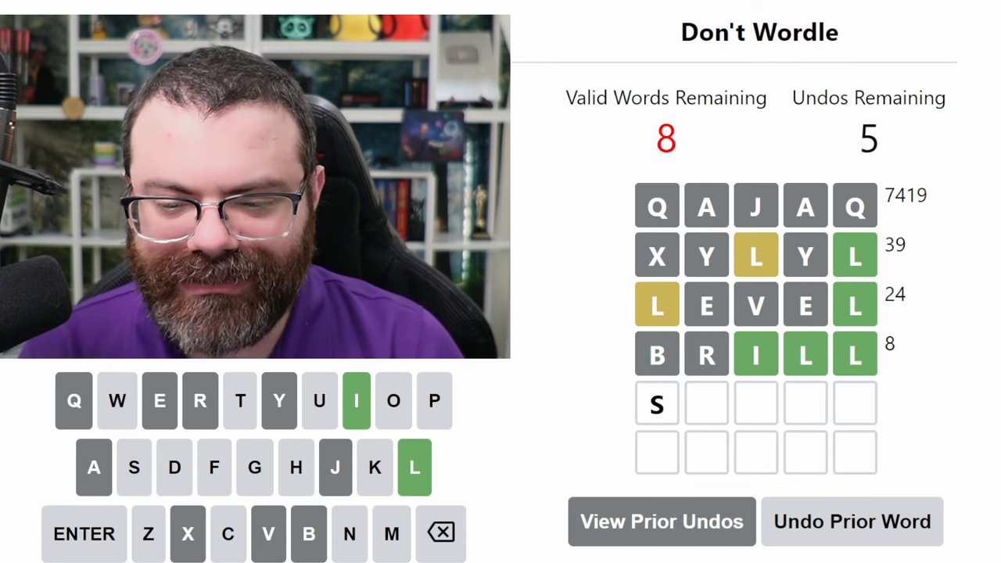
Play BRILL in Don't Wordle, cutting valid words down to 8
{"action": "left_click", "coordinate": [391, 533]}
{"action": "type", "text": "THILL"}
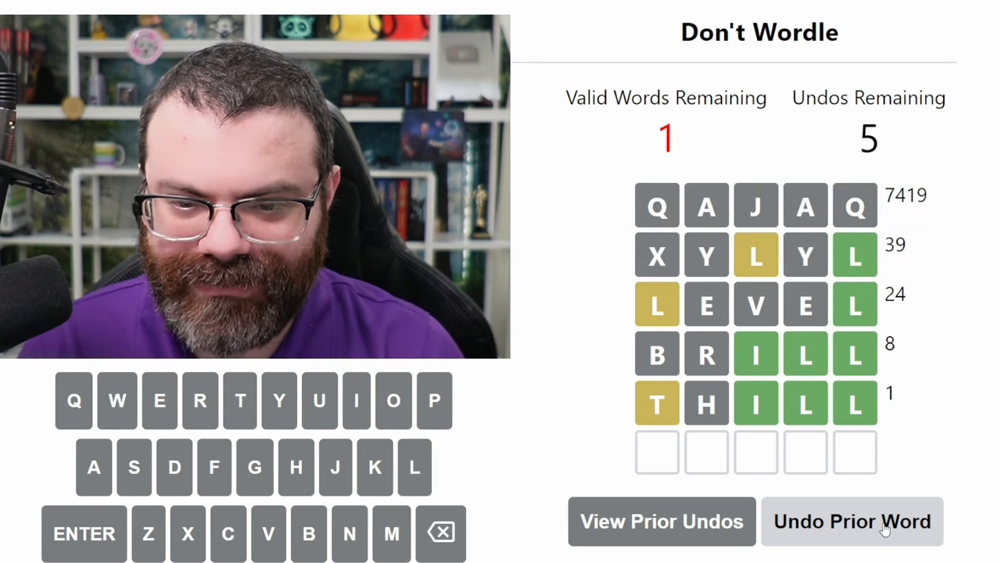
Play THILL in Don't Wordle, leaving one valid word
{"action": "left_click", "coordinate": [851, 523]}
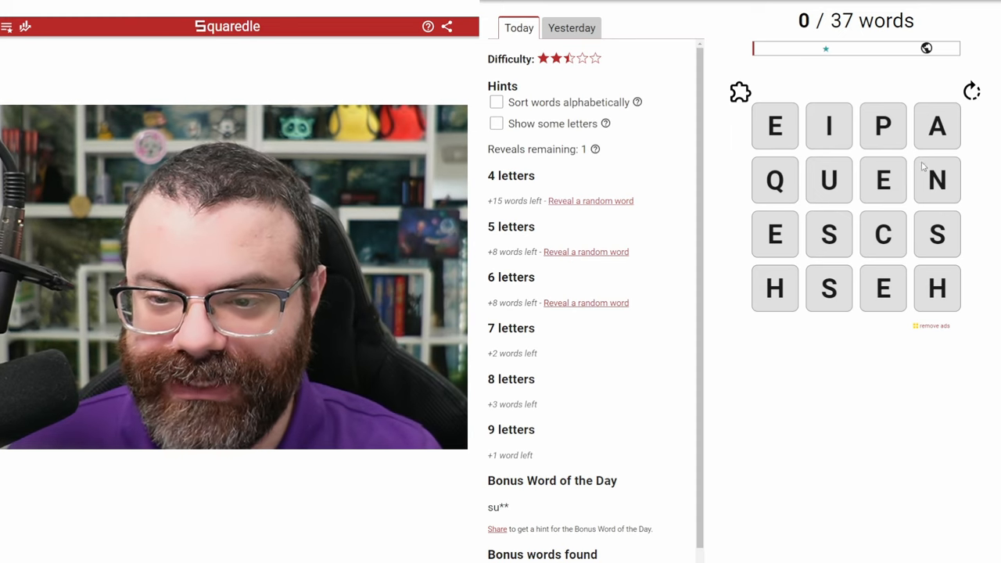
{"action": "mouse_move", "coordinate": [895, 248]}
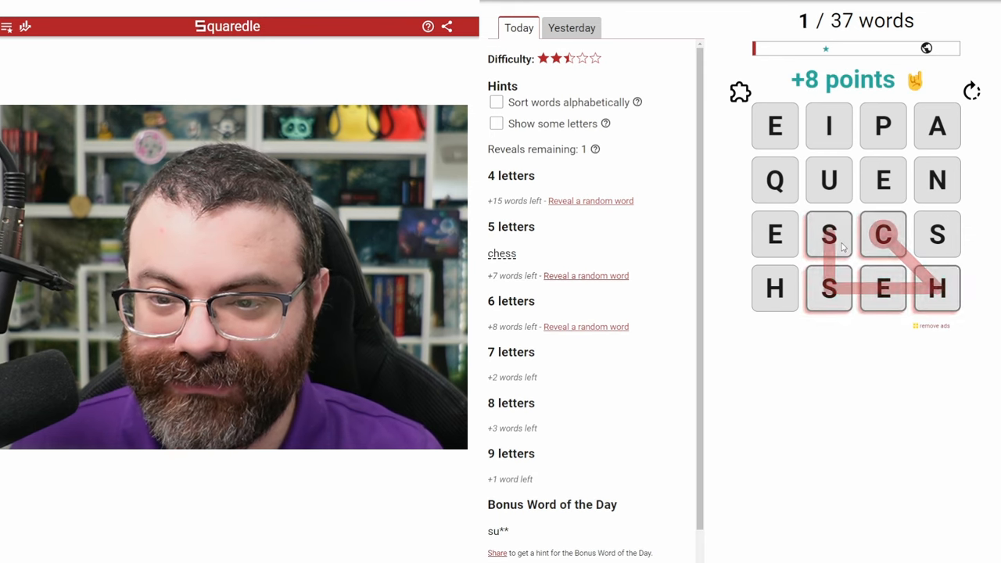
Trace CHESS and five four-letter words, reaching 6 of 37
{"action": "left_click_drag", "start_coordinate": [775, 180], "coordinate": [829, 180]}
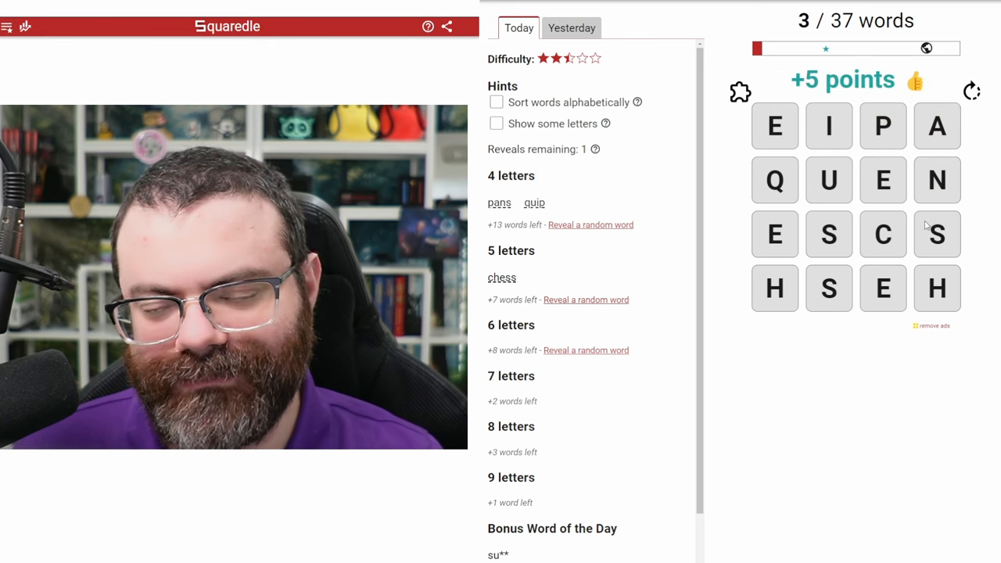
{"action": "left_click_drag", "start_coordinate": [883, 126], "coordinate": [882, 180]}
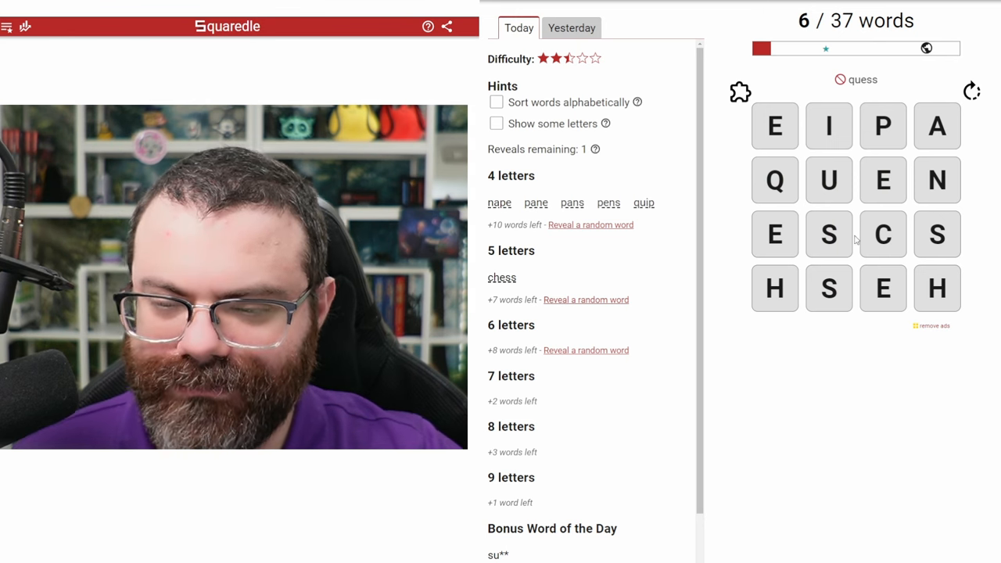
Trace bonus words SUPES and SUPE, dismiss the Bonus Word popup, and start PUSS
{"action": "left_click_drag", "start_coordinate": [829, 235], "coordinate": [882, 126]}
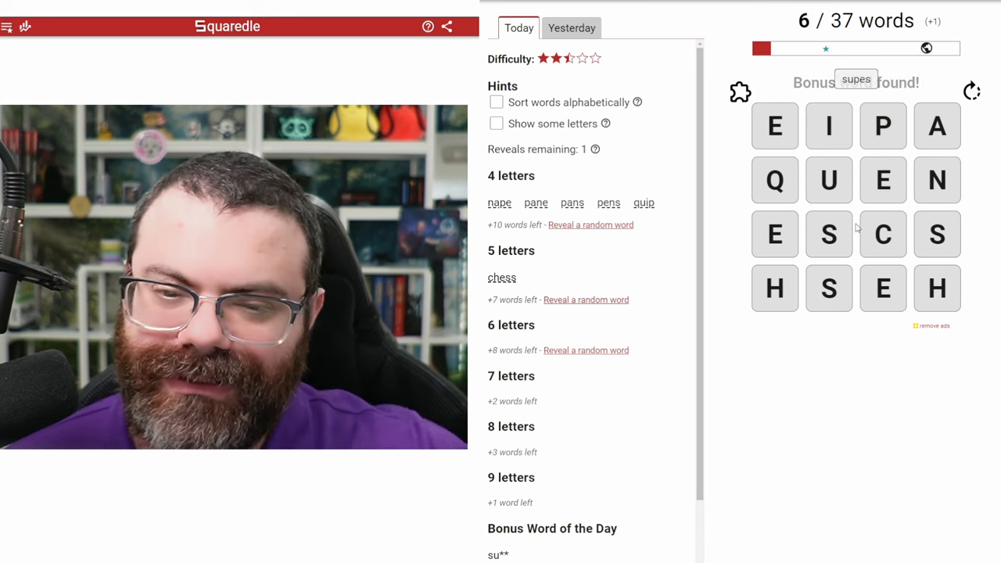
{"action": "left_click", "coordinate": [829, 235]}
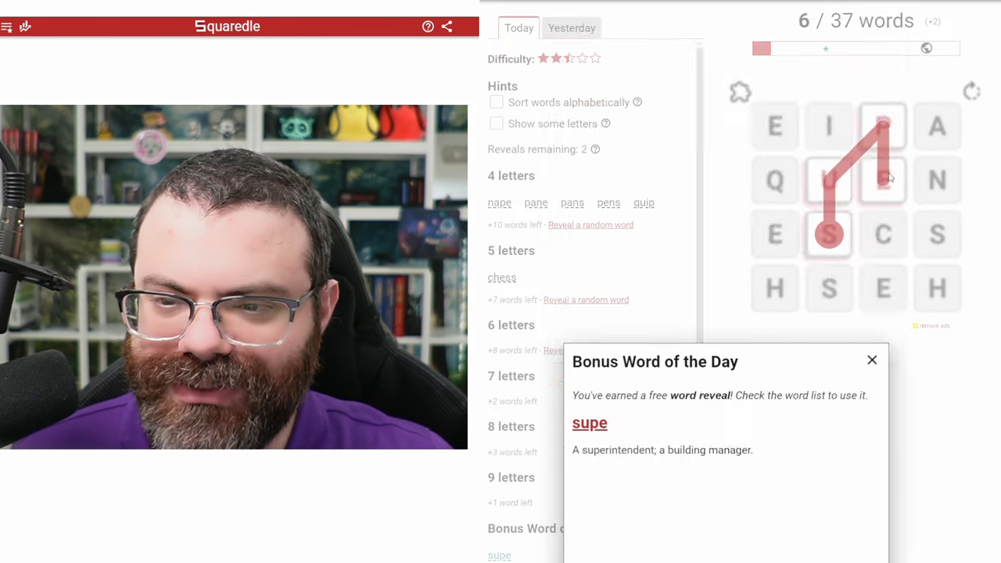
{"action": "left_click", "coordinate": [872, 360]}
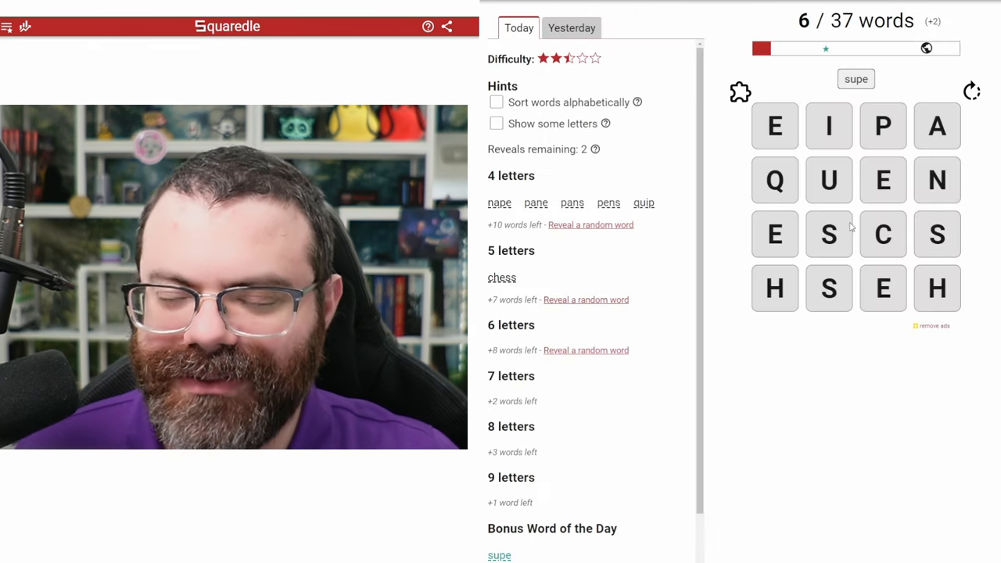
{"action": "left_click", "coordinate": [883, 234]}
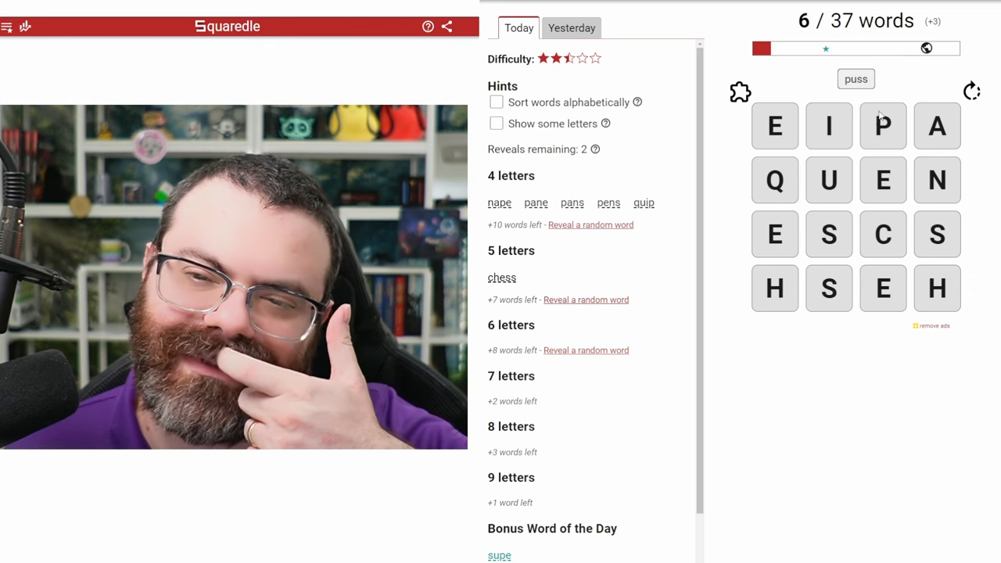
Finish PUSS as a bonus word and trace CUES plus another four-letter word, reaching 8 of 37
{"action": "left_click", "coordinate": [883, 126]}
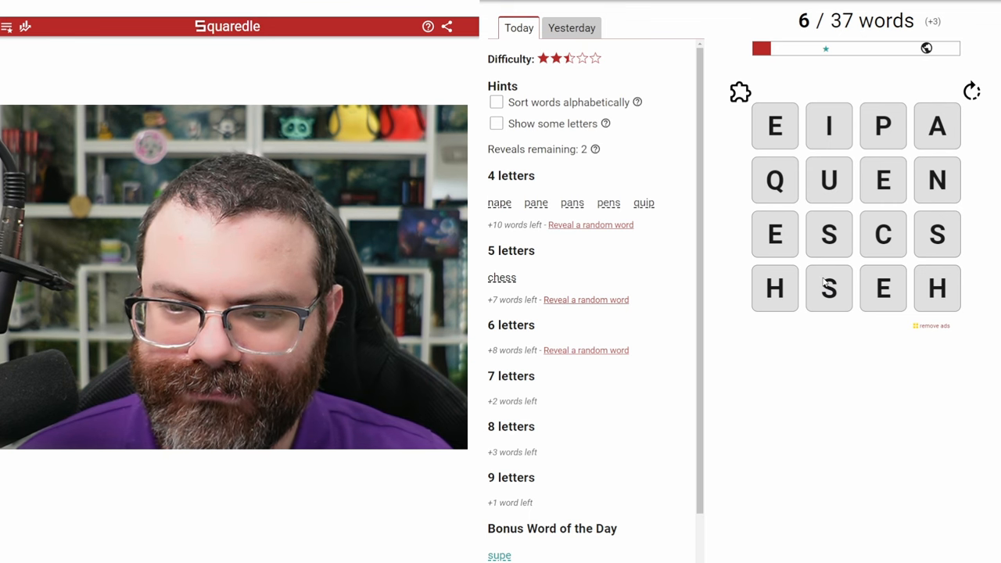
{"action": "mouse_move", "coordinate": [922, 241]}
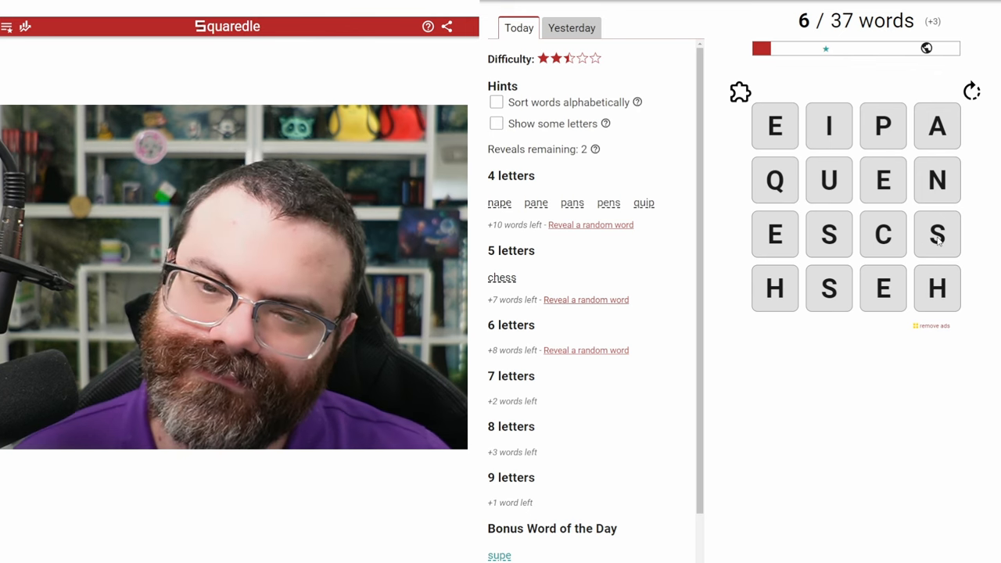
{"action": "left_click_drag", "start_coordinate": [883, 125], "coordinate": [937, 234]}
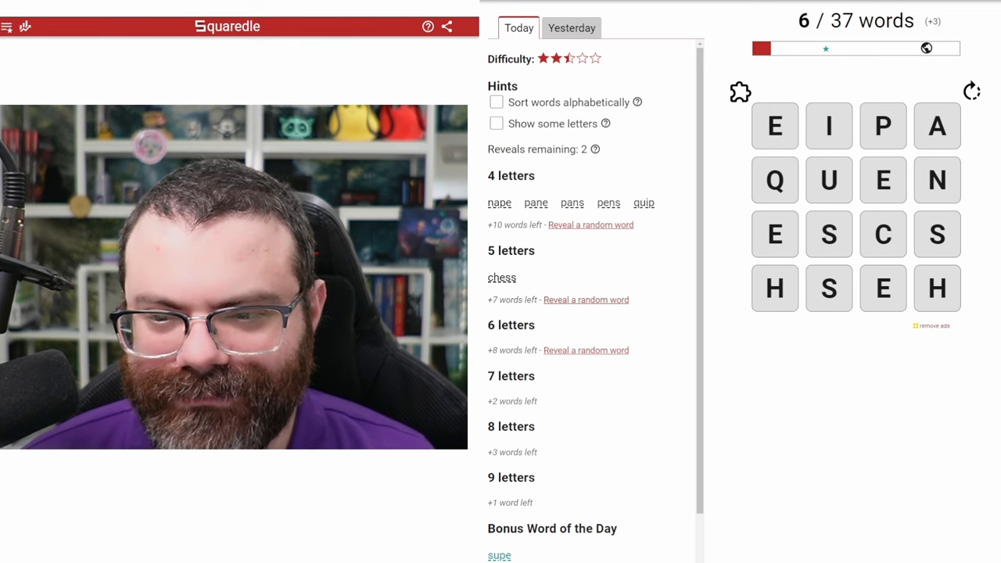
{"action": "left_click_drag", "start_coordinate": [829, 235], "coordinate": [883, 235]}
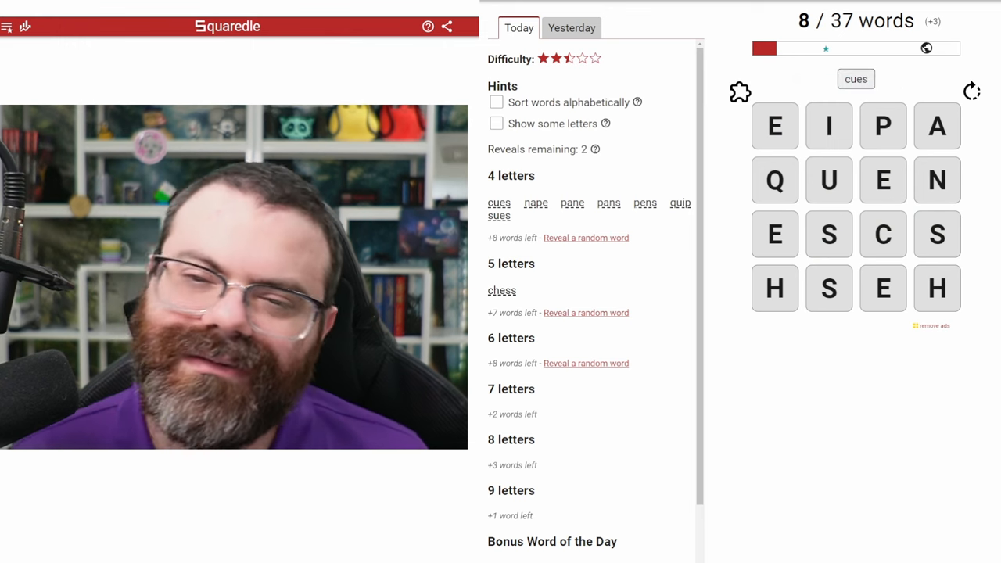
{"action": "left_click", "coordinate": [774, 180]}
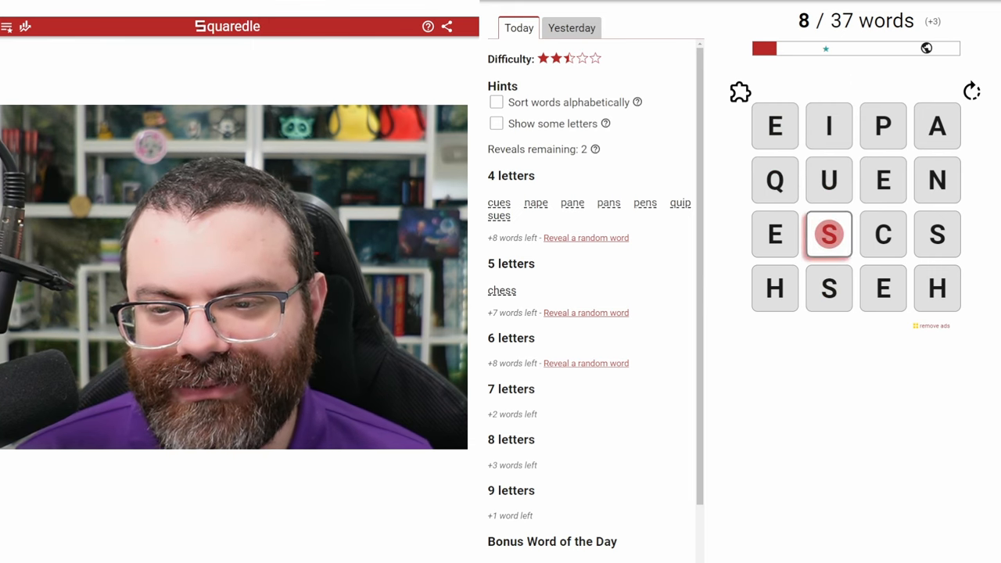
Trace SENSE, SEQUENCE and SEQUENCES among others, reaching 14 of 37
{"action": "left_click", "coordinate": [774, 126]}
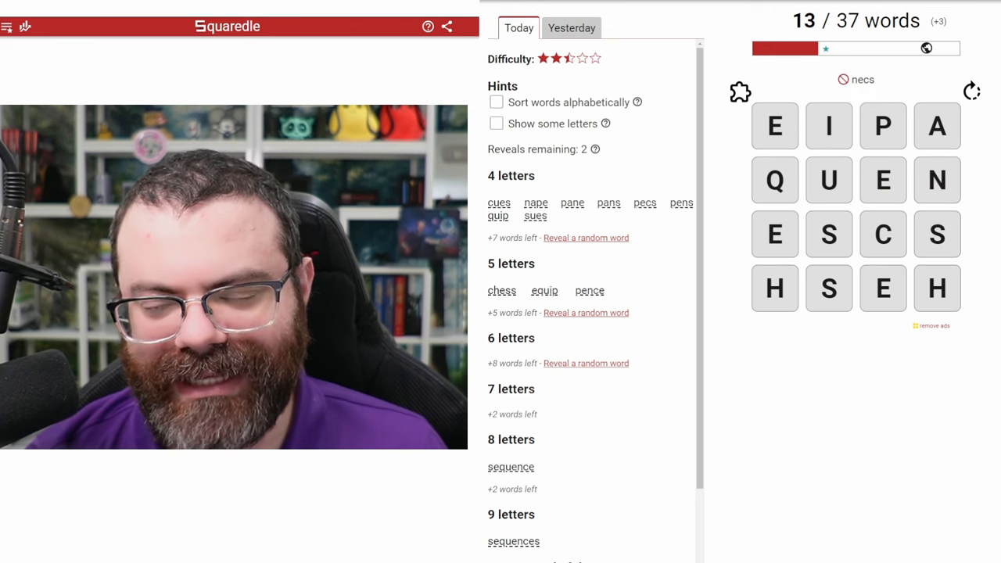
{"action": "left_click", "coordinate": [882, 180]}
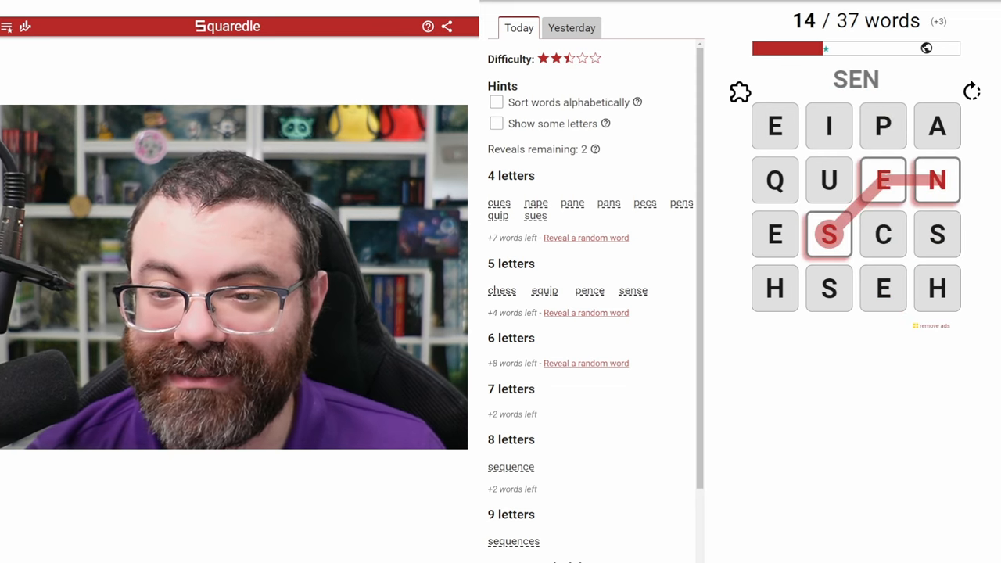
Trace SENSES and PUSH, reaching 16 of 37, plus QUIP as a bonus word
{"action": "left_click", "coordinate": [829, 235]}
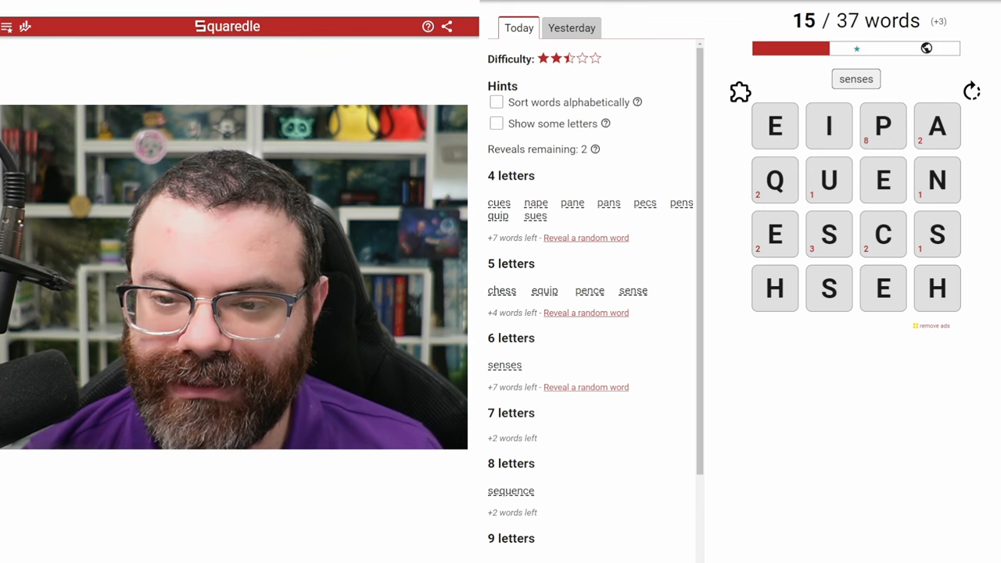
{"action": "left_click_drag", "start_coordinate": [883, 125], "coordinate": [775, 288]}
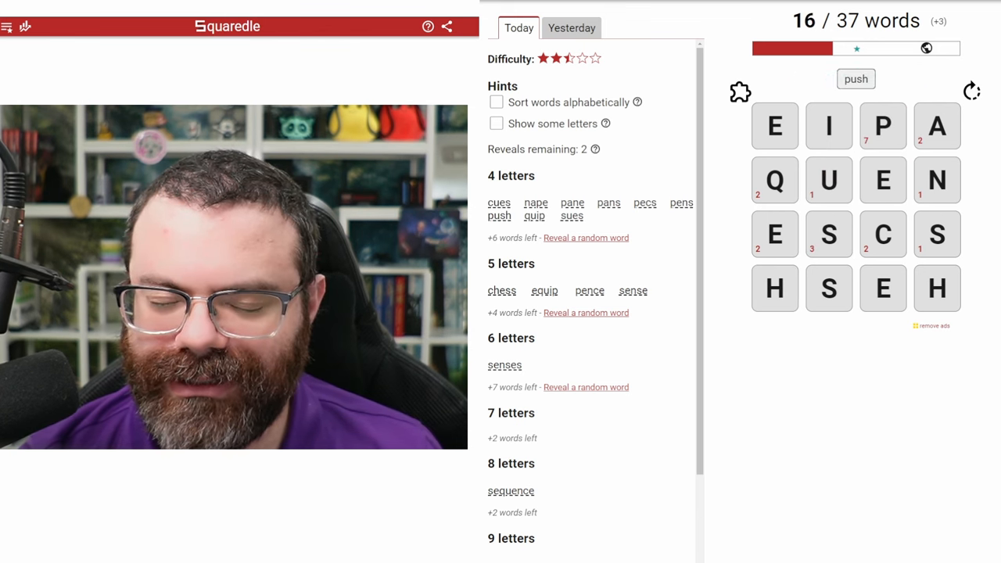
{"action": "left_click", "coordinate": [856, 79]}
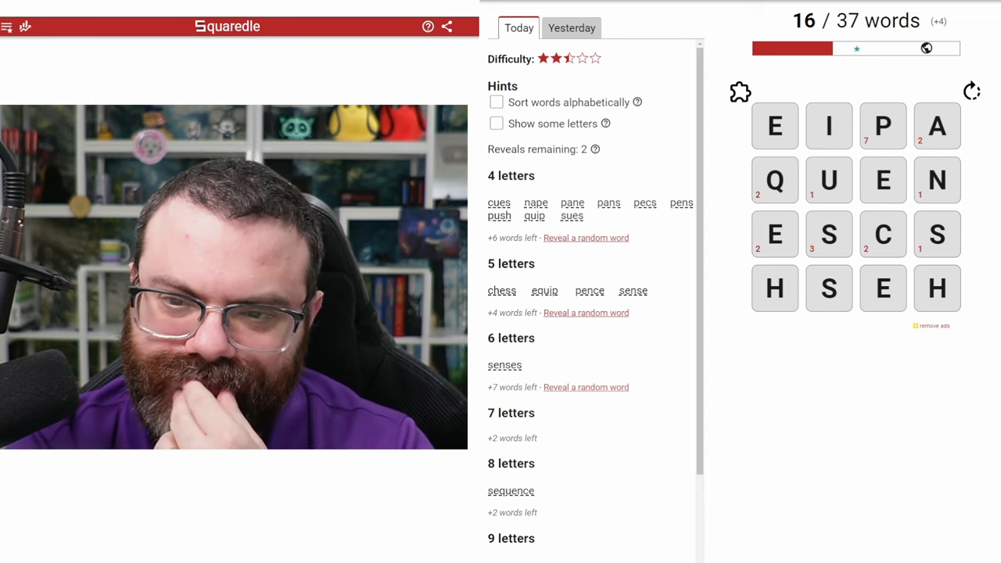
{"action": "left_click_drag", "start_coordinate": [775, 180], "coordinate": [883, 125]}
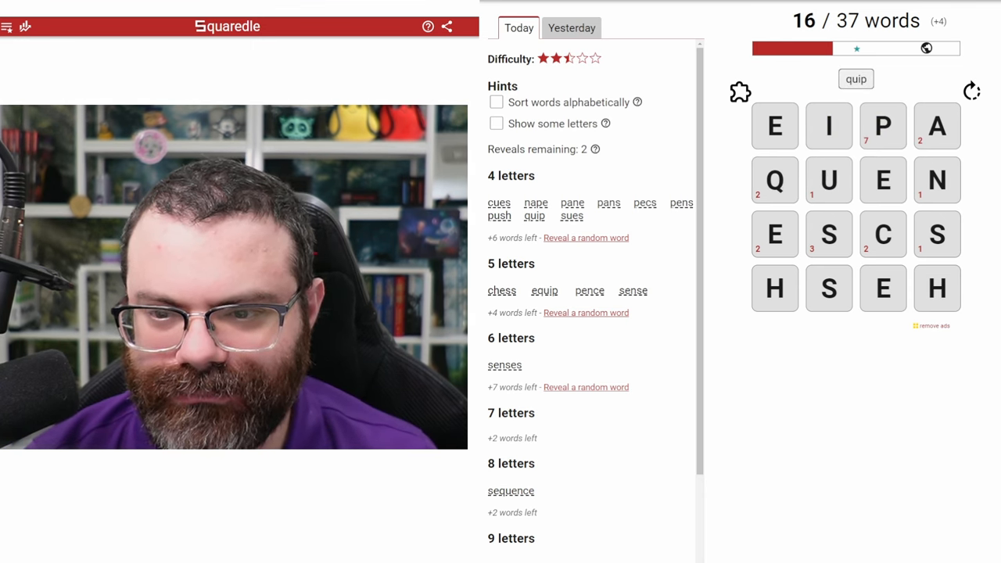
Try QUIES and begin another word from the Q and E tiles
{"action": "left_click_drag", "start_coordinate": [775, 180], "coordinate": [830, 180]}
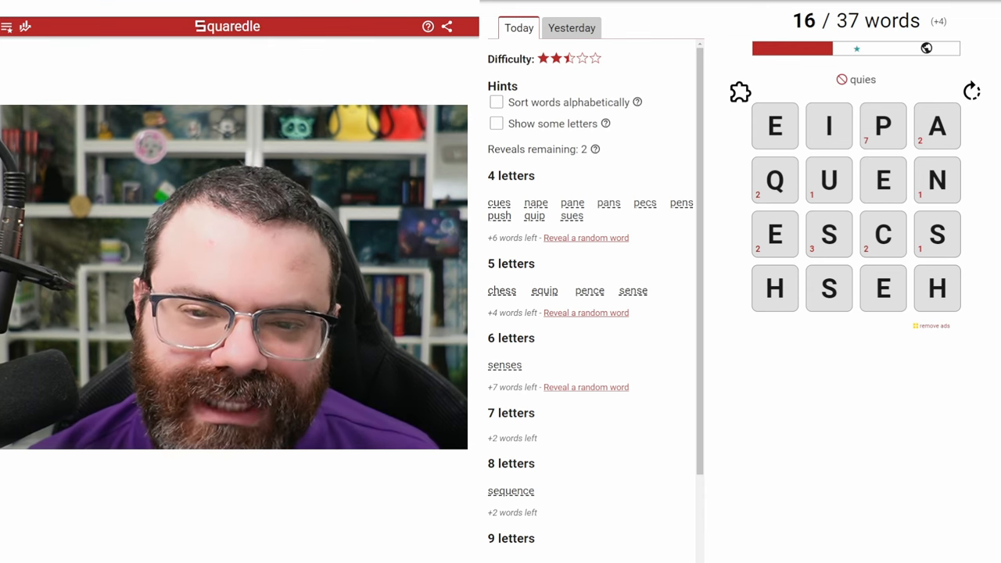
{"action": "left_click", "coordinate": [775, 180]}
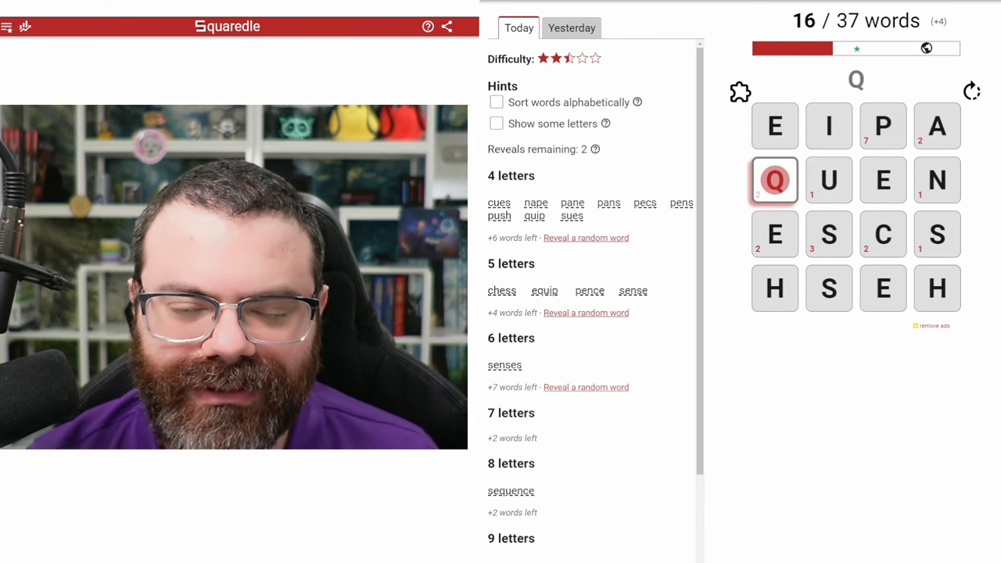
{"action": "left_click", "coordinate": [774, 126]}
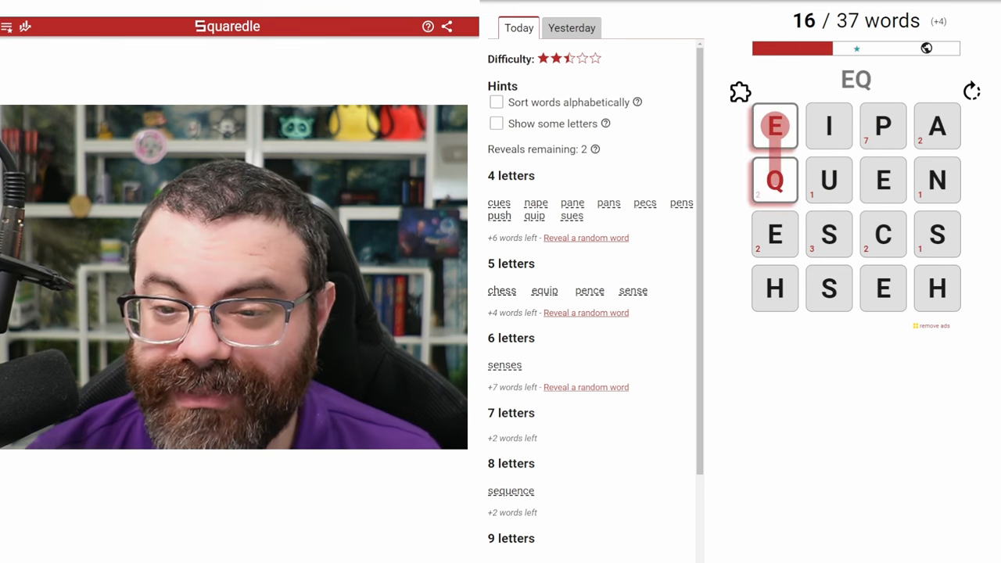
{"action": "left_click", "coordinate": [774, 180]}
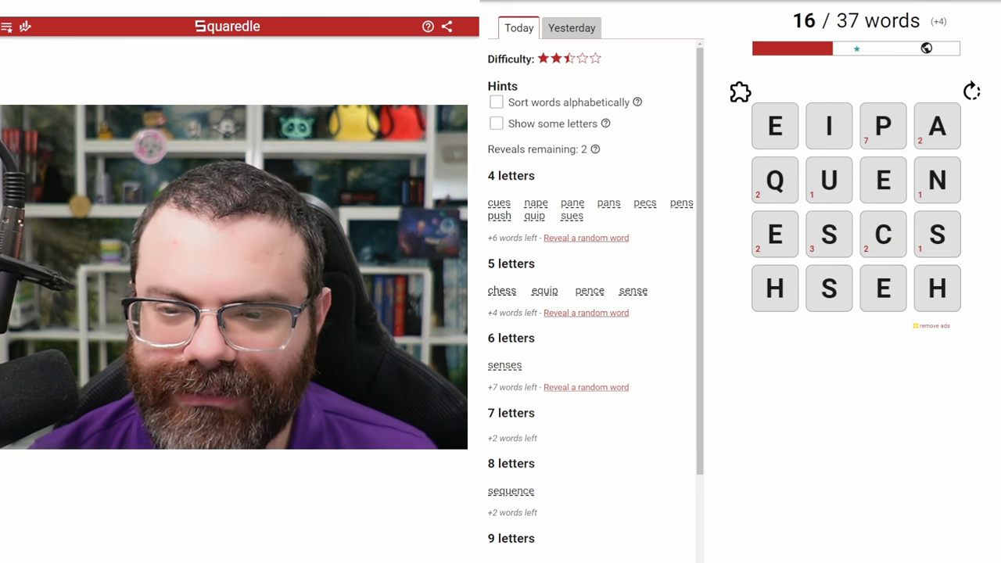
Trace five more four-, five- and six-letter words, unlocking per-square word counts
{"action": "left_click_drag", "start_coordinate": [774, 125], "coordinate": [882, 235]}
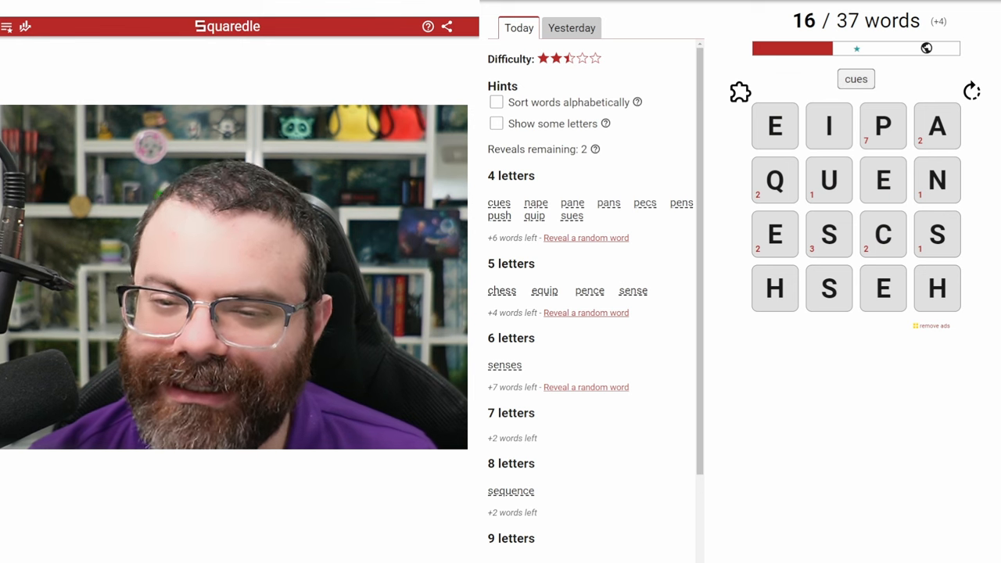
{"action": "left_click_drag", "start_coordinate": [829, 180], "coordinate": [829, 288]}
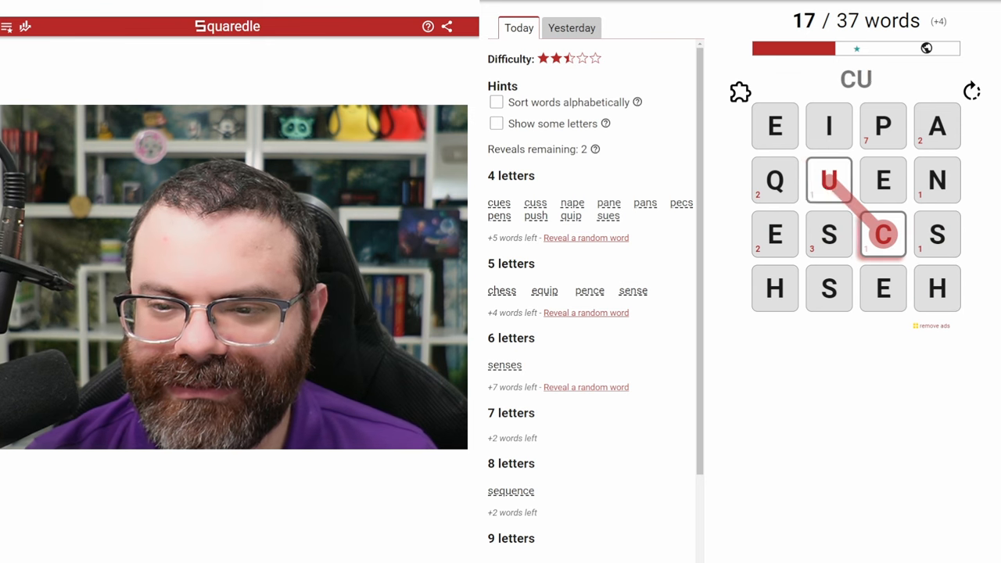
{"action": "left_click_drag", "start_coordinate": [830, 180], "coordinate": [883, 235]}
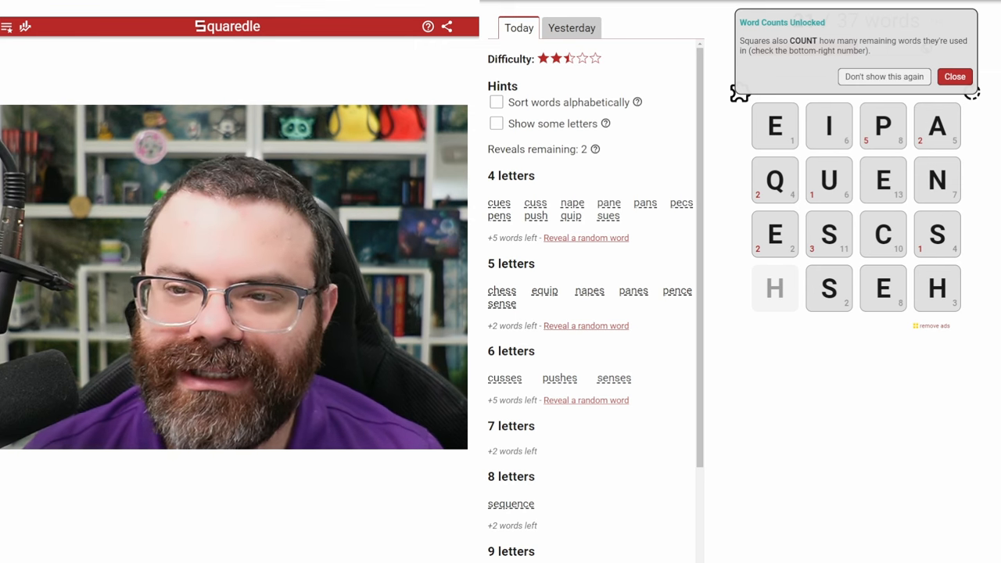
Dismiss the Word Counts Unlocked popup and try candidate words starting E, Q
{"action": "left_click", "coordinate": [954, 77]}
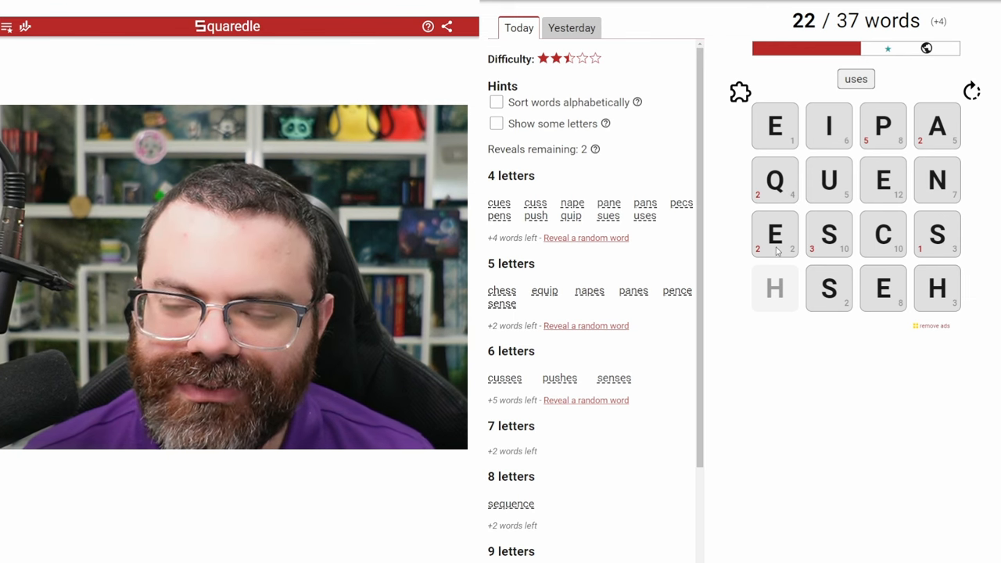
{"action": "left_click_drag", "start_coordinate": [775, 125], "coordinate": [829, 180]}
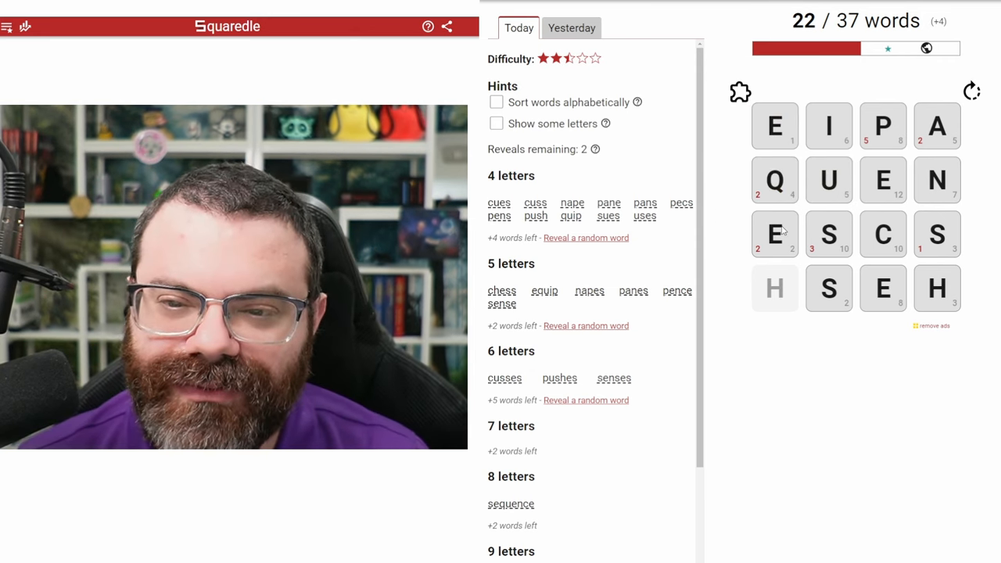
{"action": "left_click_drag", "start_coordinate": [774, 125], "coordinate": [775, 180]}
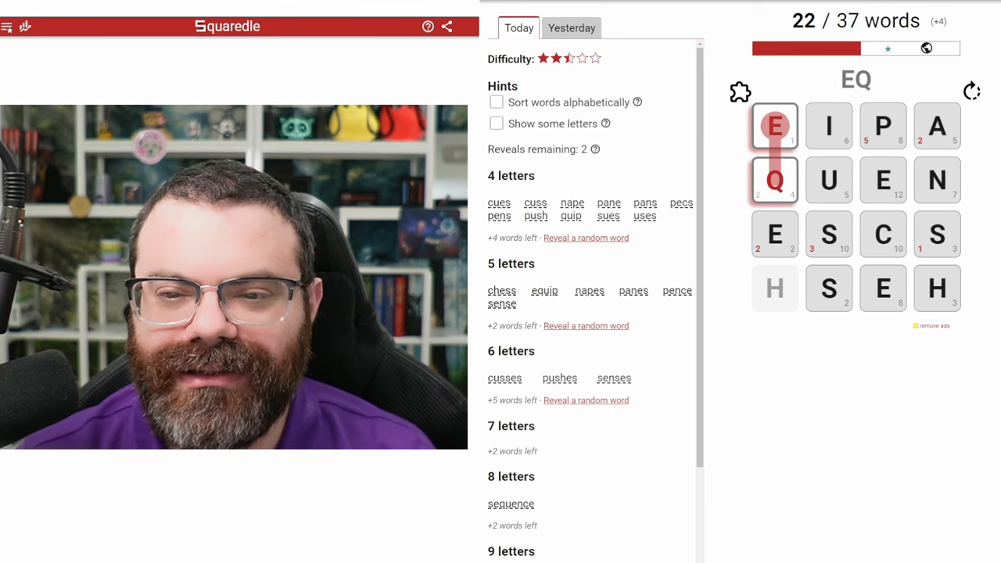
{"action": "left_click_drag", "start_coordinate": [775, 180], "coordinate": [883, 180]}
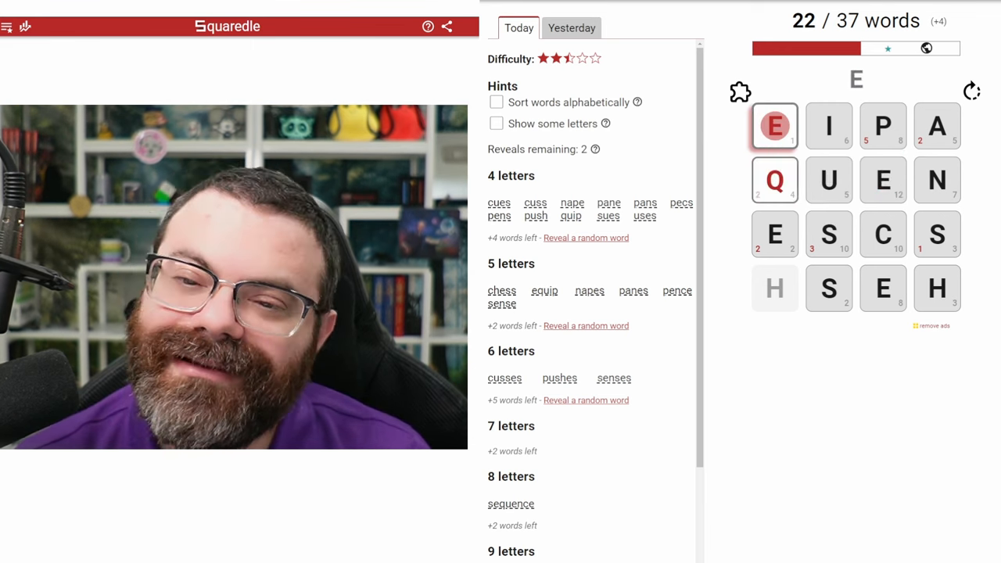
Try more candidates including PANSE until a four-letter word lands, reaching 23 of 37
{"action": "left_click", "coordinate": [830, 235]}
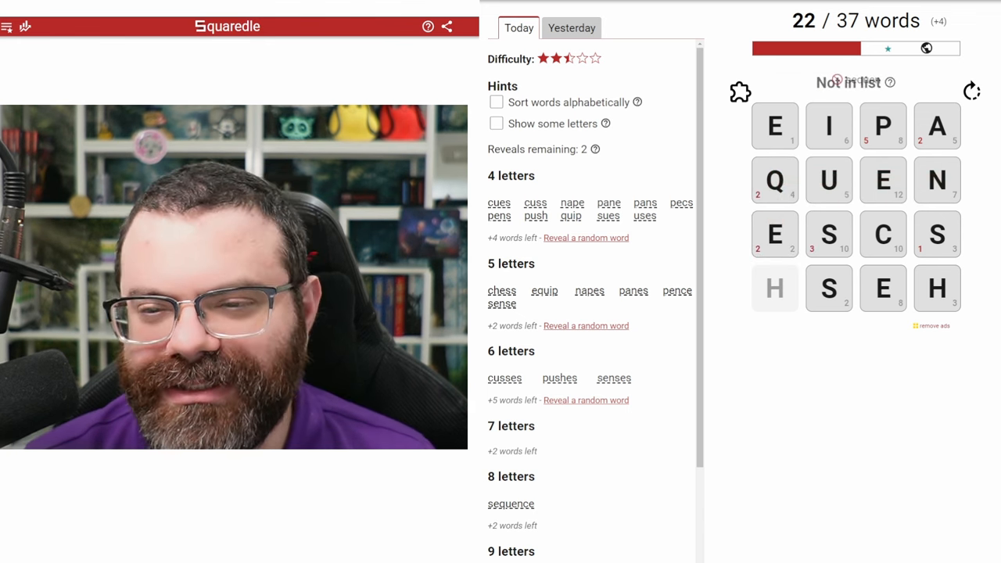
{"action": "left_click_drag", "start_coordinate": [775, 180], "coordinate": [829, 235]}
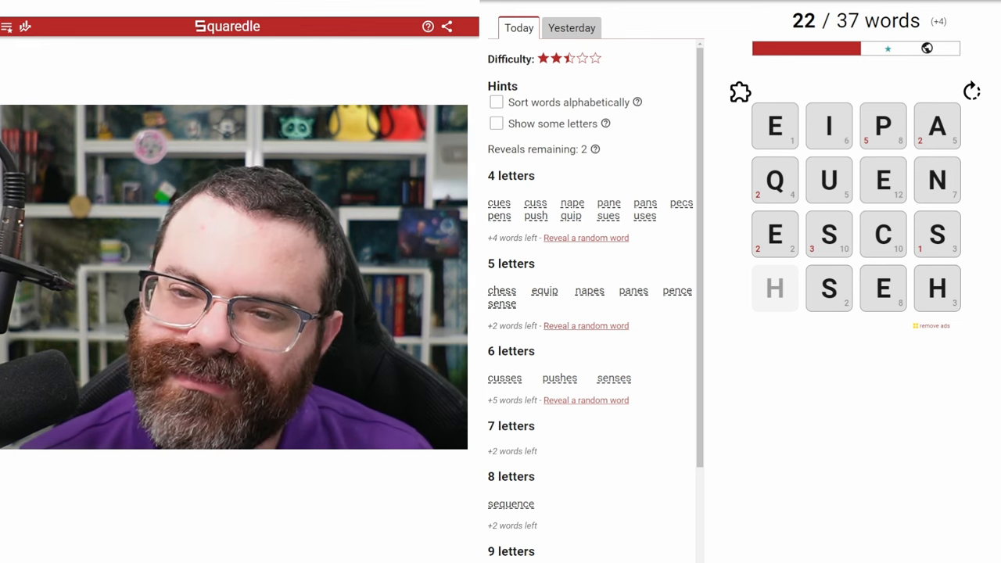
{"action": "left_click_drag", "start_coordinate": [830, 125], "coordinate": [883, 126]}
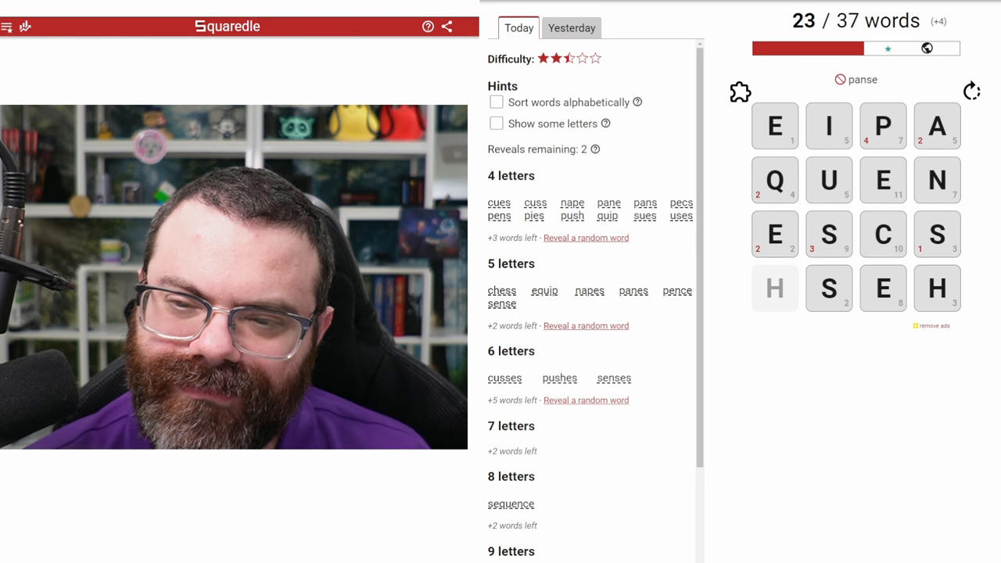
{"action": "left_click_drag", "start_coordinate": [829, 234], "coordinate": [775, 288]}
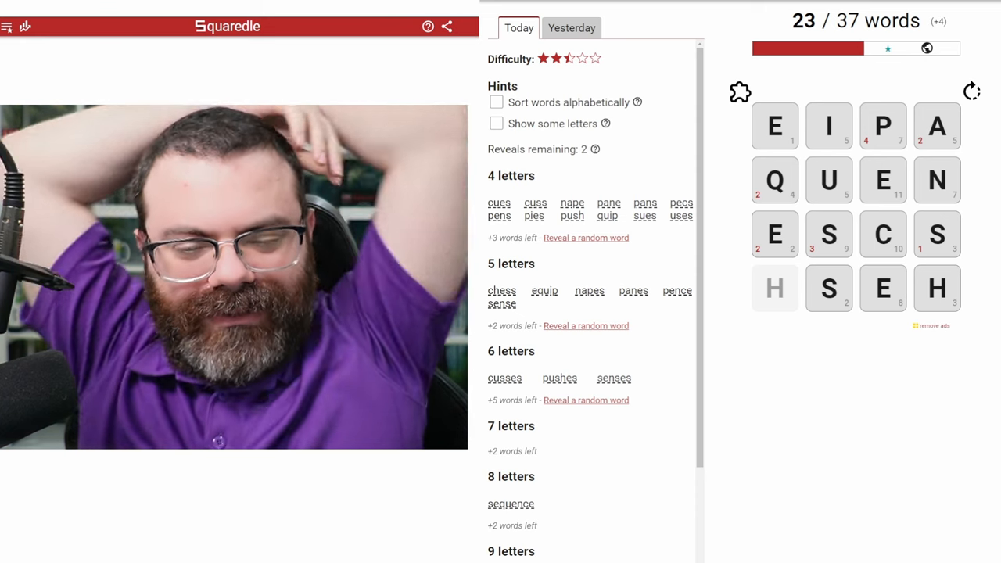
Enable alphabetical sorting and 'Show some letters' in the Hints panel
{"action": "left_click", "coordinate": [496, 102]}
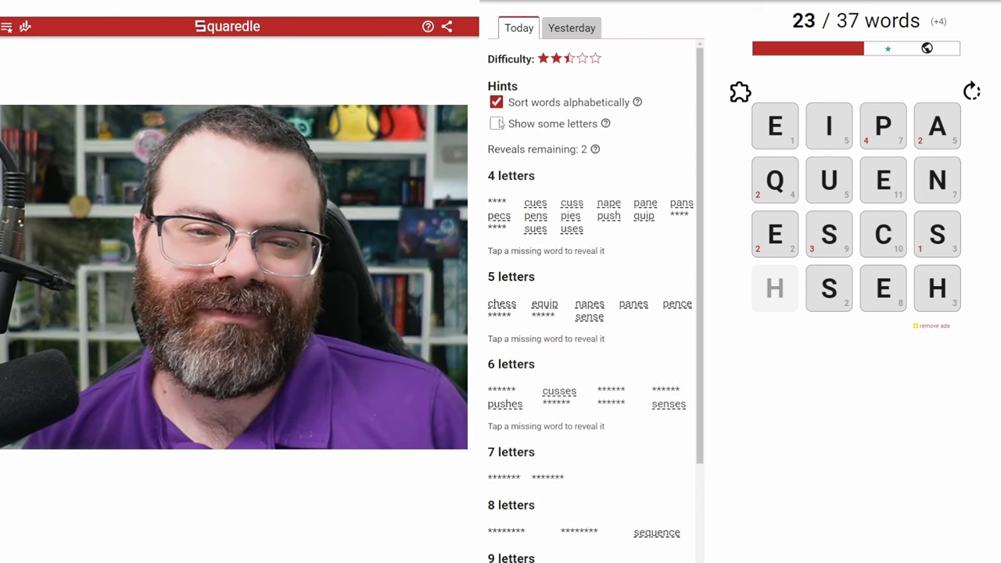
{"action": "left_click", "coordinate": [497, 124]}
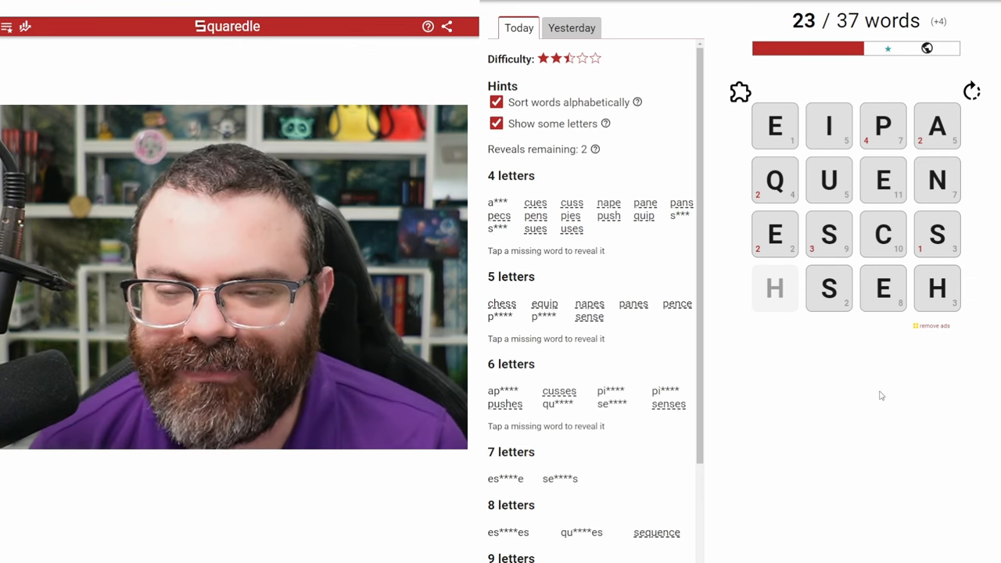
Trace the bonus word SUPE on the grid, opening the Bonus Word of the Day notice
{"action": "left_click", "coordinate": [938, 125]}
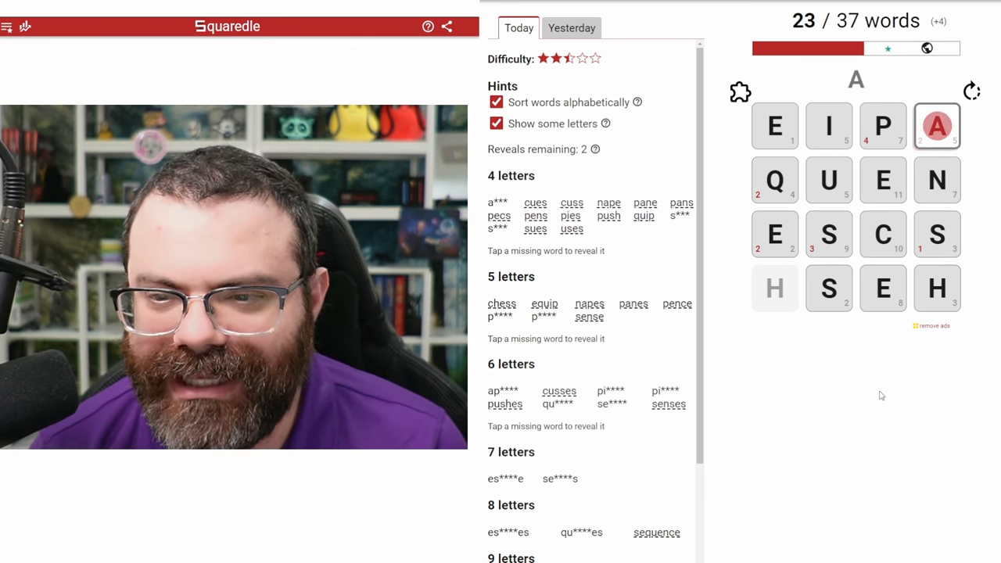
{"action": "left_click", "coordinate": [937, 125]}
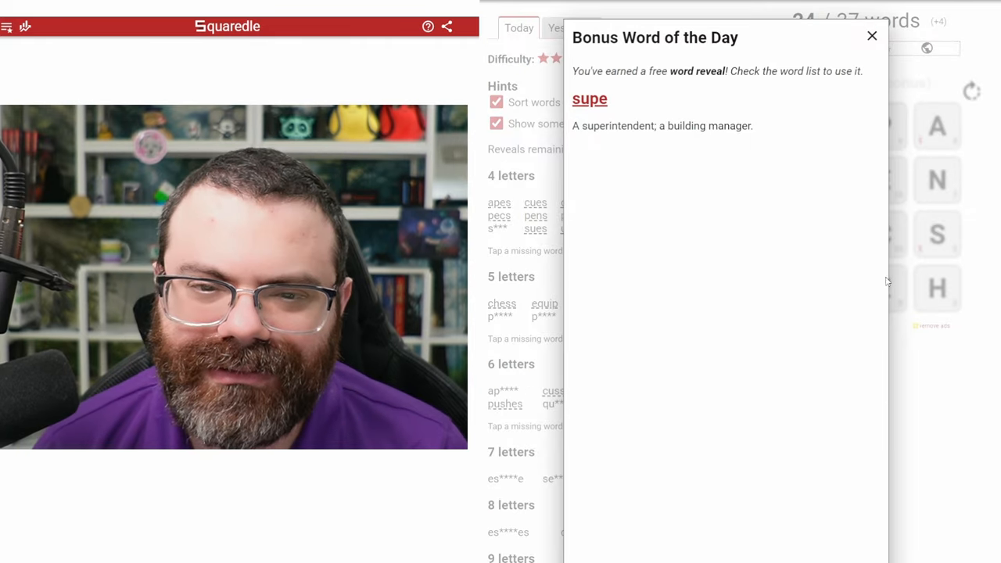
Close the Bonus Word of the Day notice to return to the grid at 24 of 37
{"action": "left_click", "coordinate": [873, 36]}
{"action": "type", "text": "S"}
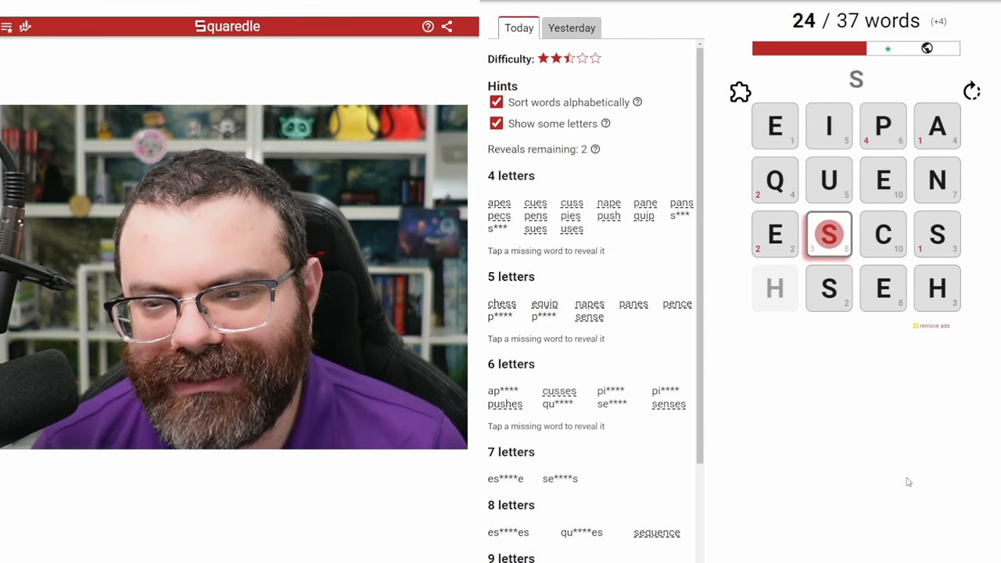
Try several candidate words starting from the middle S, including SQU- and SUEN paths
{"action": "left_click", "coordinate": [829, 234]}
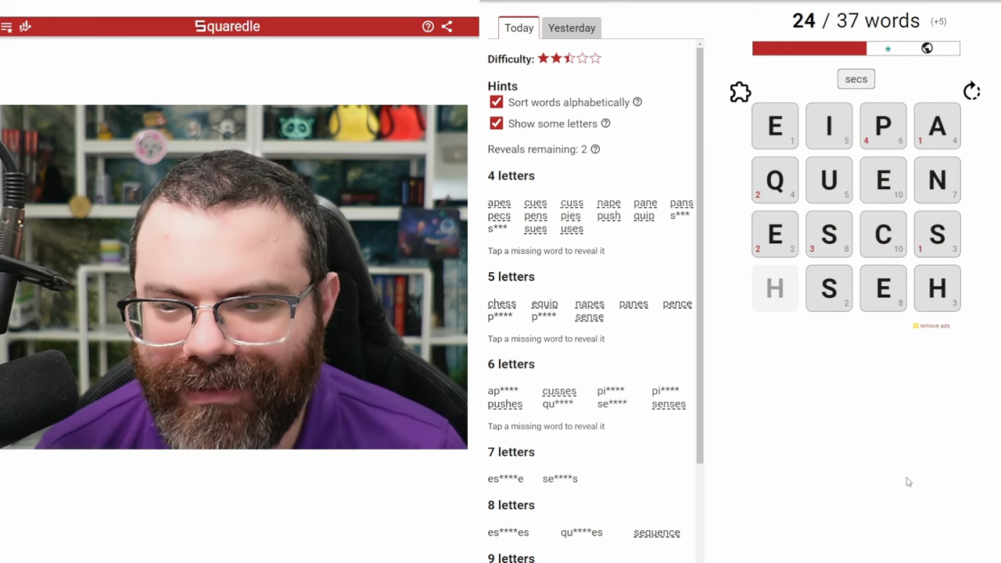
{"action": "left_click_drag", "start_coordinate": [829, 235], "coordinate": [882, 180]}
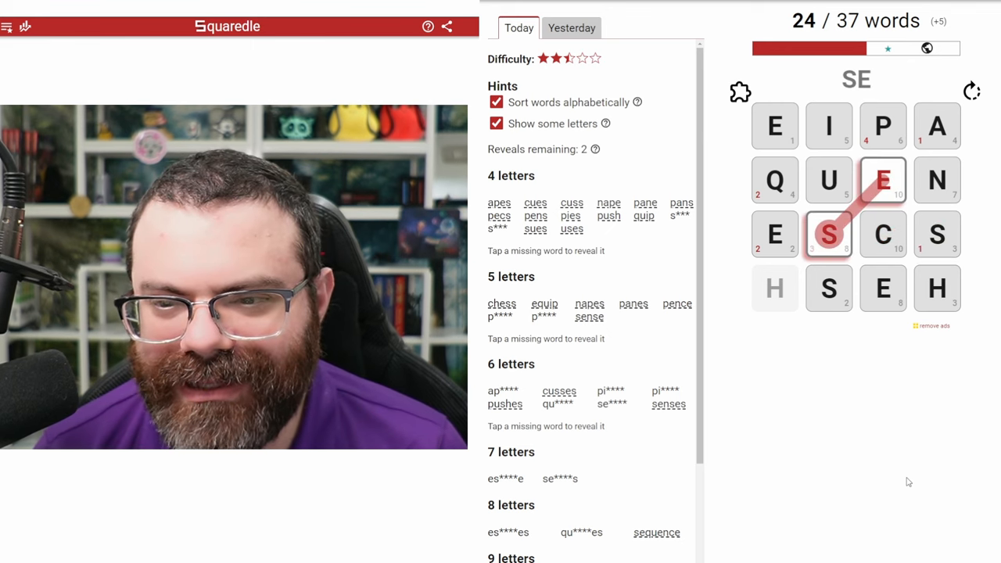
{"action": "left_click", "coordinate": [829, 125]}
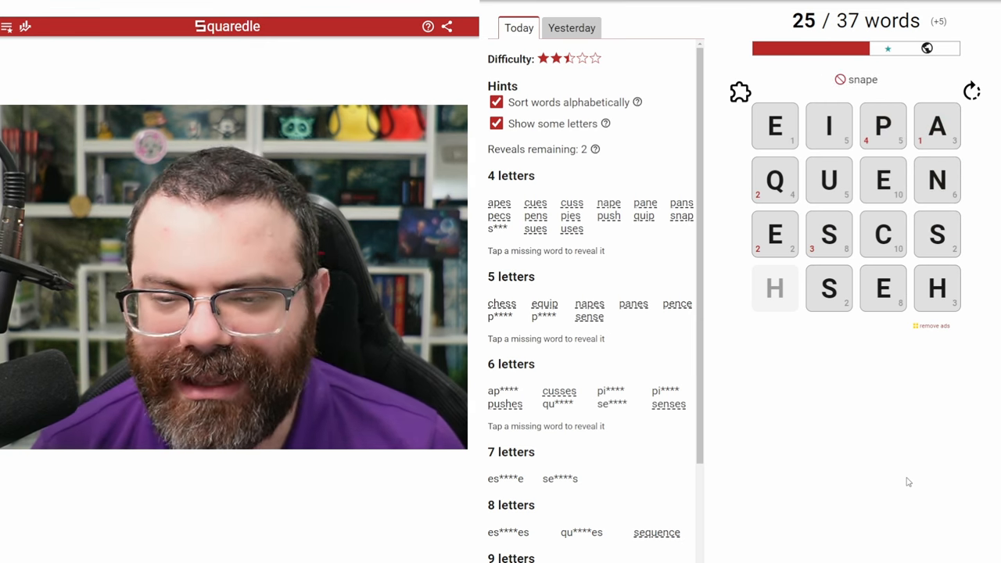
{"action": "left_click", "coordinate": [829, 235]}
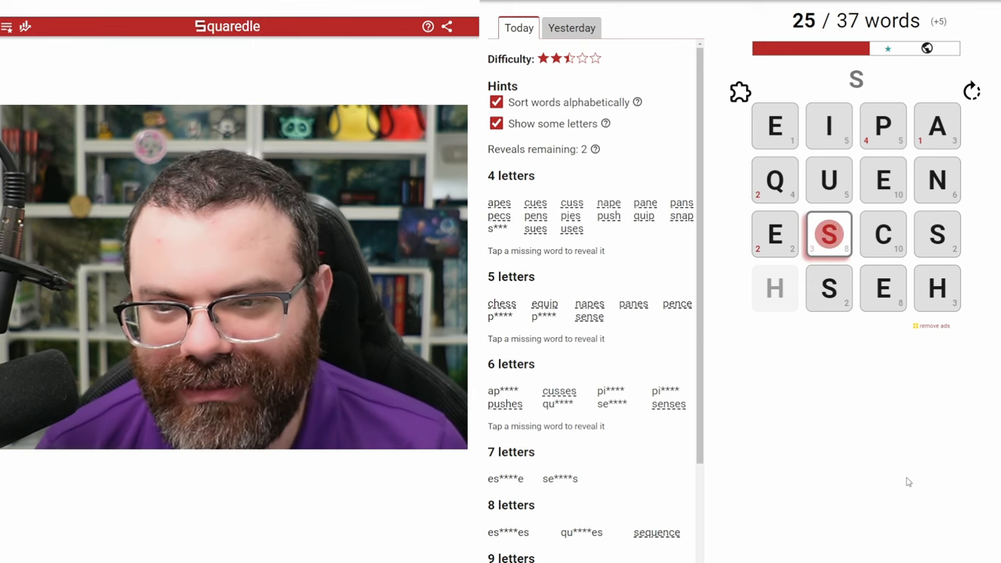
{"action": "left_click_drag", "start_coordinate": [830, 235], "coordinate": [774, 126]}
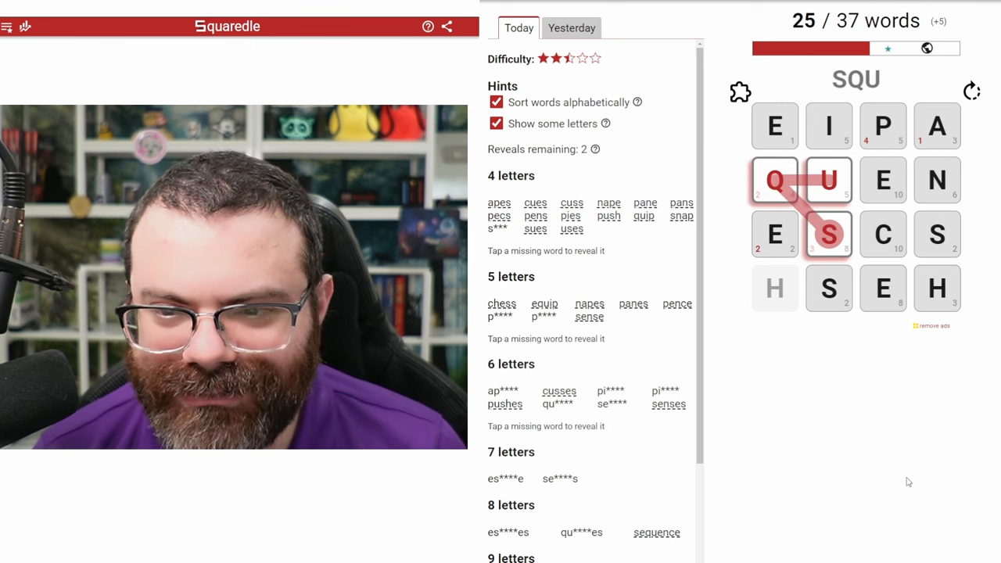
{"action": "left_click", "coordinate": [774, 125]}
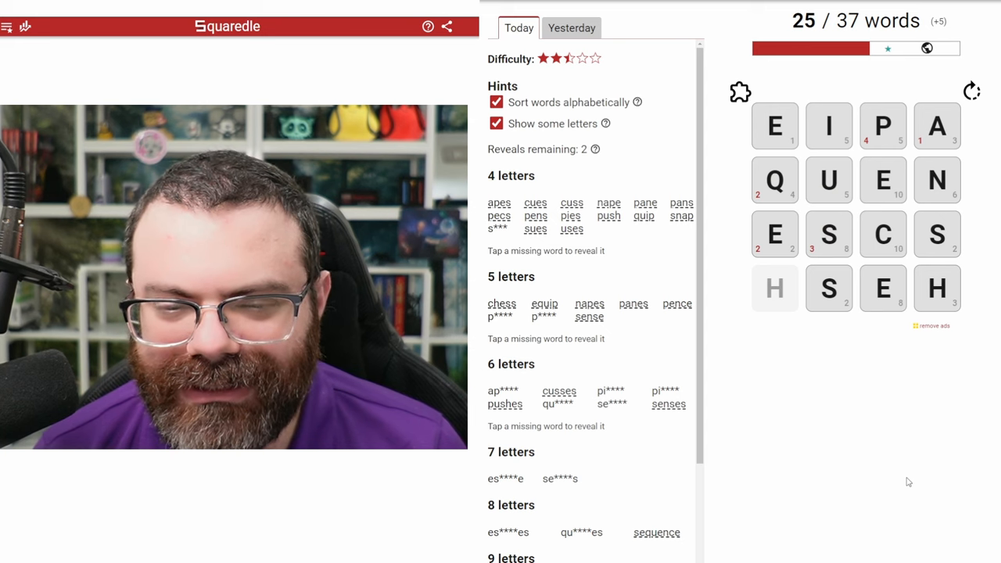
{"action": "left_click_drag", "start_coordinate": [829, 180], "coordinate": [830, 234]}
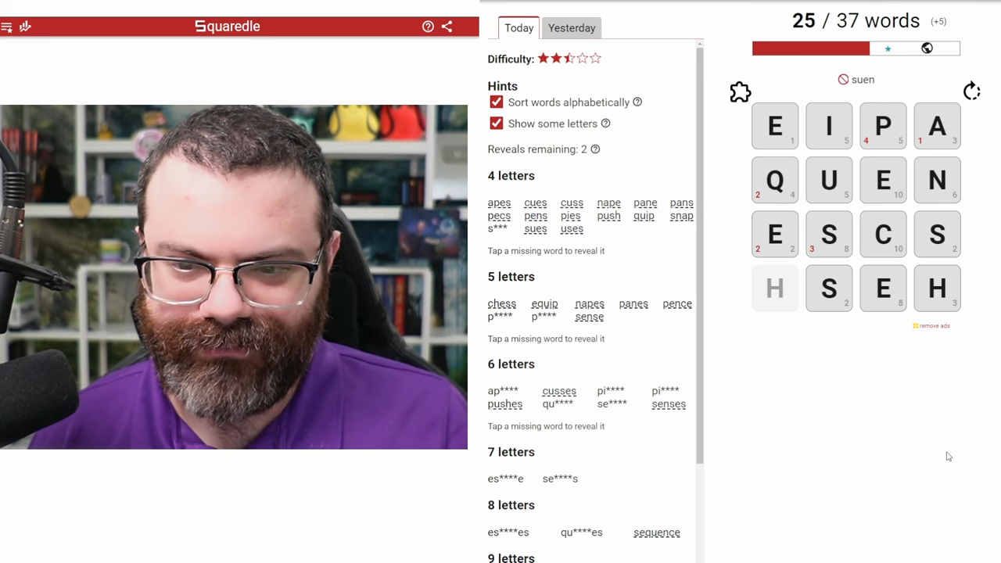
{"action": "left_click_drag", "start_coordinate": [776, 234], "coordinate": [830, 234]}
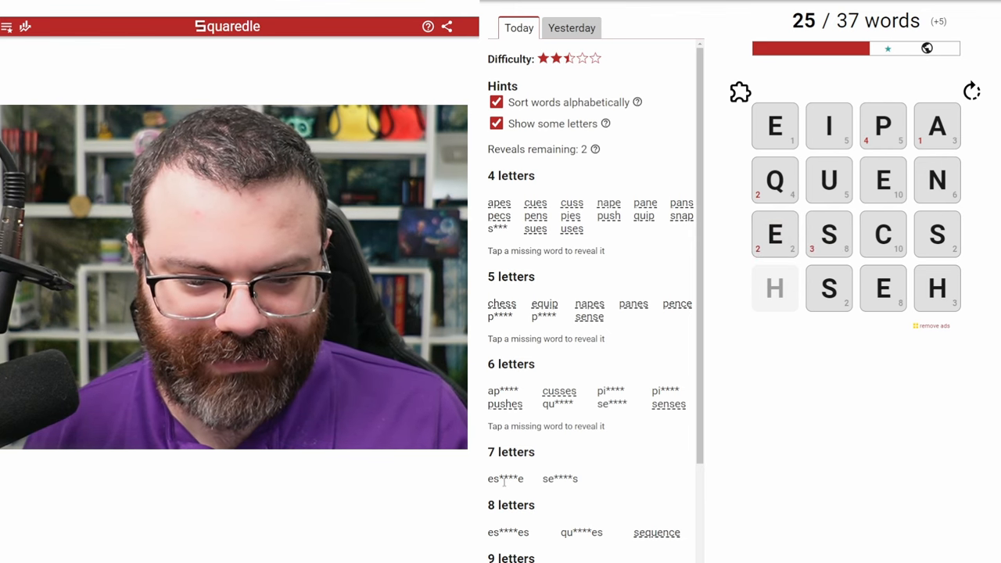
Find words starting from E and then PIQUES and PIECES, reaching 30 of 37
{"action": "left_click", "coordinate": [775, 125]}
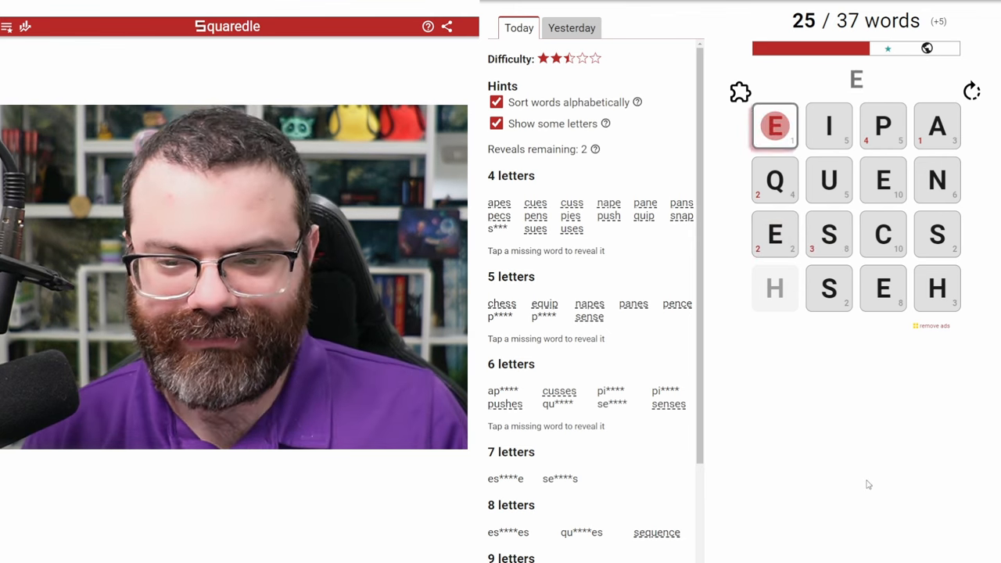
{"action": "left_click", "coordinate": [882, 179]}
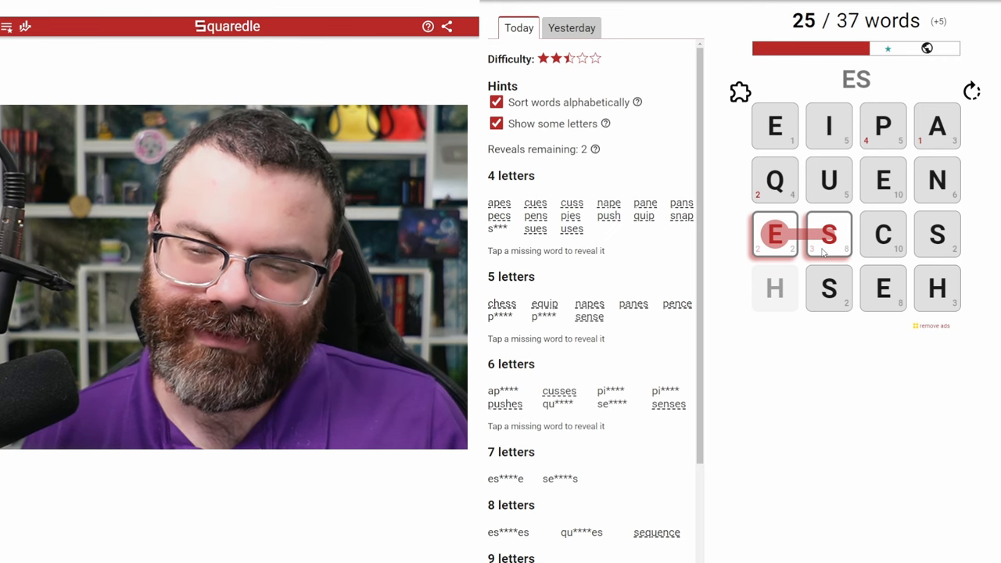
{"action": "left_click", "coordinate": [829, 234]}
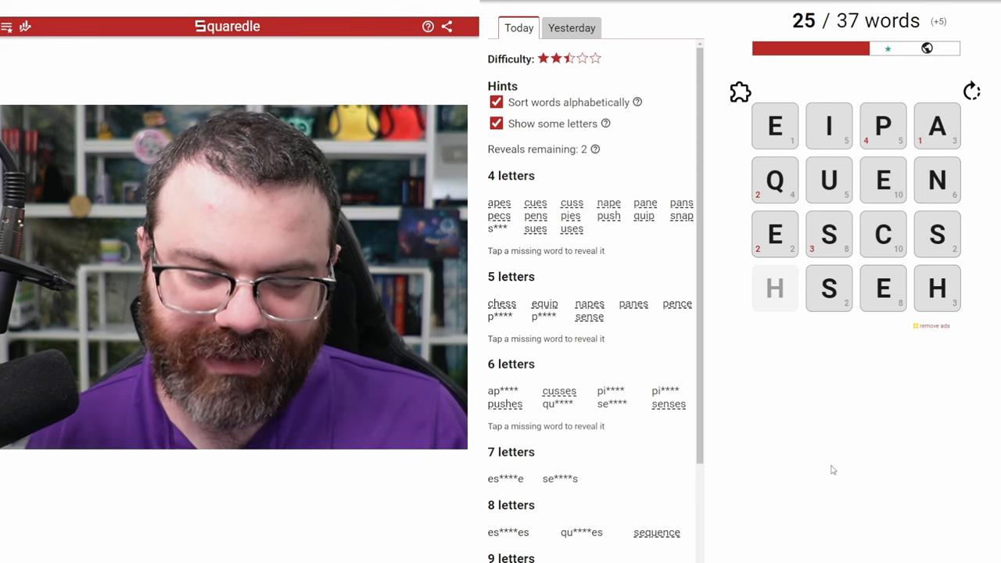
{"action": "mouse_move", "coordinate": [898, 430]}
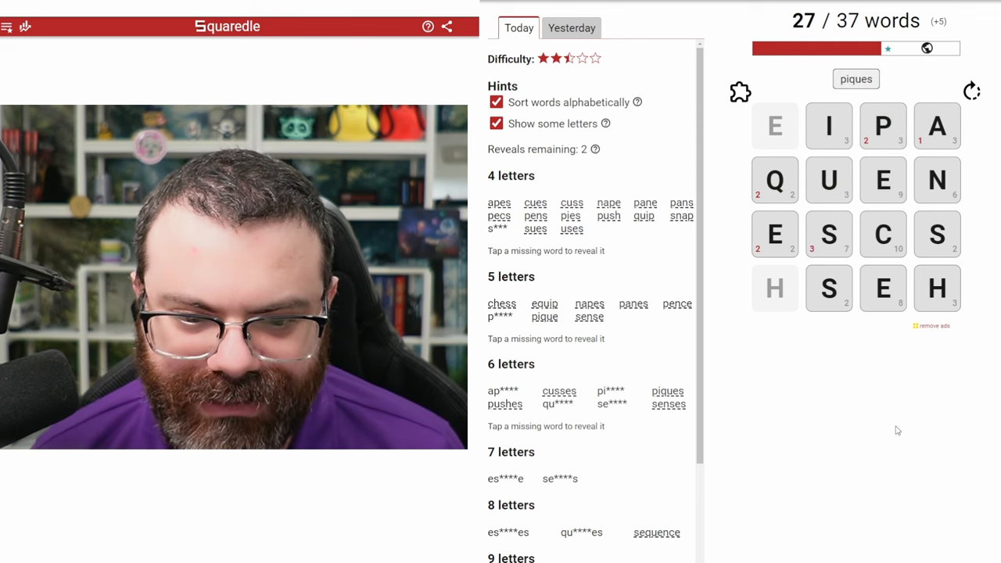
{"action": "left_click", "coordinate": [882, 125]}
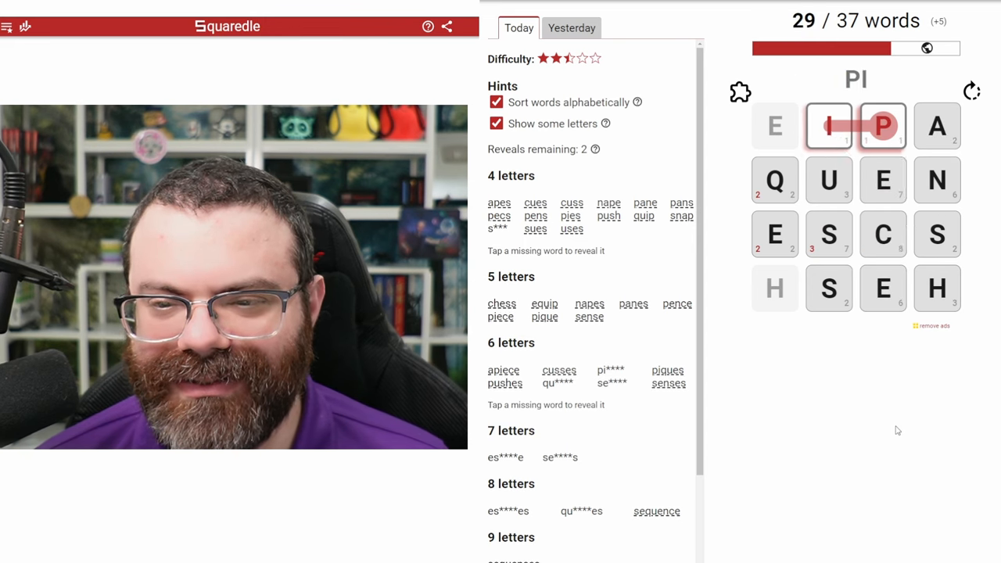
{"action": "left_click", "coordinate": [882, 125]}
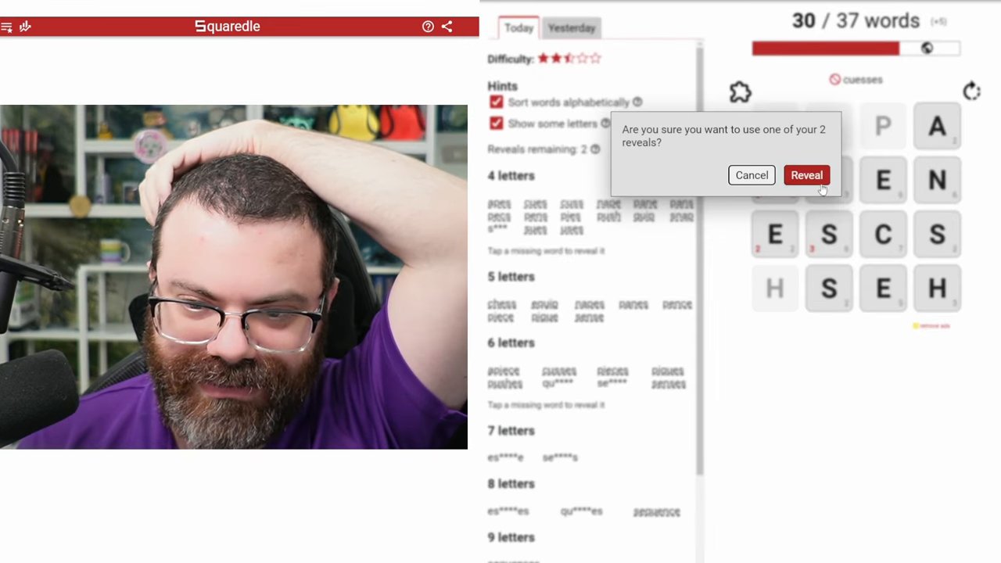
Confirm spending one reveal, then trace QUENCH and QUENCHES to reach 32 of 37
{"action": "left_click", "coordinate": [808, 176]}
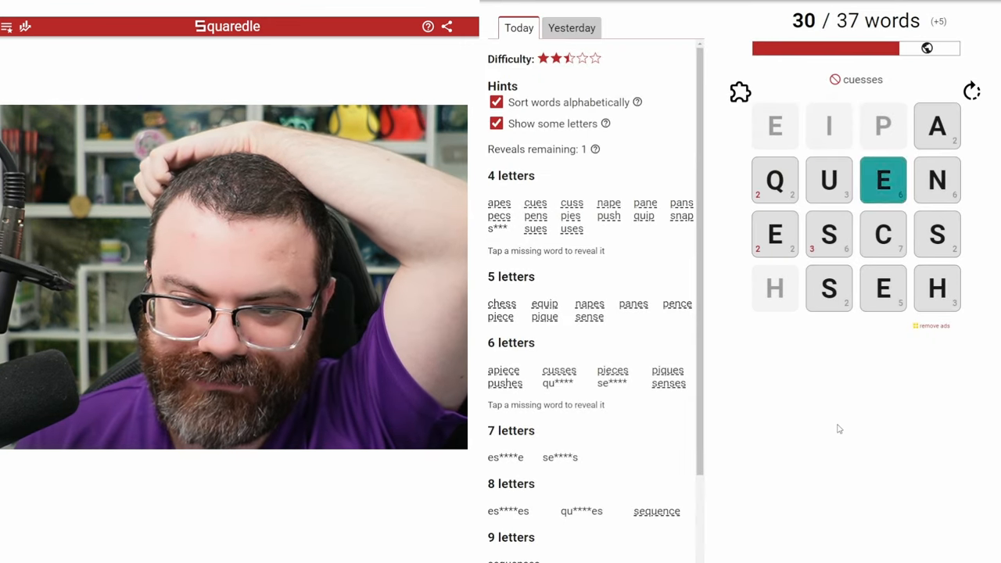
{"action": "left_click", "coordinate": [936, 288]}
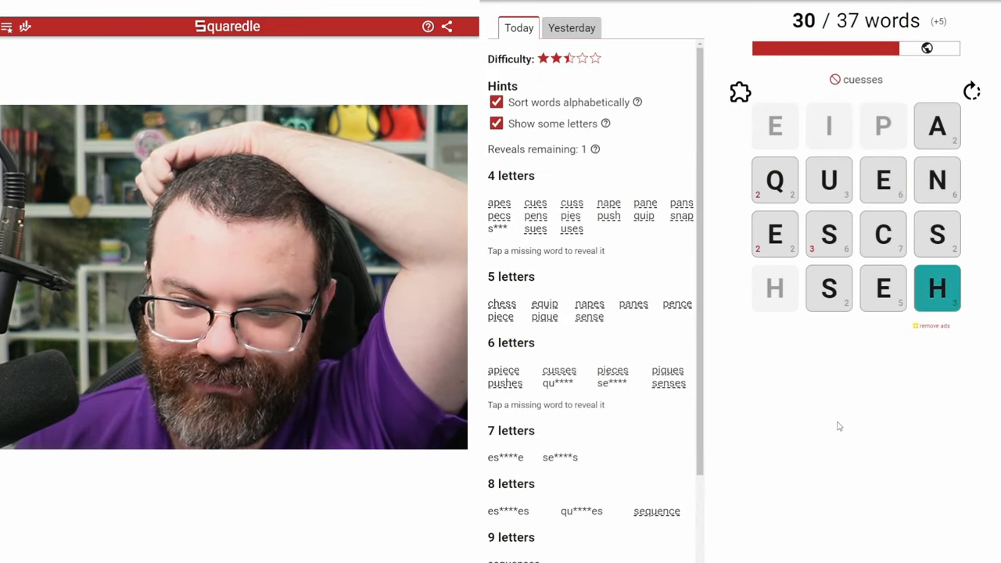
{"action": "left_click", "coordinate": [883, 180]}
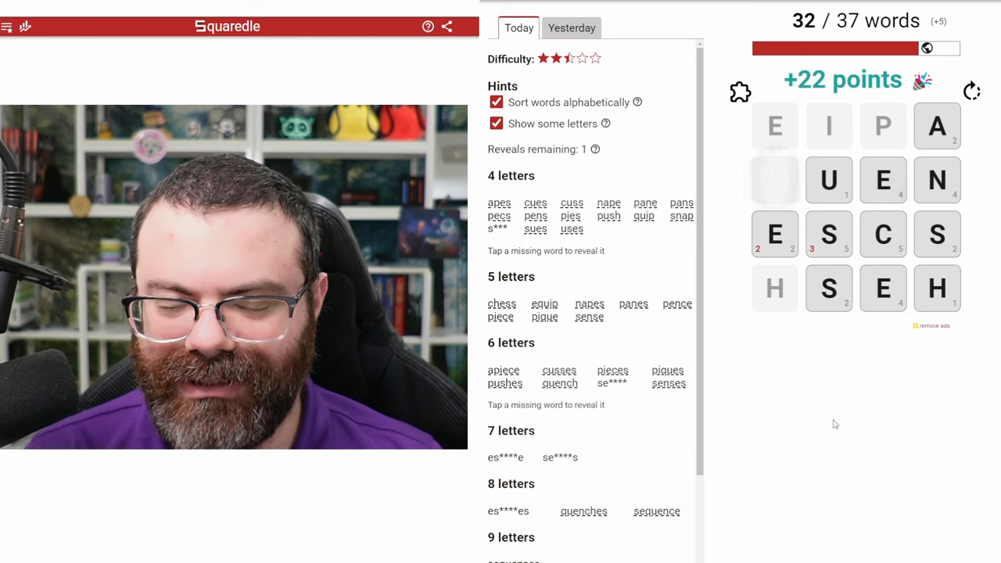
{"action": "left_click", "coordinate": [774, 180]}
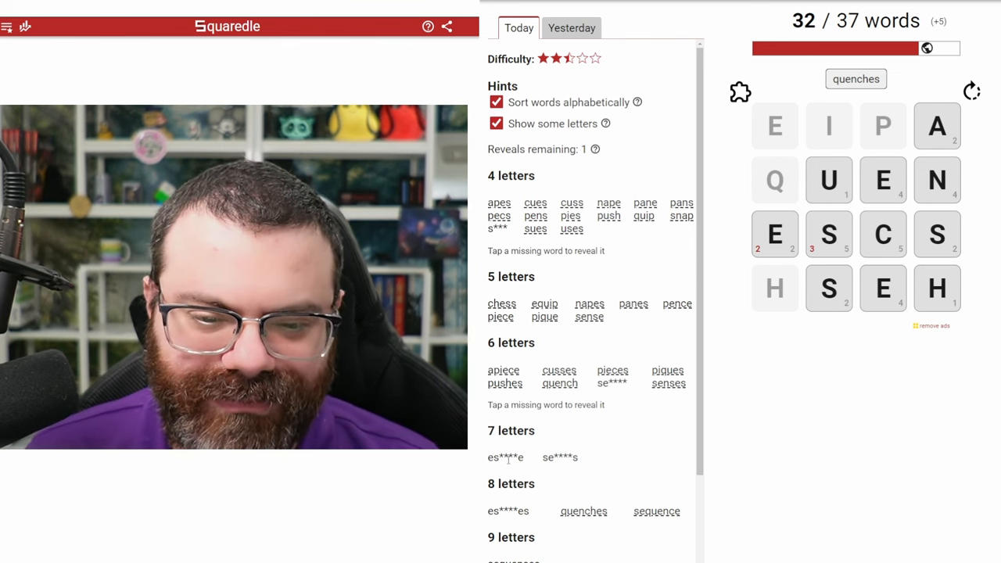
{"action": "mouse_move", "coordinate": [817, 485]}
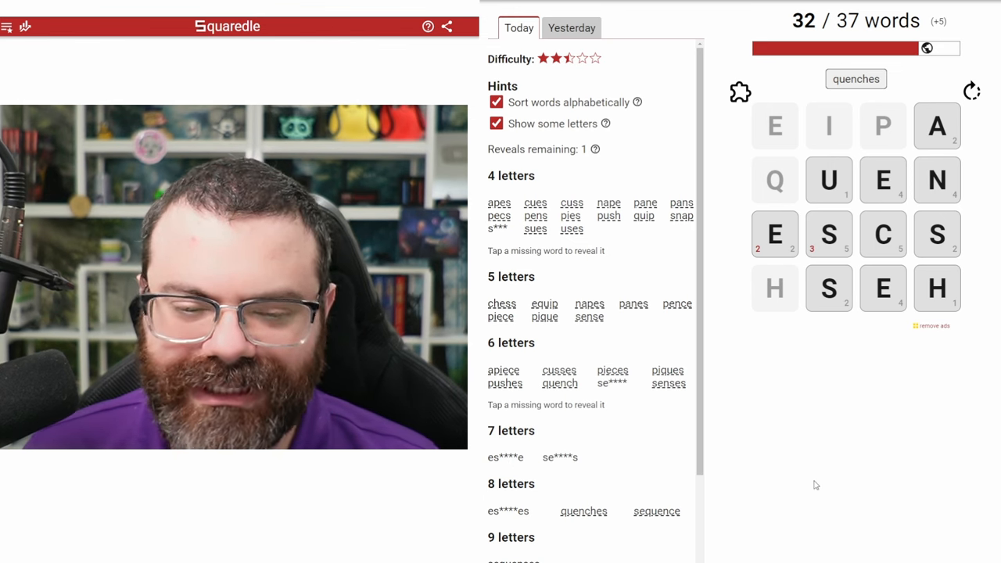
{"action": "left_click_drag", "start_coordinate": [829, 234], "coordinate": [882, 180]}
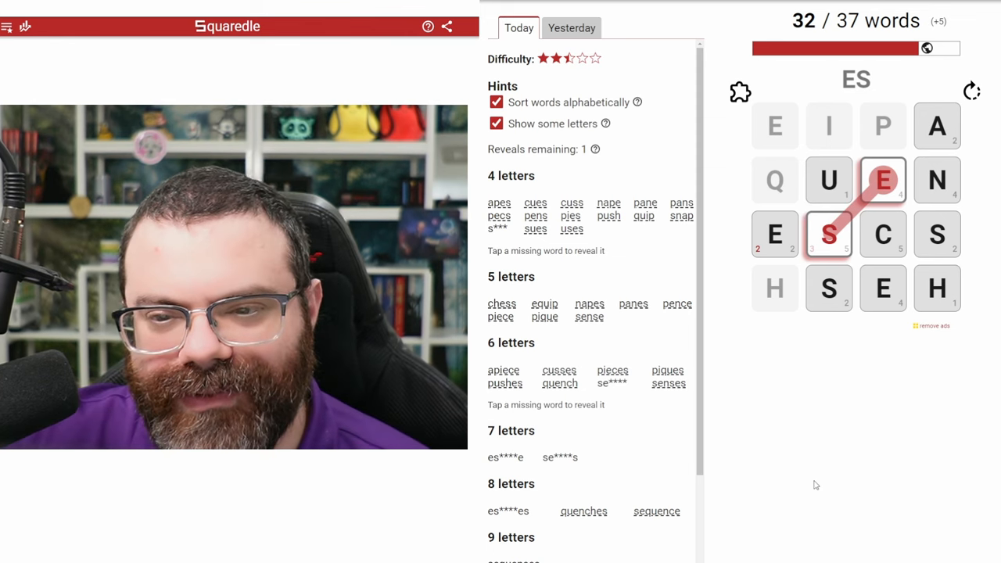
{"action": "left_click", "coordinate": [774, 234]}
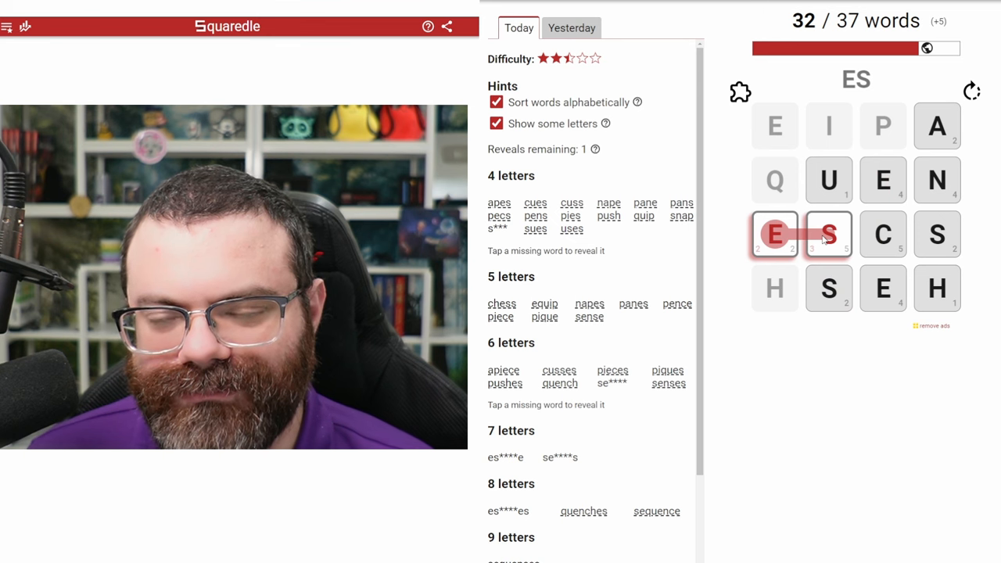
{"action": "left_click", "coordinate": [829, 287]}
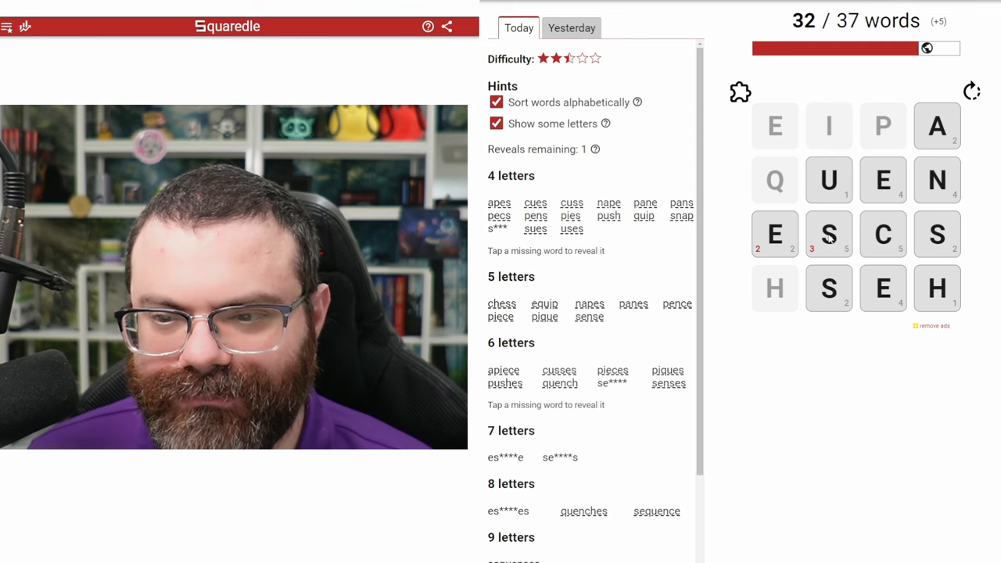
{"action": "left_click", "coordinate": [830, 235]}
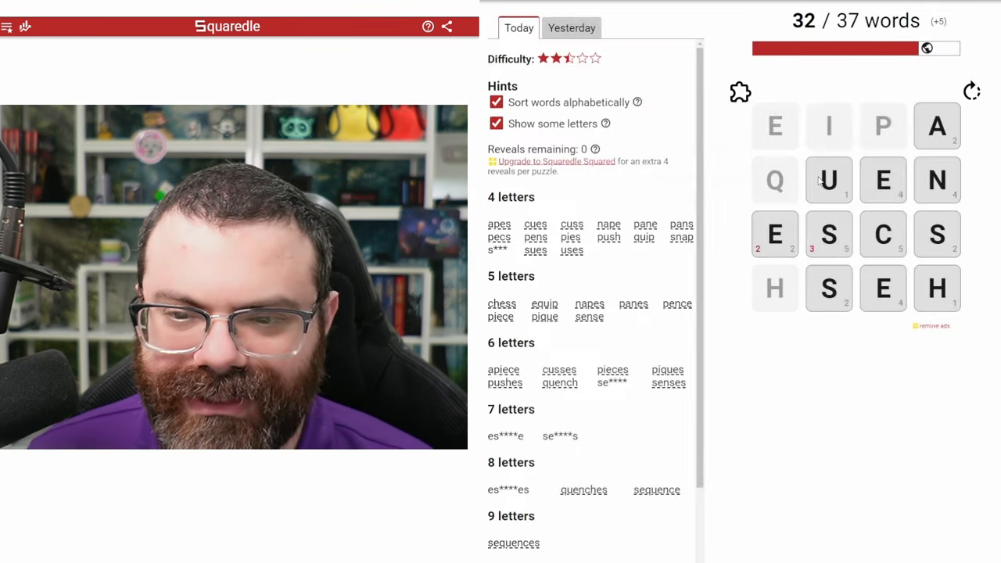
Spend the last reveal, then trace SEANCE and SEANCES to reach 34 of 37
{"action": "left_click", "coordinate": [937, 180]}
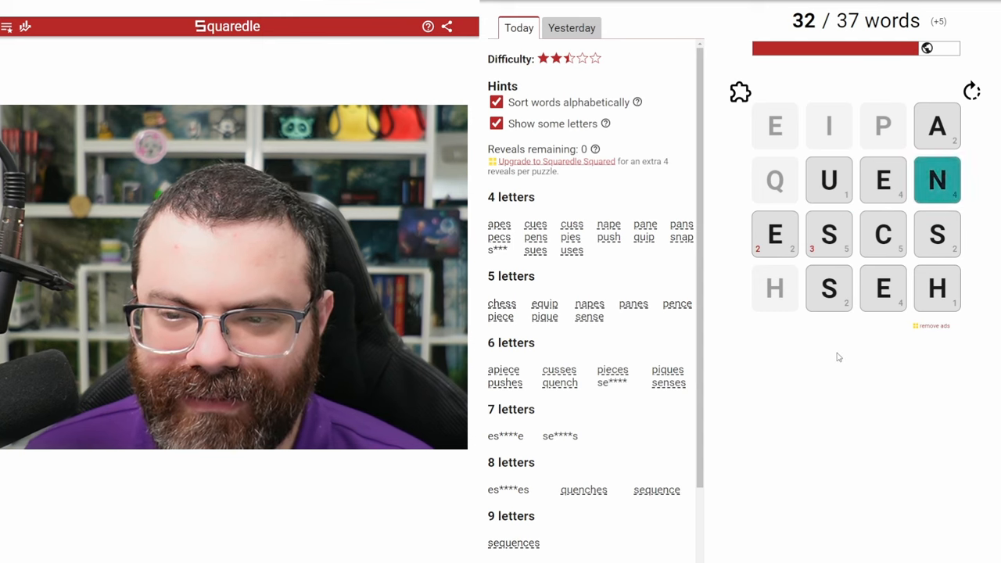
{"action": "left_click", "coordinate": [883, 288]}
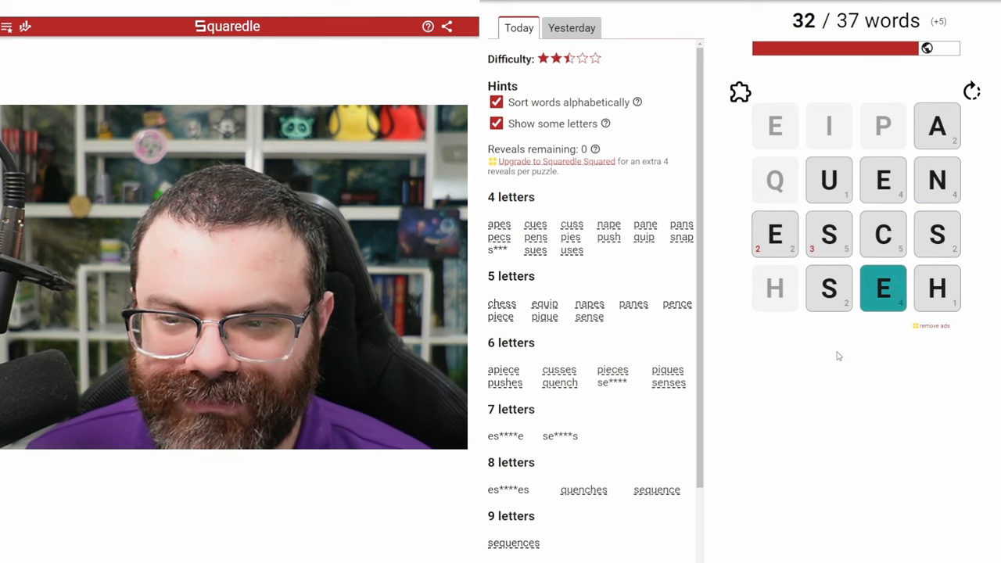
{"action": "left_click_drag", "start_coordinate": [829, 235], "coordinate": [882, 180]}
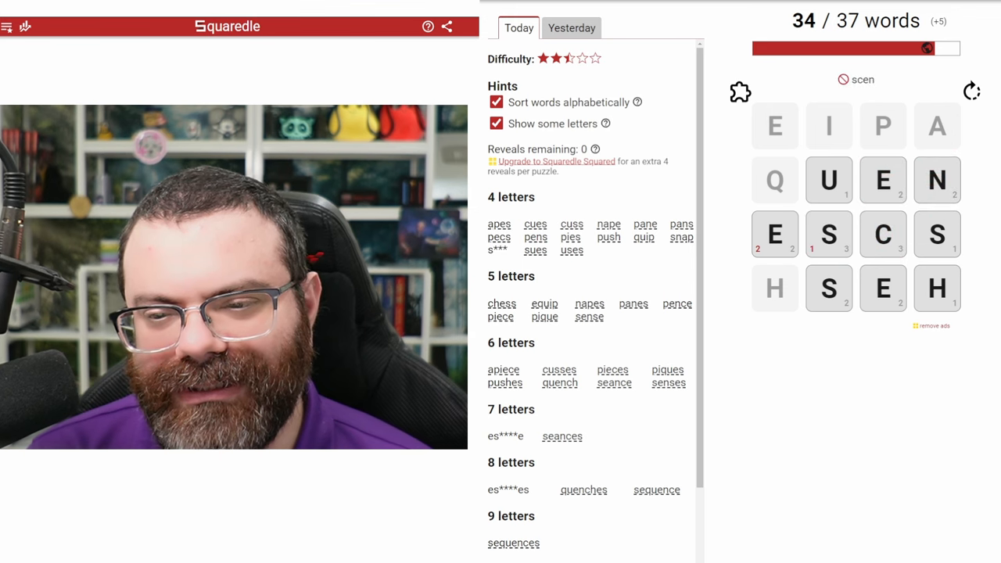
Try several grid paths including SU- and E- starts, working toward the word SUCH
{"action": "left_click_drag", "start_coordinate": [829, 235], "coordinate": [937, 235]}
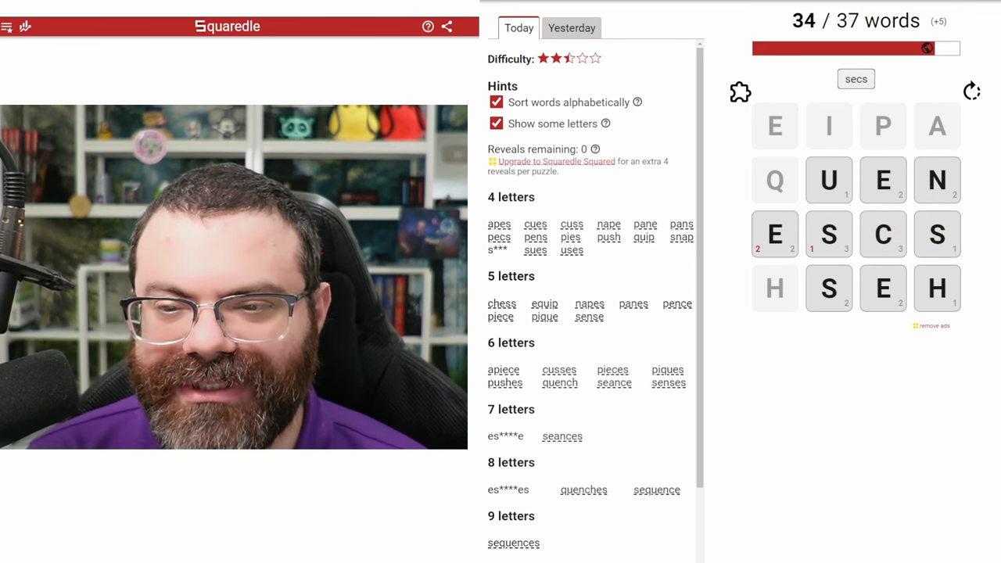
{"action": "left_click_drag", "start_coordinate": [829, 235], "coordinate": [882, 180]}
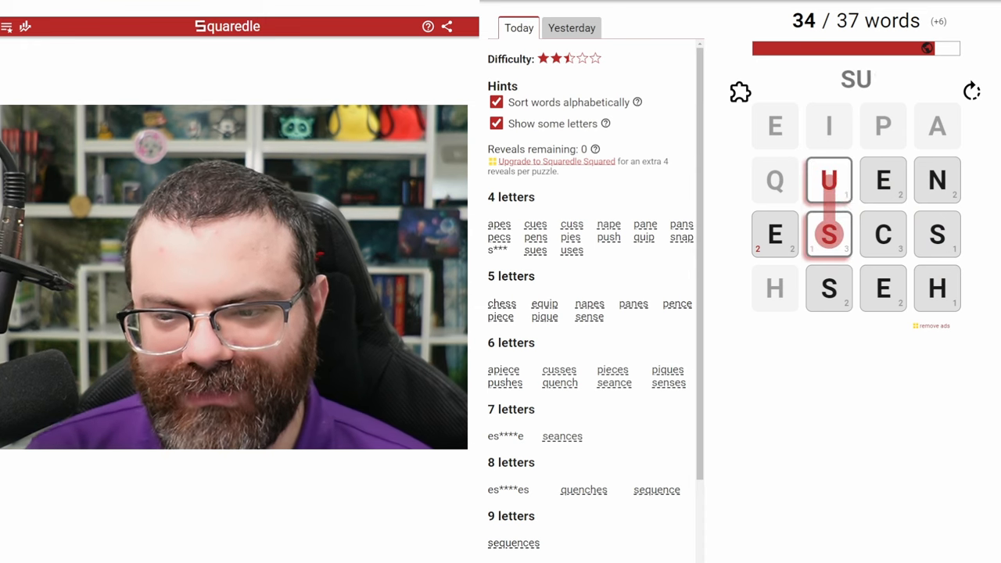
{"action": "left_click", "coordinate": [883, 180]}
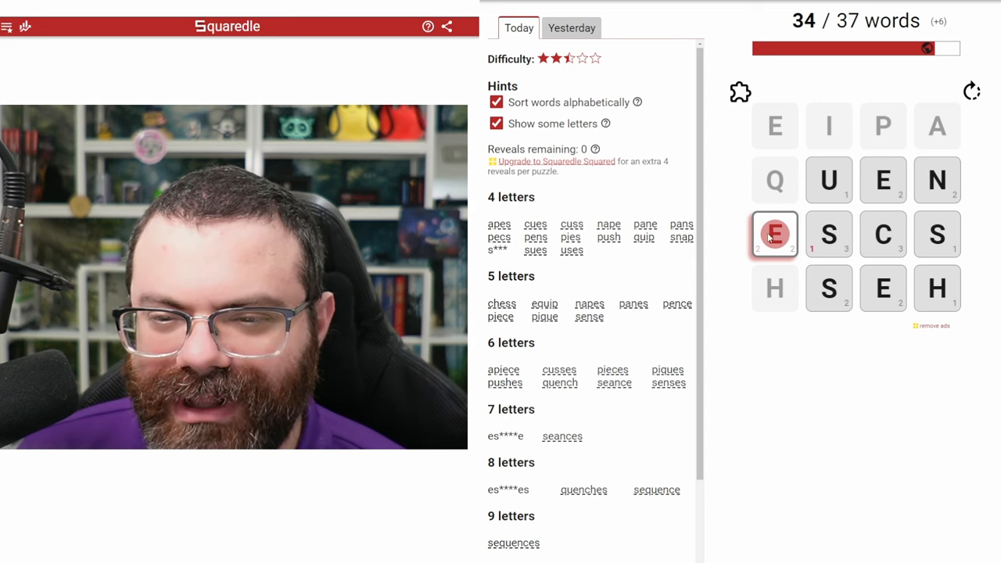
{"action": "left_click", "coordinate": [775, 235]}
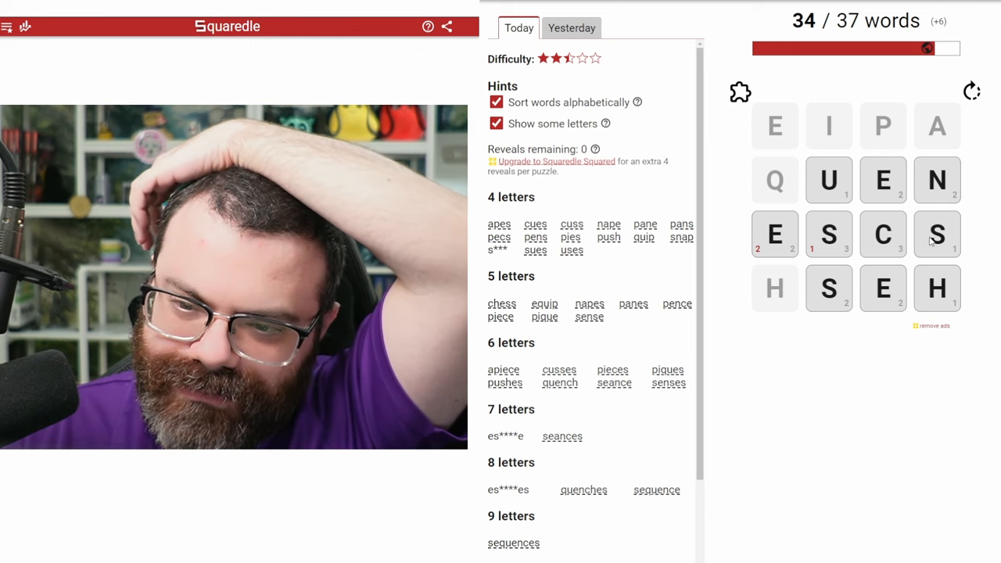
{"action": "mouse_move", "coordinate": [864, 235]}
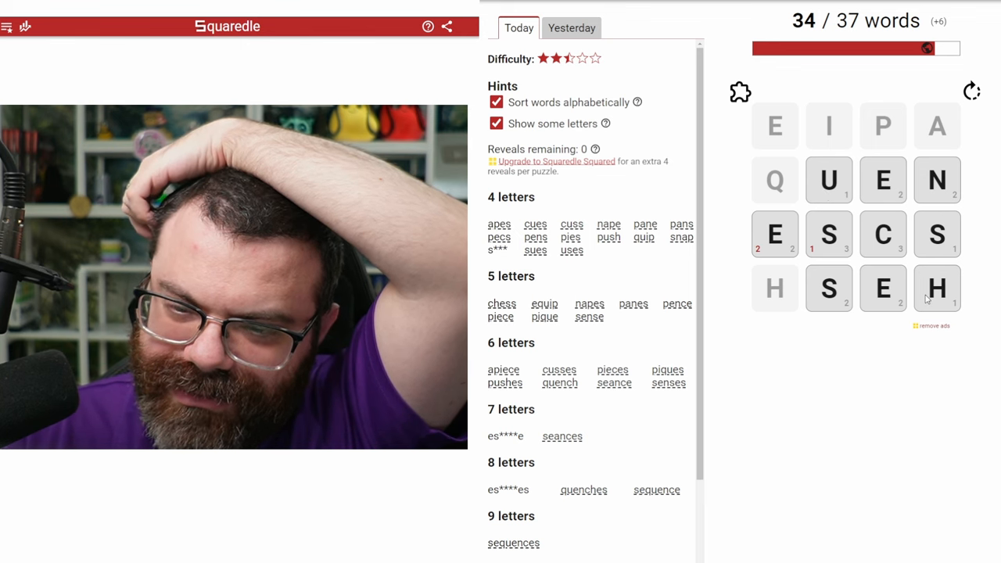
{"action": "left_click_drag", "start_coordinate": [829, 180], "coordinate": [938, 288]}
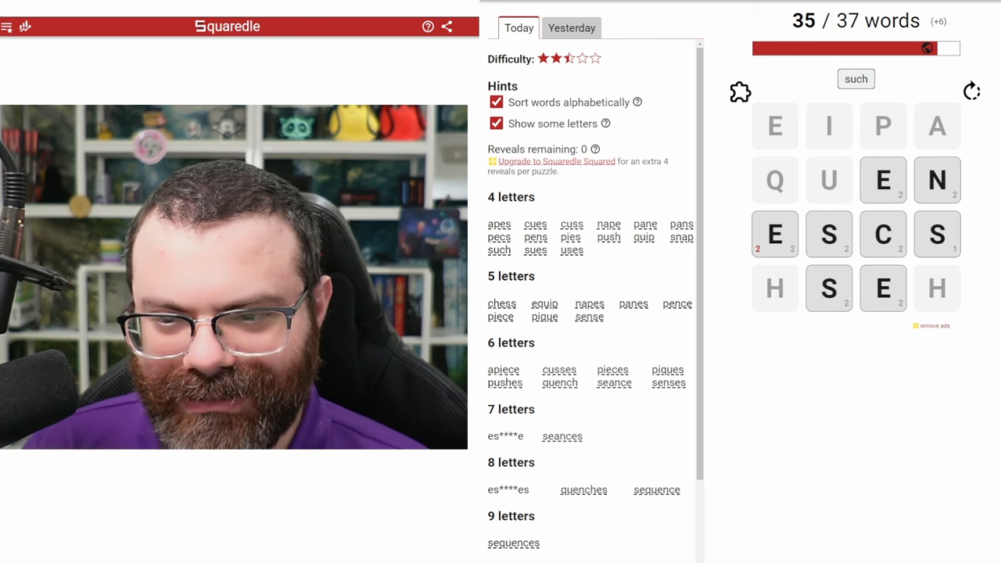
Submit SUCH for 35 of 37, then try E-S paths down to the lower S
{"action": "left_click", "coordinate": [774, 235]}
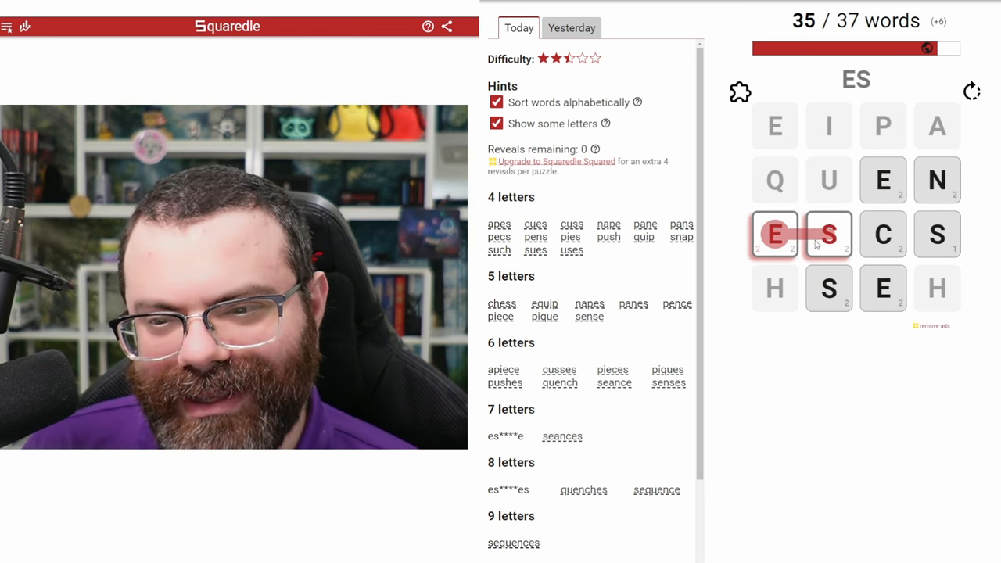
{"action": "left_click", "coordinate": [829, 288]}
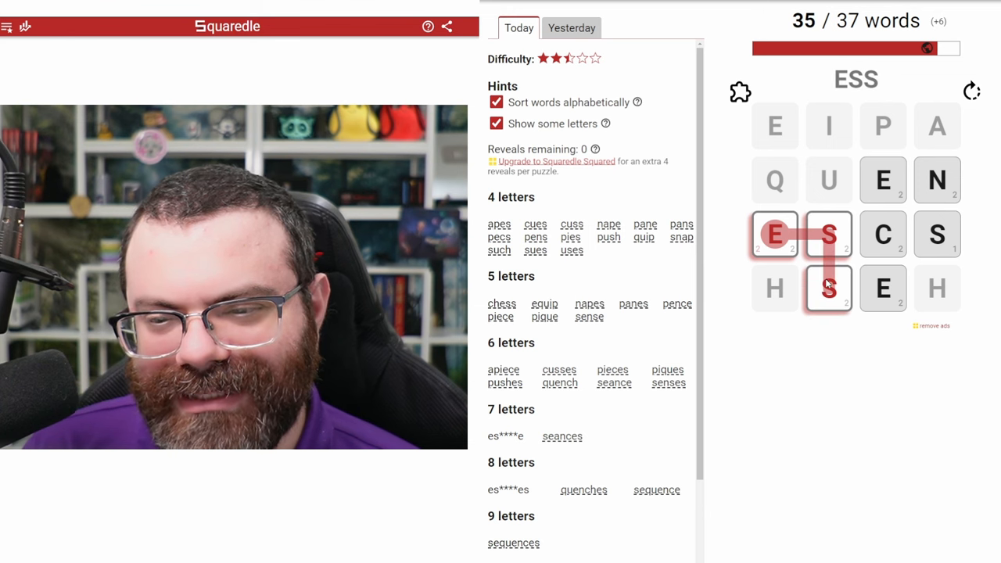
{"action": "left_click", "coordinate": [882, 288]}
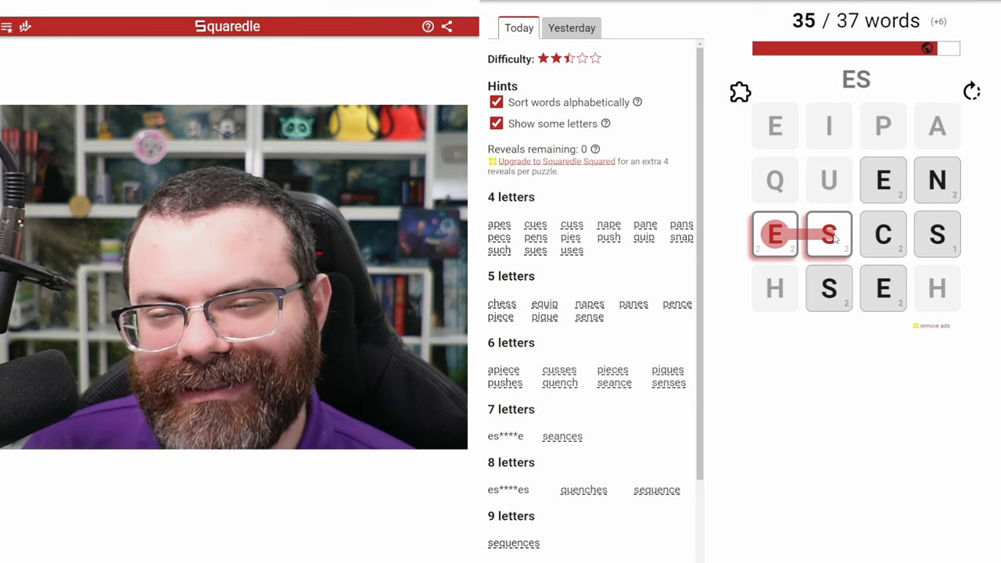
{"action": "left_click", "coordinate": [882, 288]}
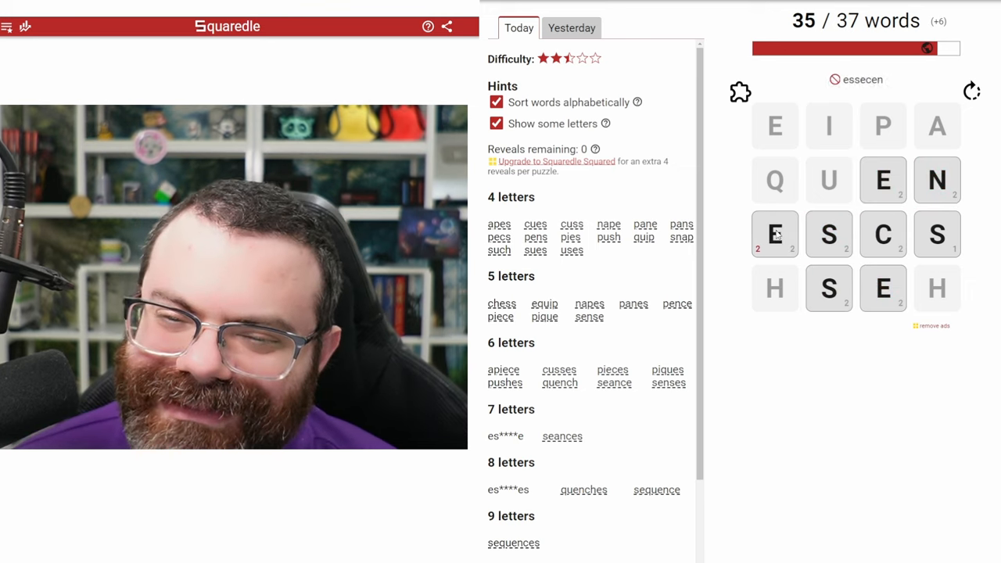
Restart from E-S and trace the seven-letter word ESSENCE for 36 of 37
{"action": "left_click_drag", "start_coordinate": [775, 235], "coordinate": [830, 235]}
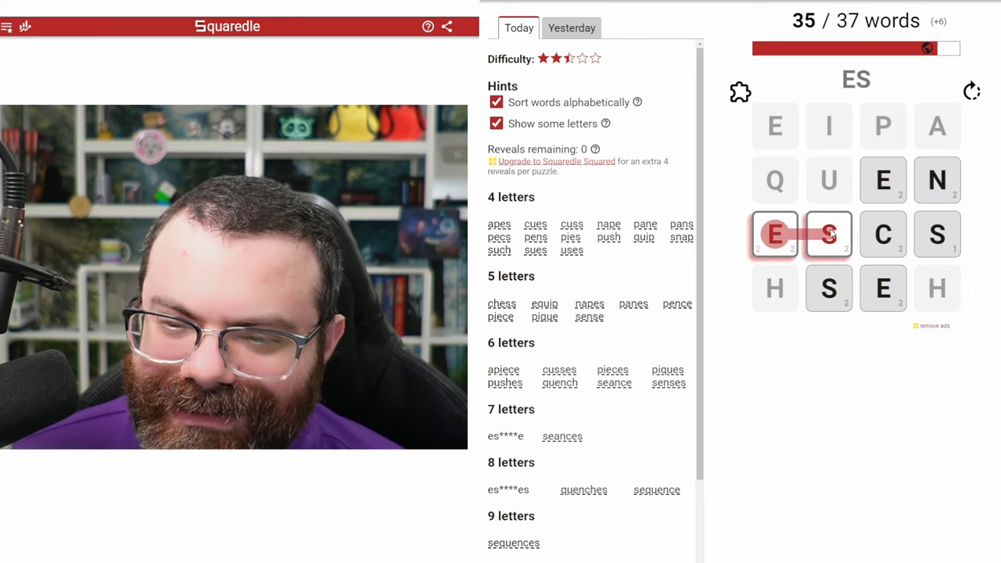
{"action": "left_click", "coordinate": [883, 235]}
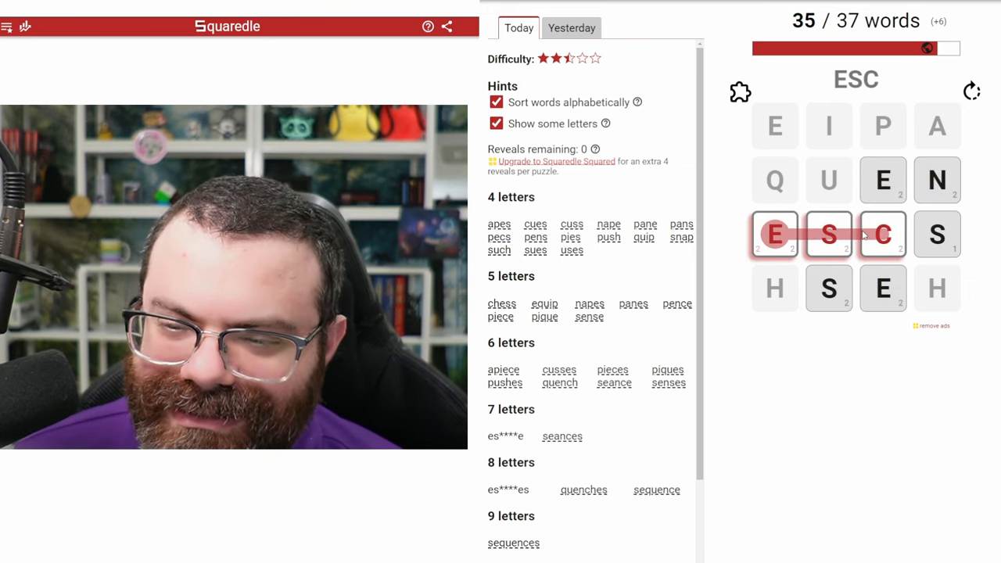
{"action": "left_click", "coordinate": [829, 288]}
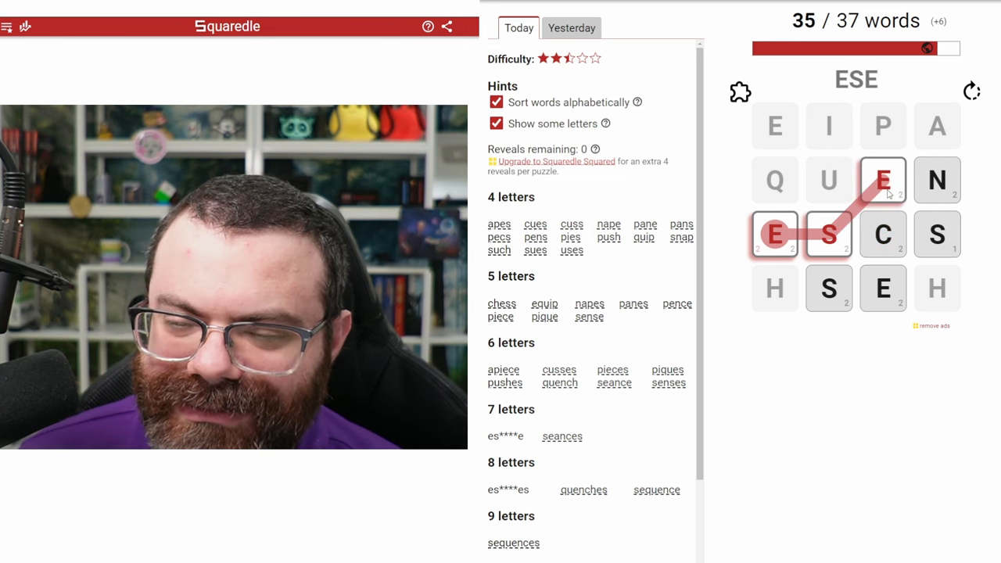
{"action": "left_click", "coordinate": [829, 288]}
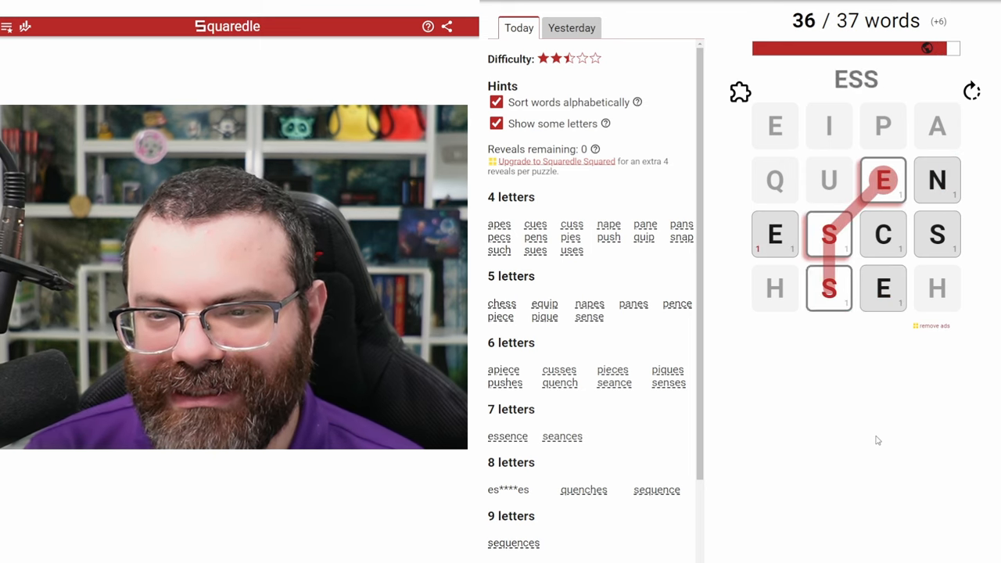
Submit ESSENCES to complete 37 of 37, then close the Share and Complete notices
{"action": "left_click", "coordinate": [775, 235]}
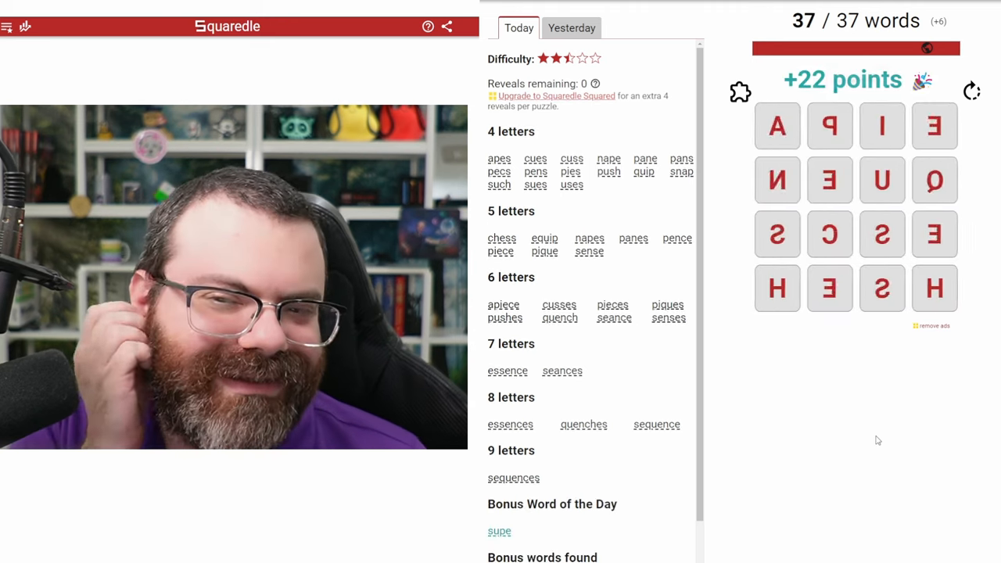
{"action": "left_click", "coordinate": [445, 25]}
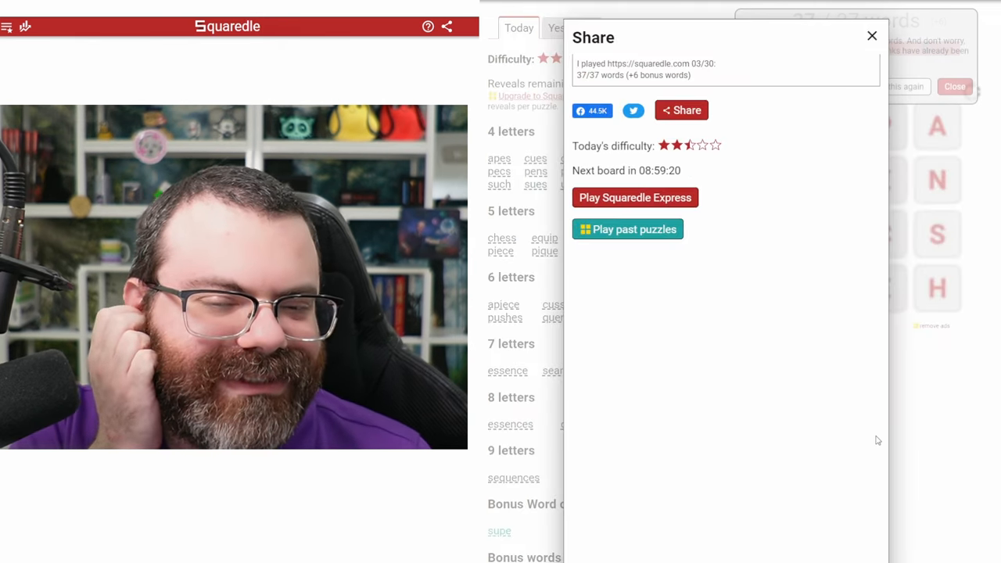
{"action": "left_click", "coordinate": [872, 36]}
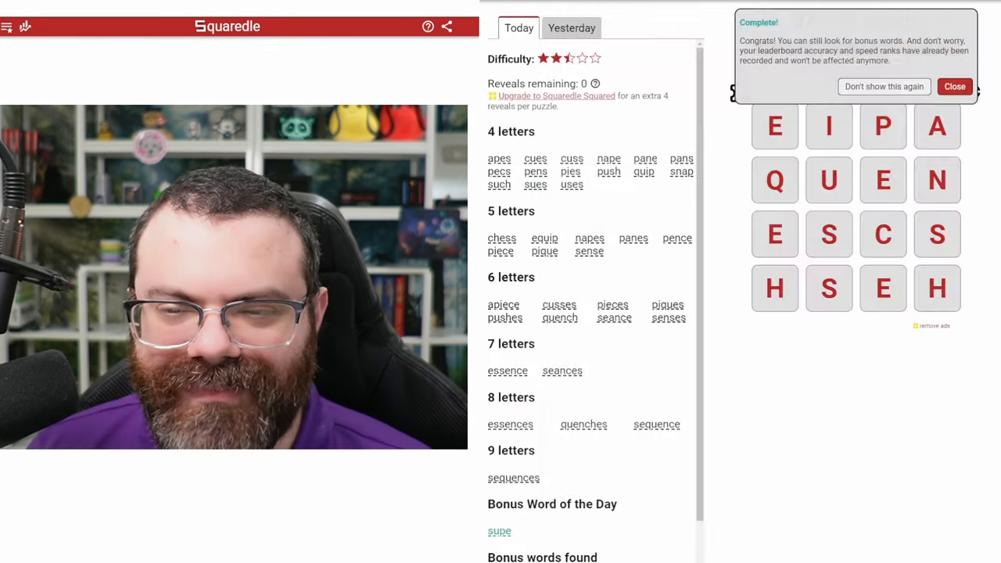
{"action": "left_click", "coordinate": [954, 86]}
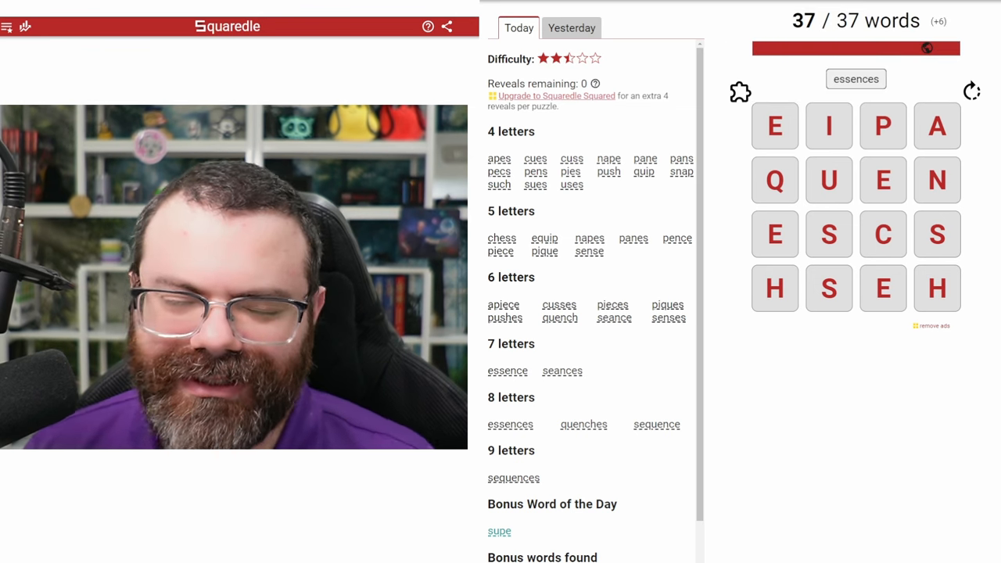